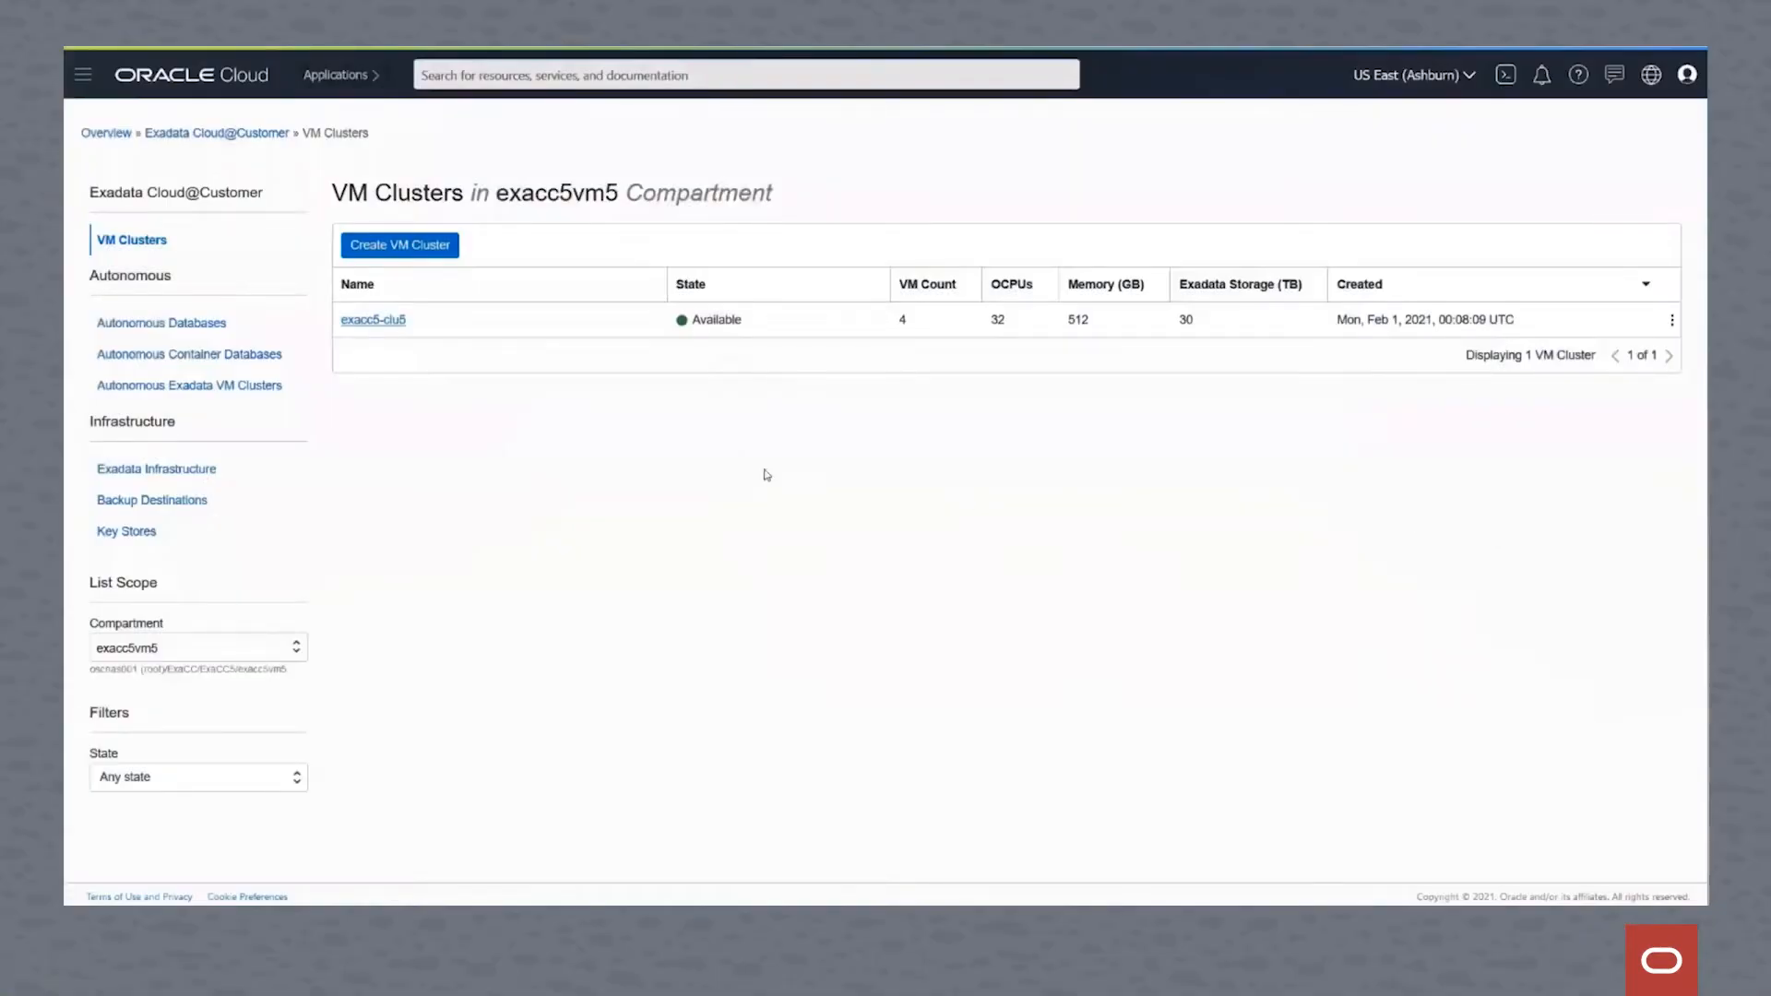
pyautogui.moveTo(705, 502)
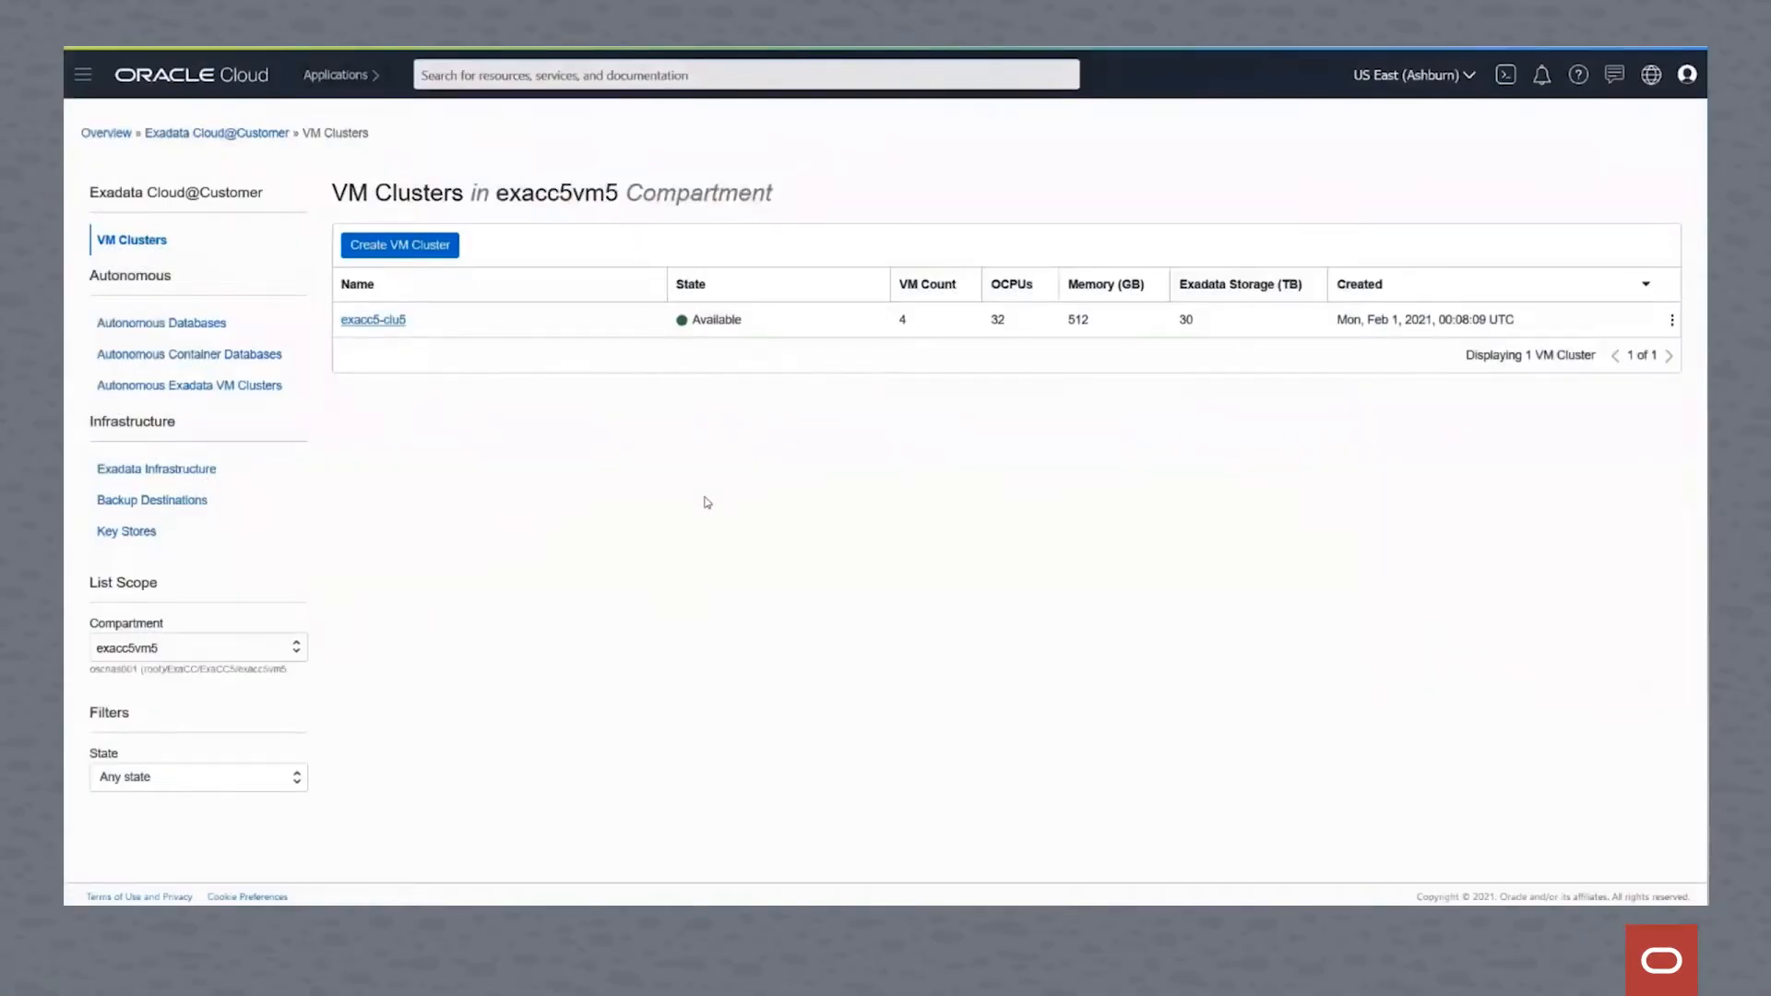
pyautogui.moveTo(675, 505)
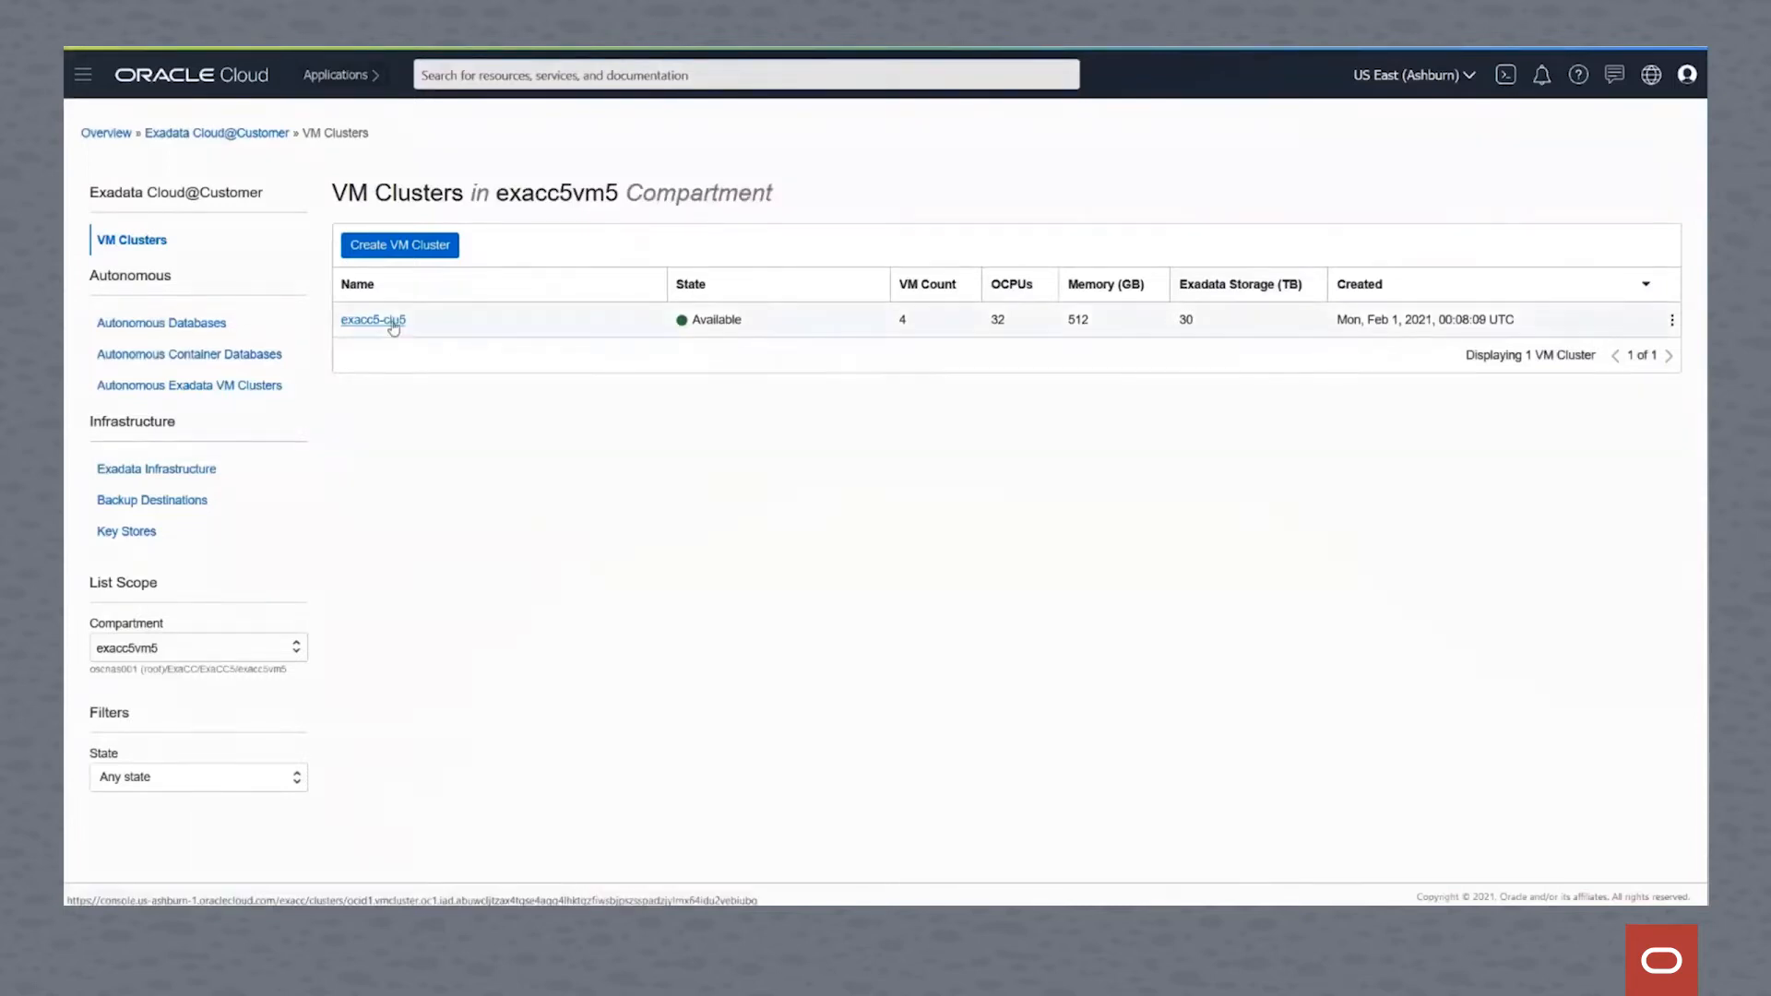
# Open the exacc5-clu5 VM cluster and scroll down to its Databases section
pyautogui.click(372, 320)
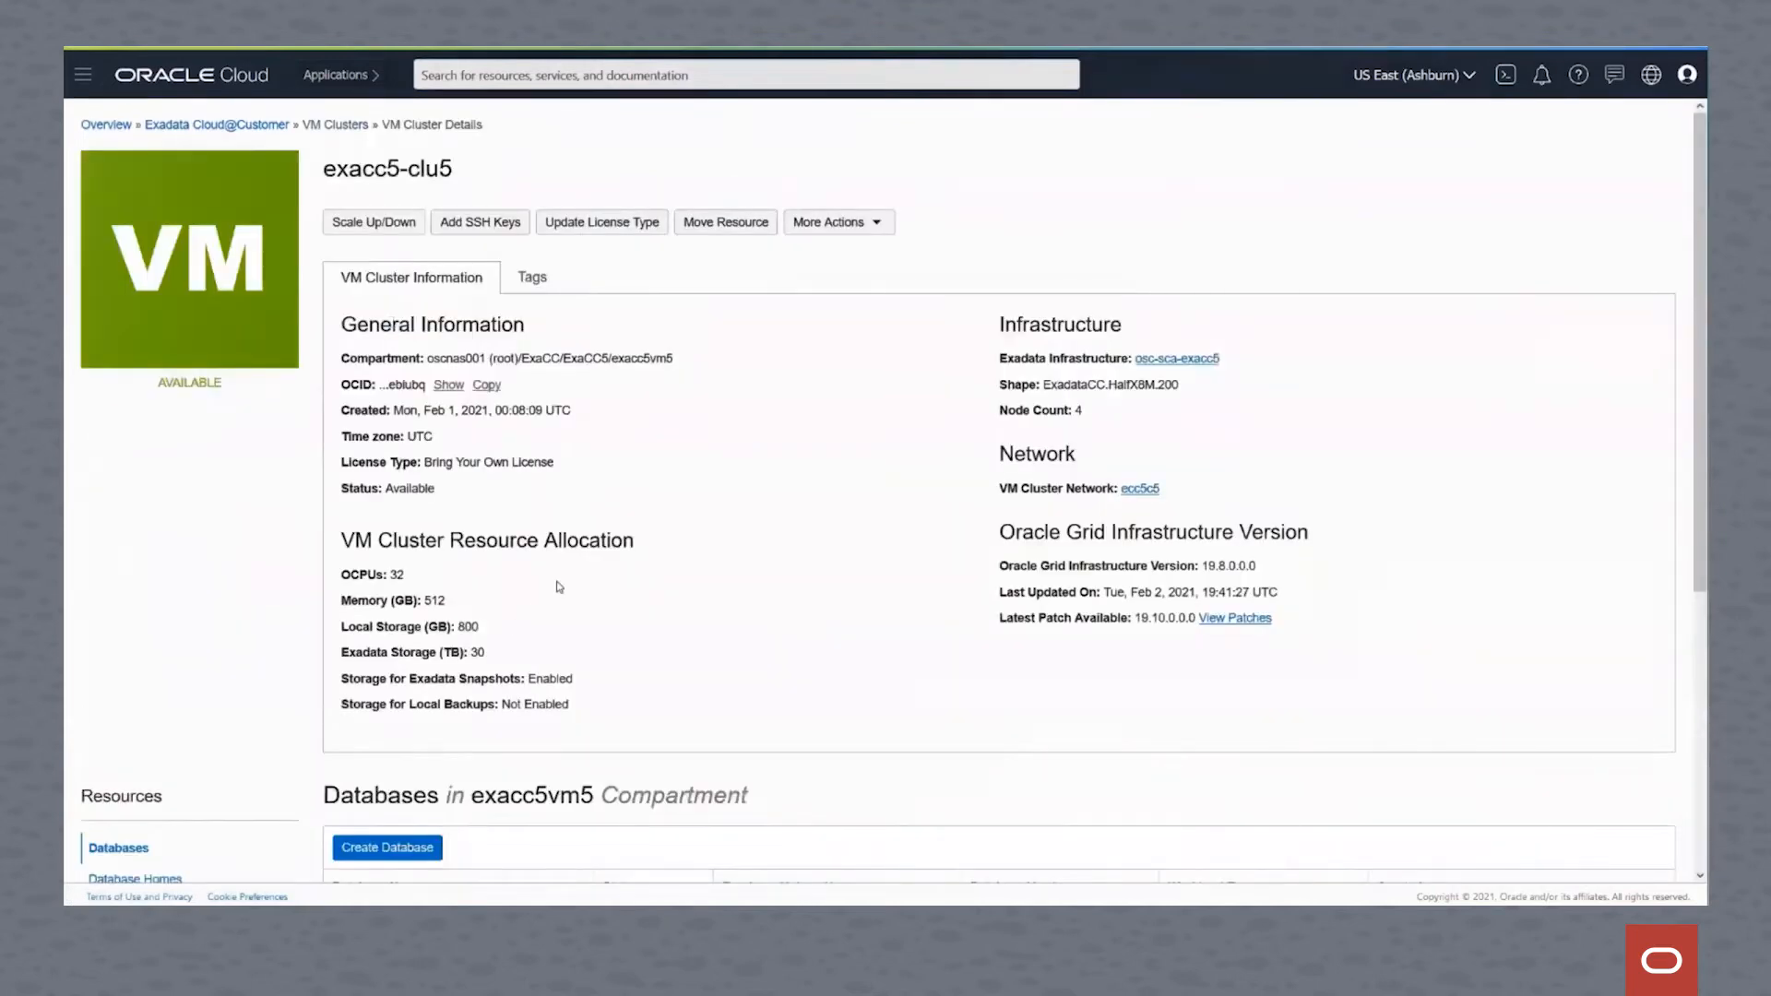
pyautogui.scroll(-3)
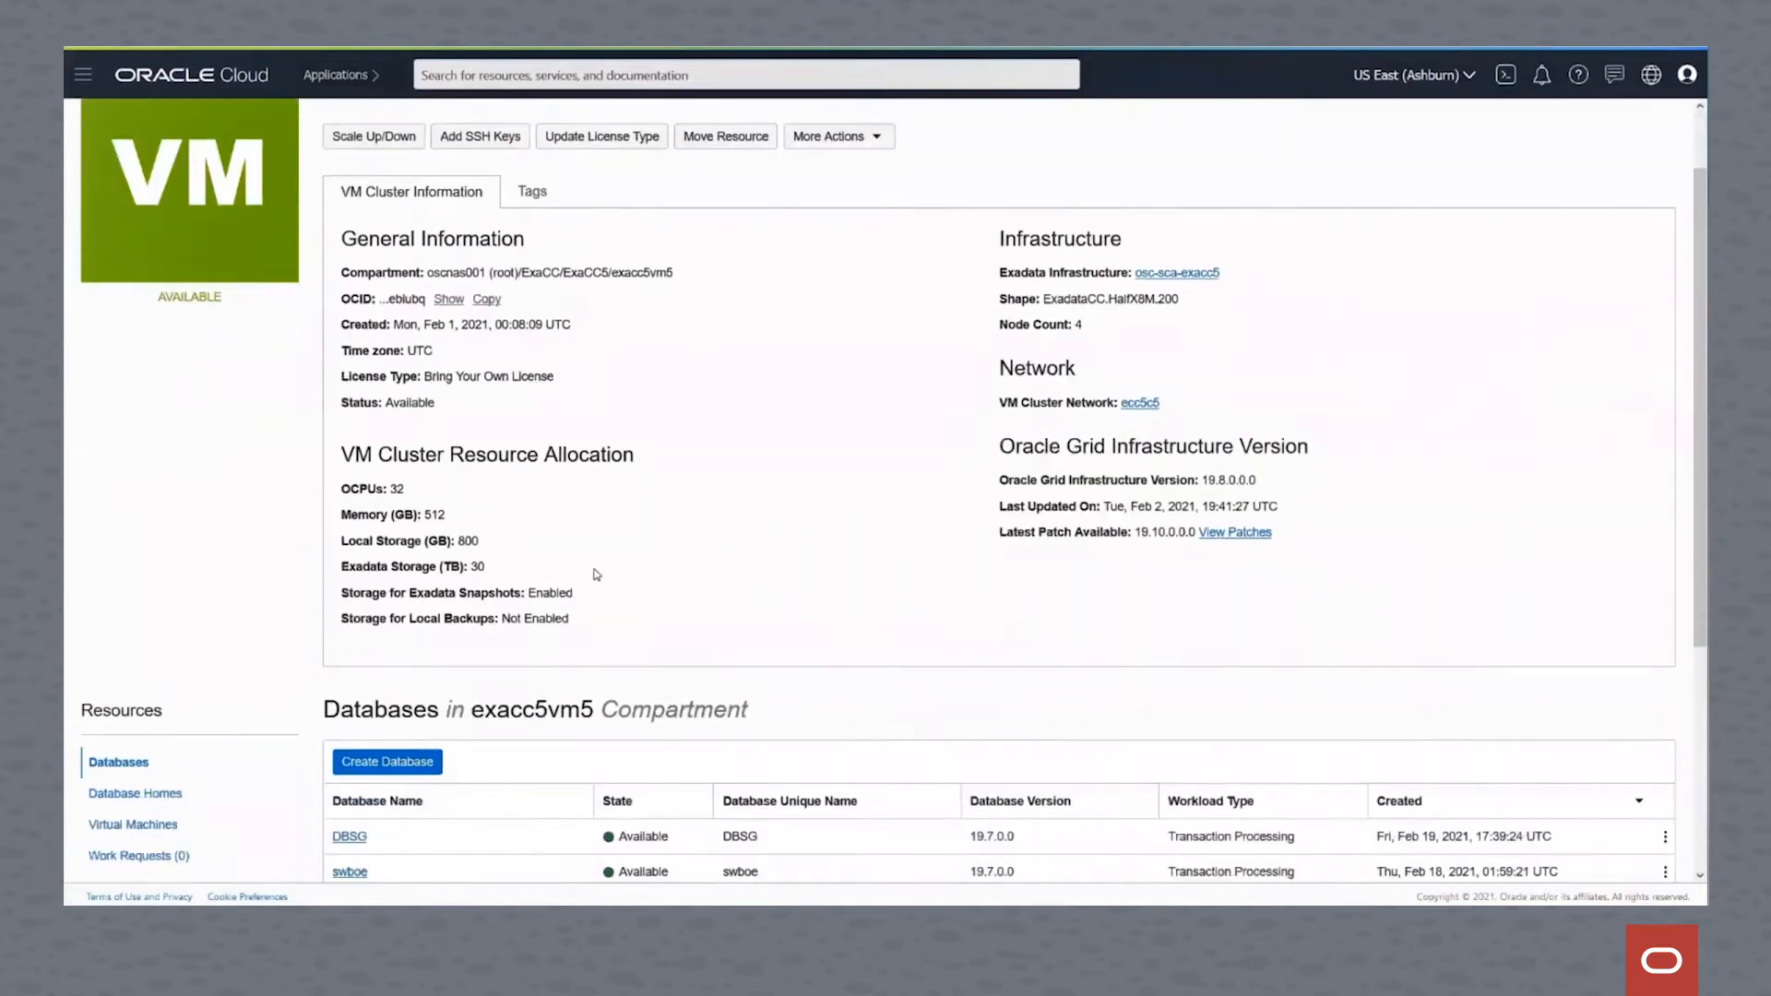
pyautogui.scroll(-3)
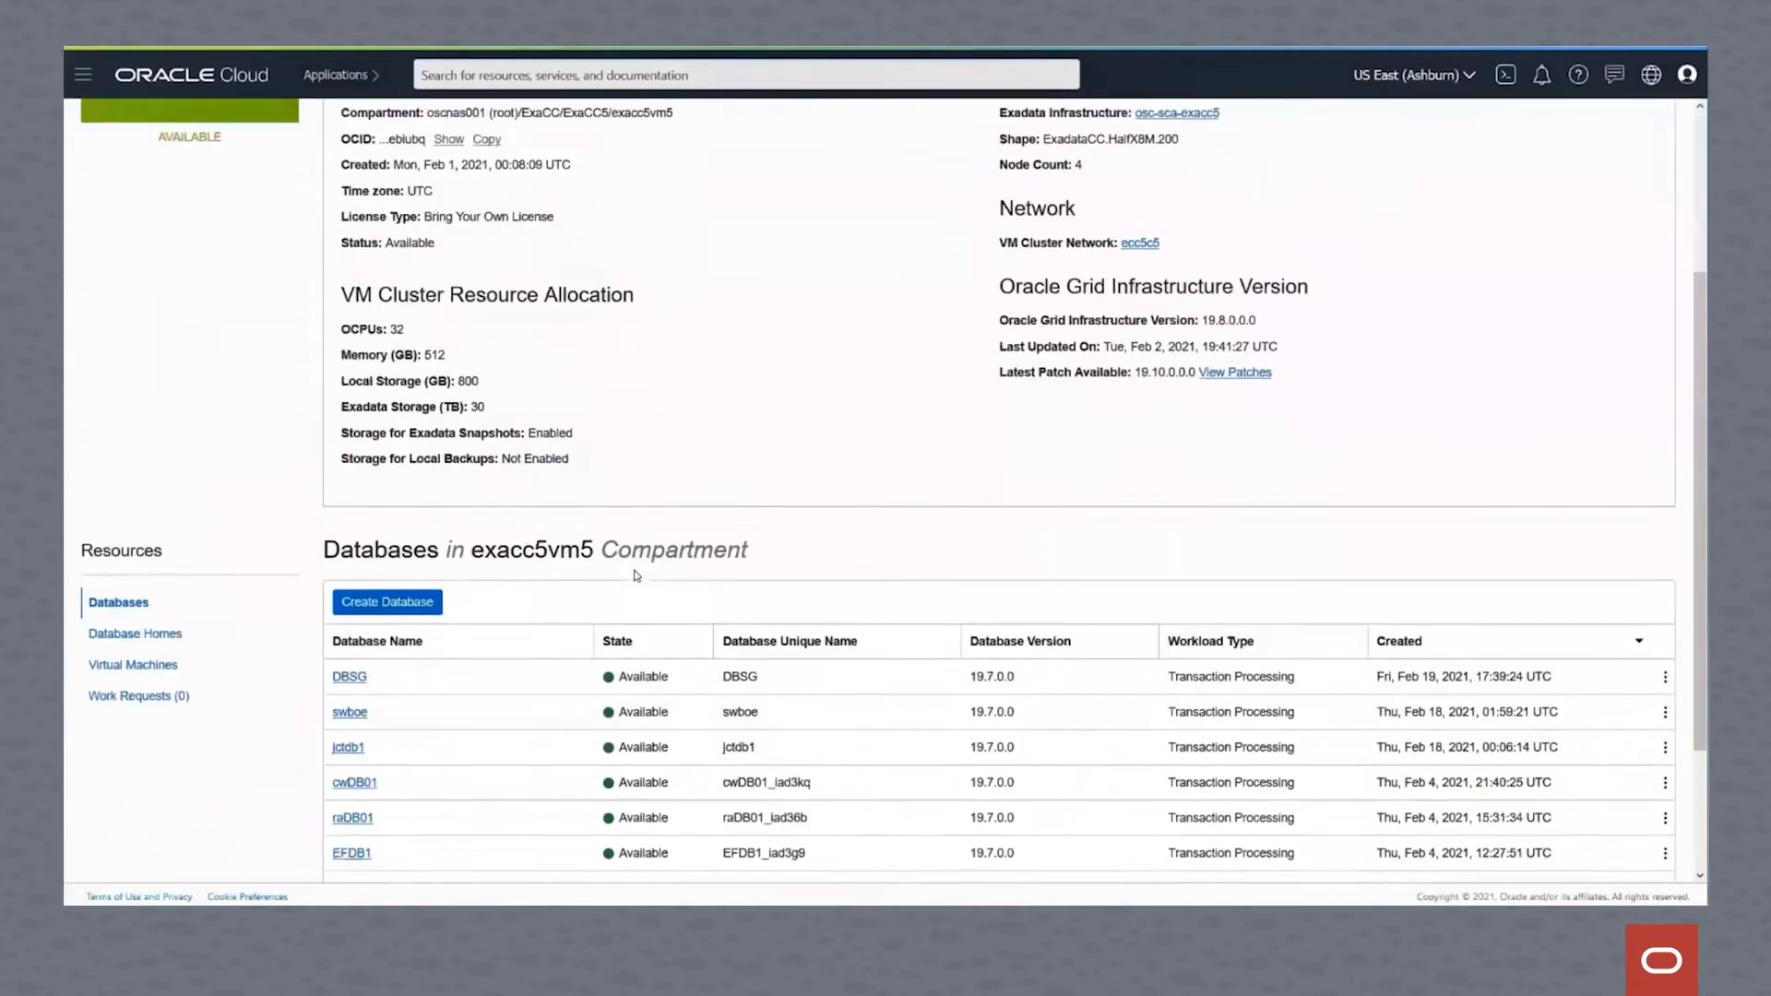
pyautogui.scroll(-3)
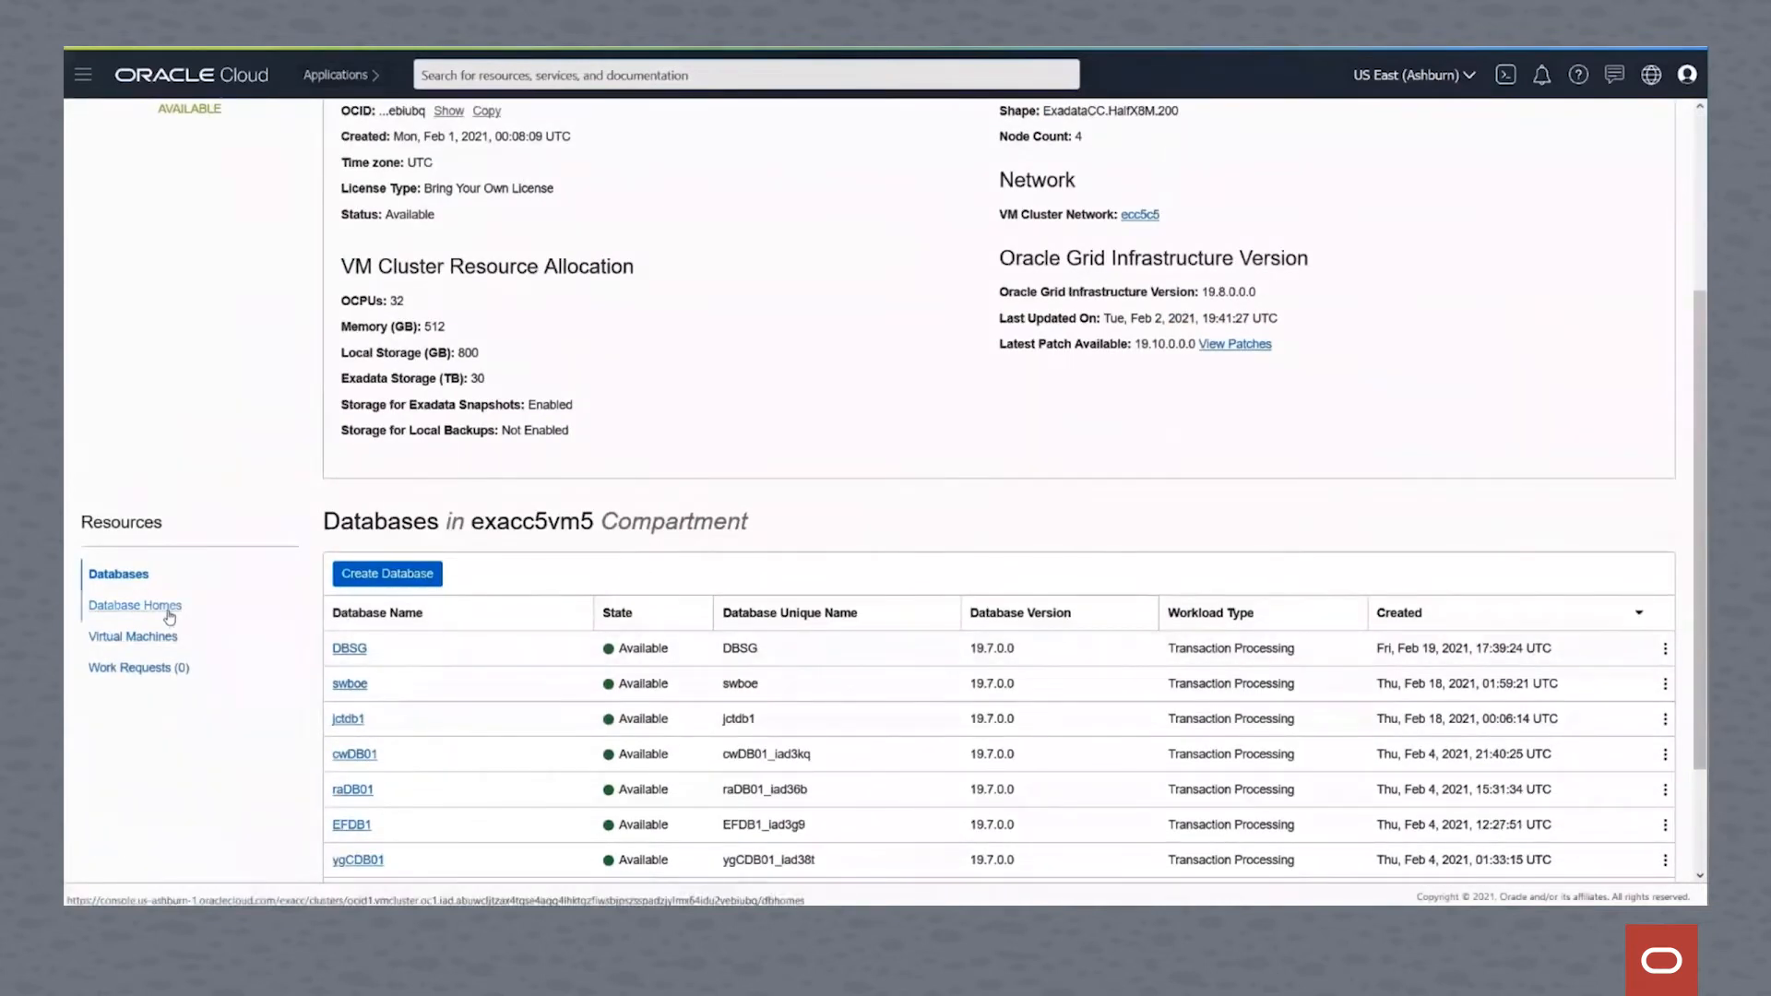
# List the cluster's database homes and open OraHome100_19700_dbru200414_0
pyautogui.click(133, 605)
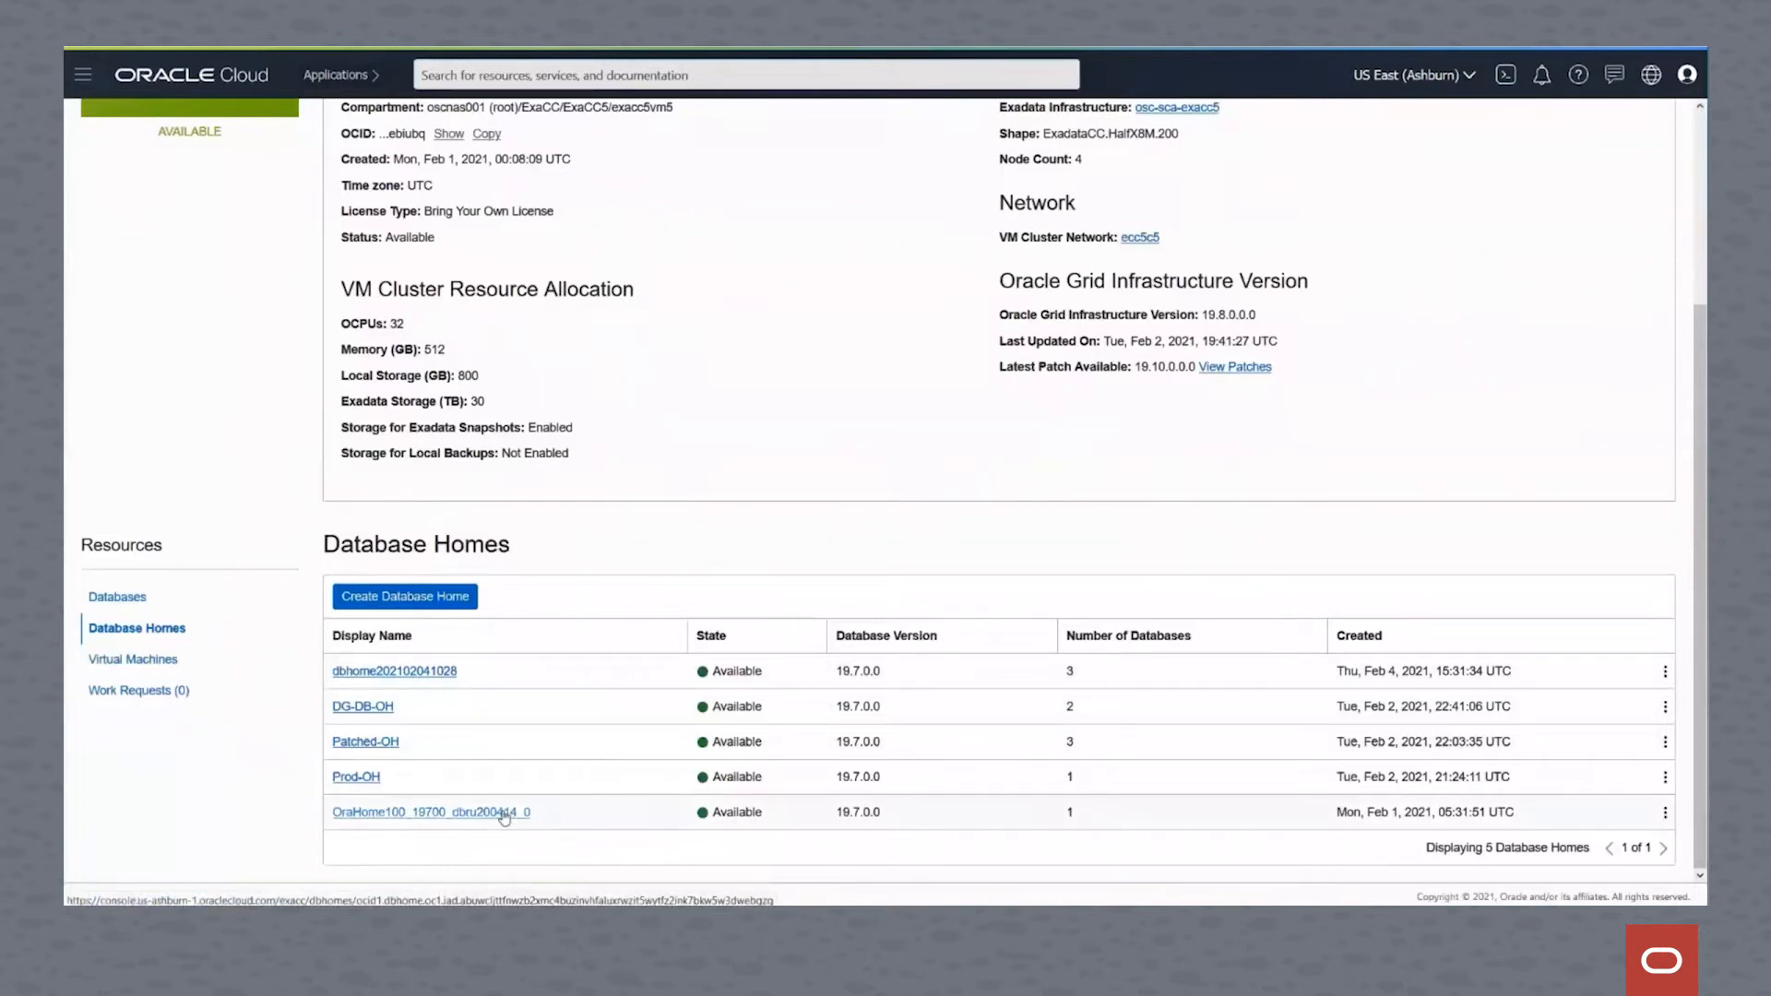
pyautogui.click(397, 810)
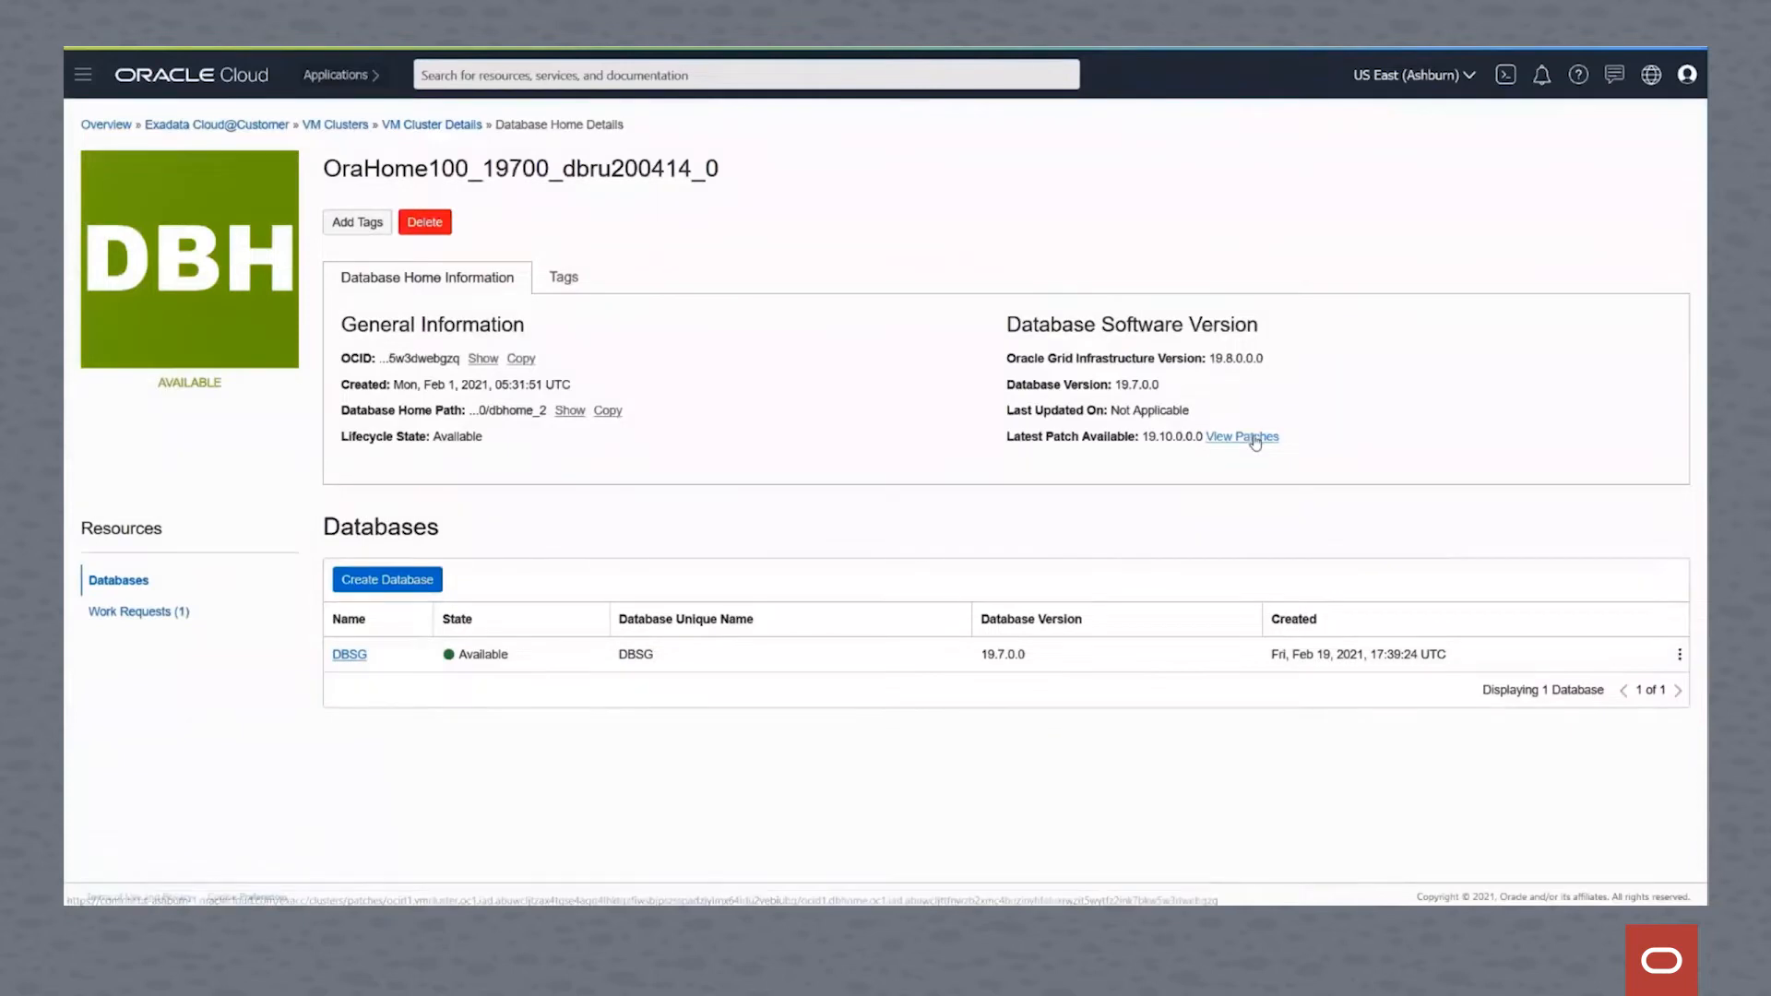
# View OraHome100's available patches, check the empty Patch History, then go back to Patches
pyautogui.click(1242, 437)
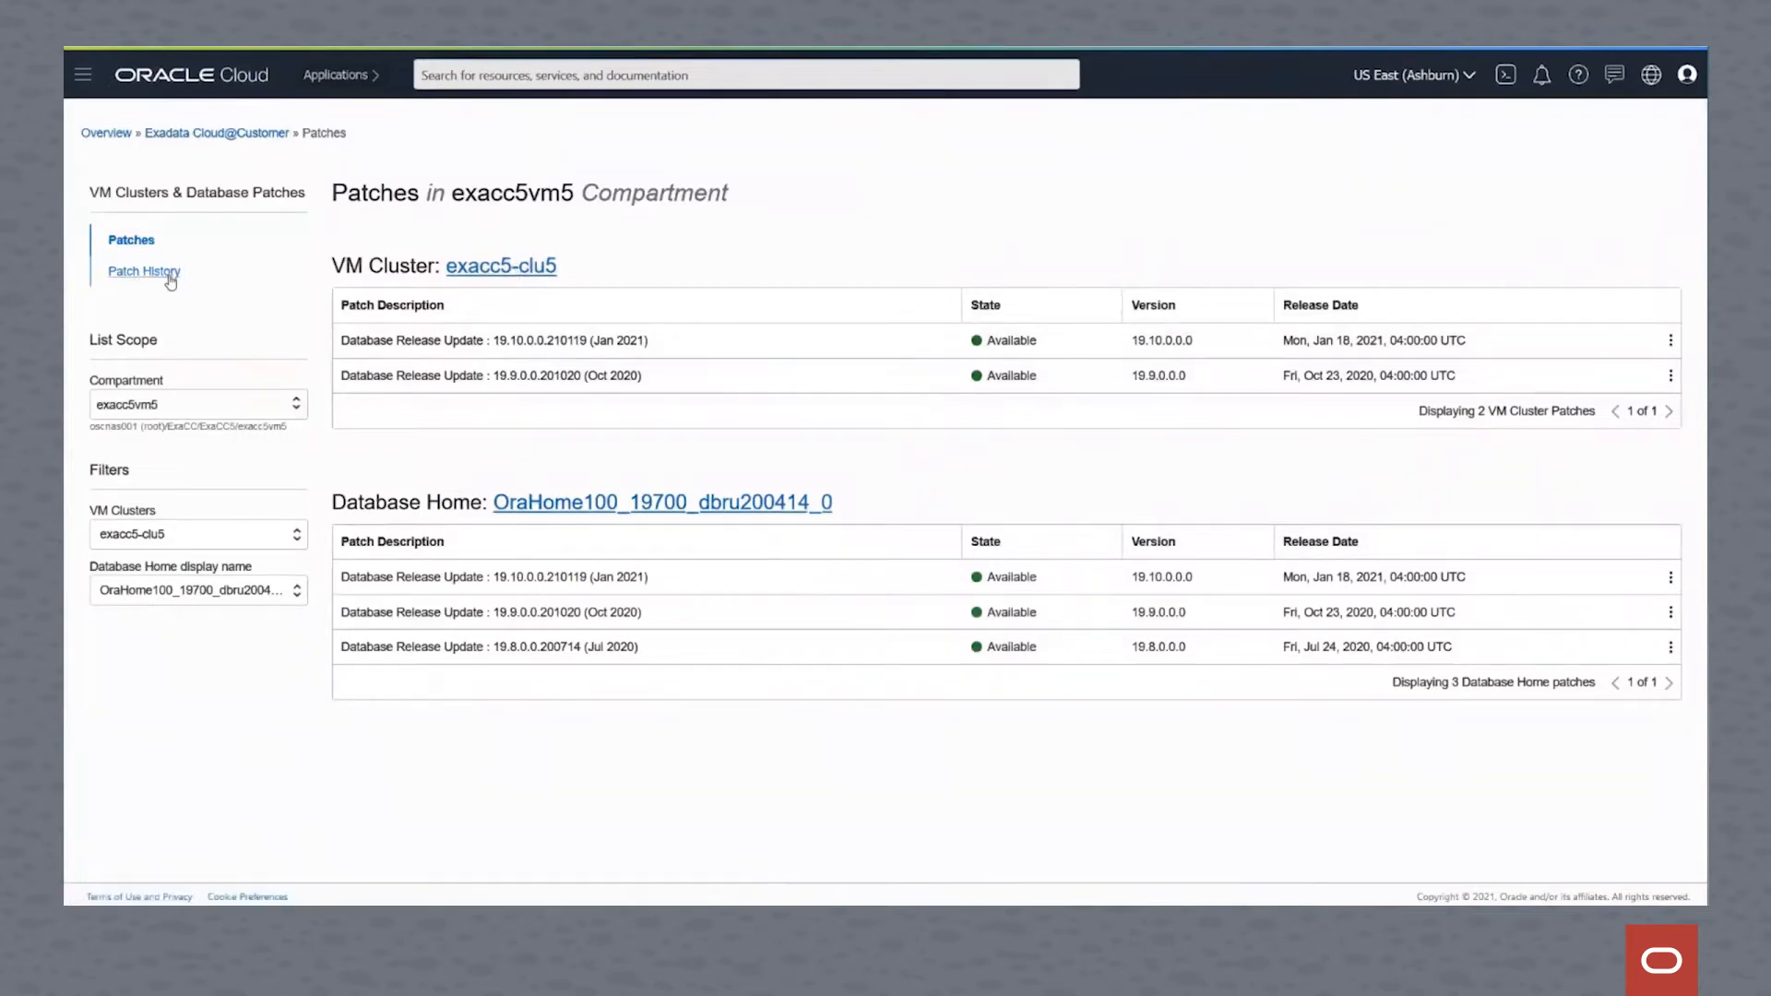
pyautogui.click(143, 271)
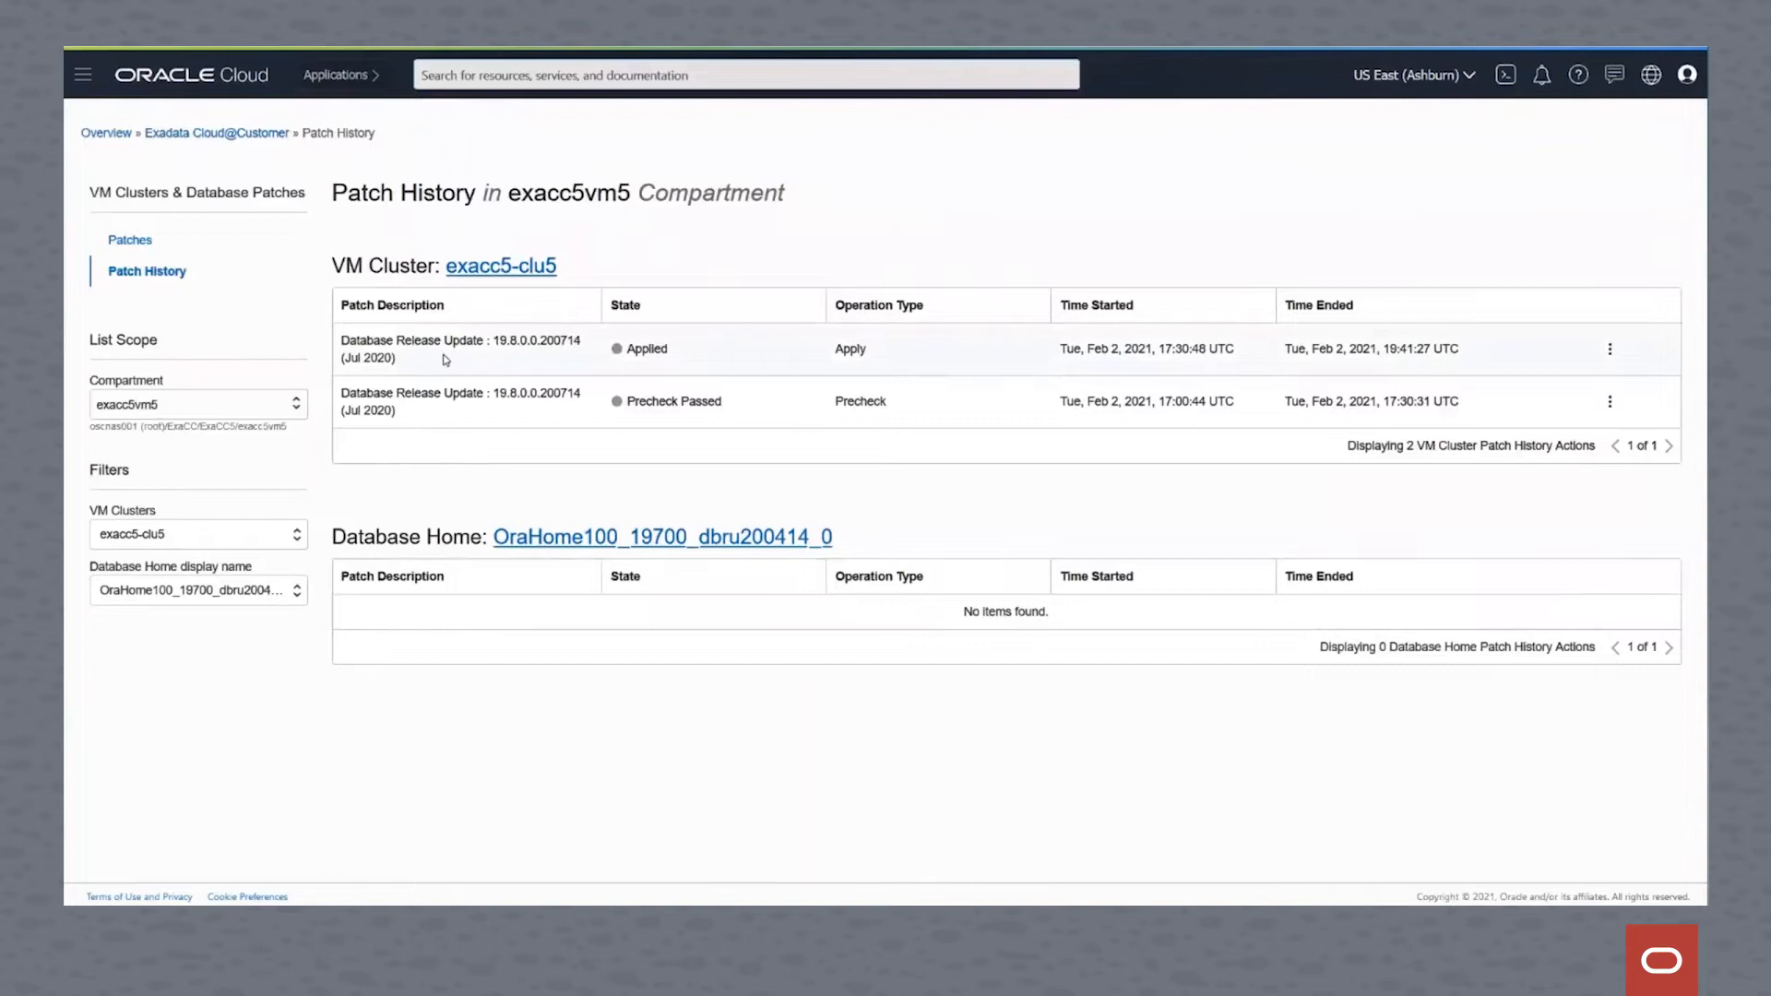
pyautogui.moveTo(462, 412)
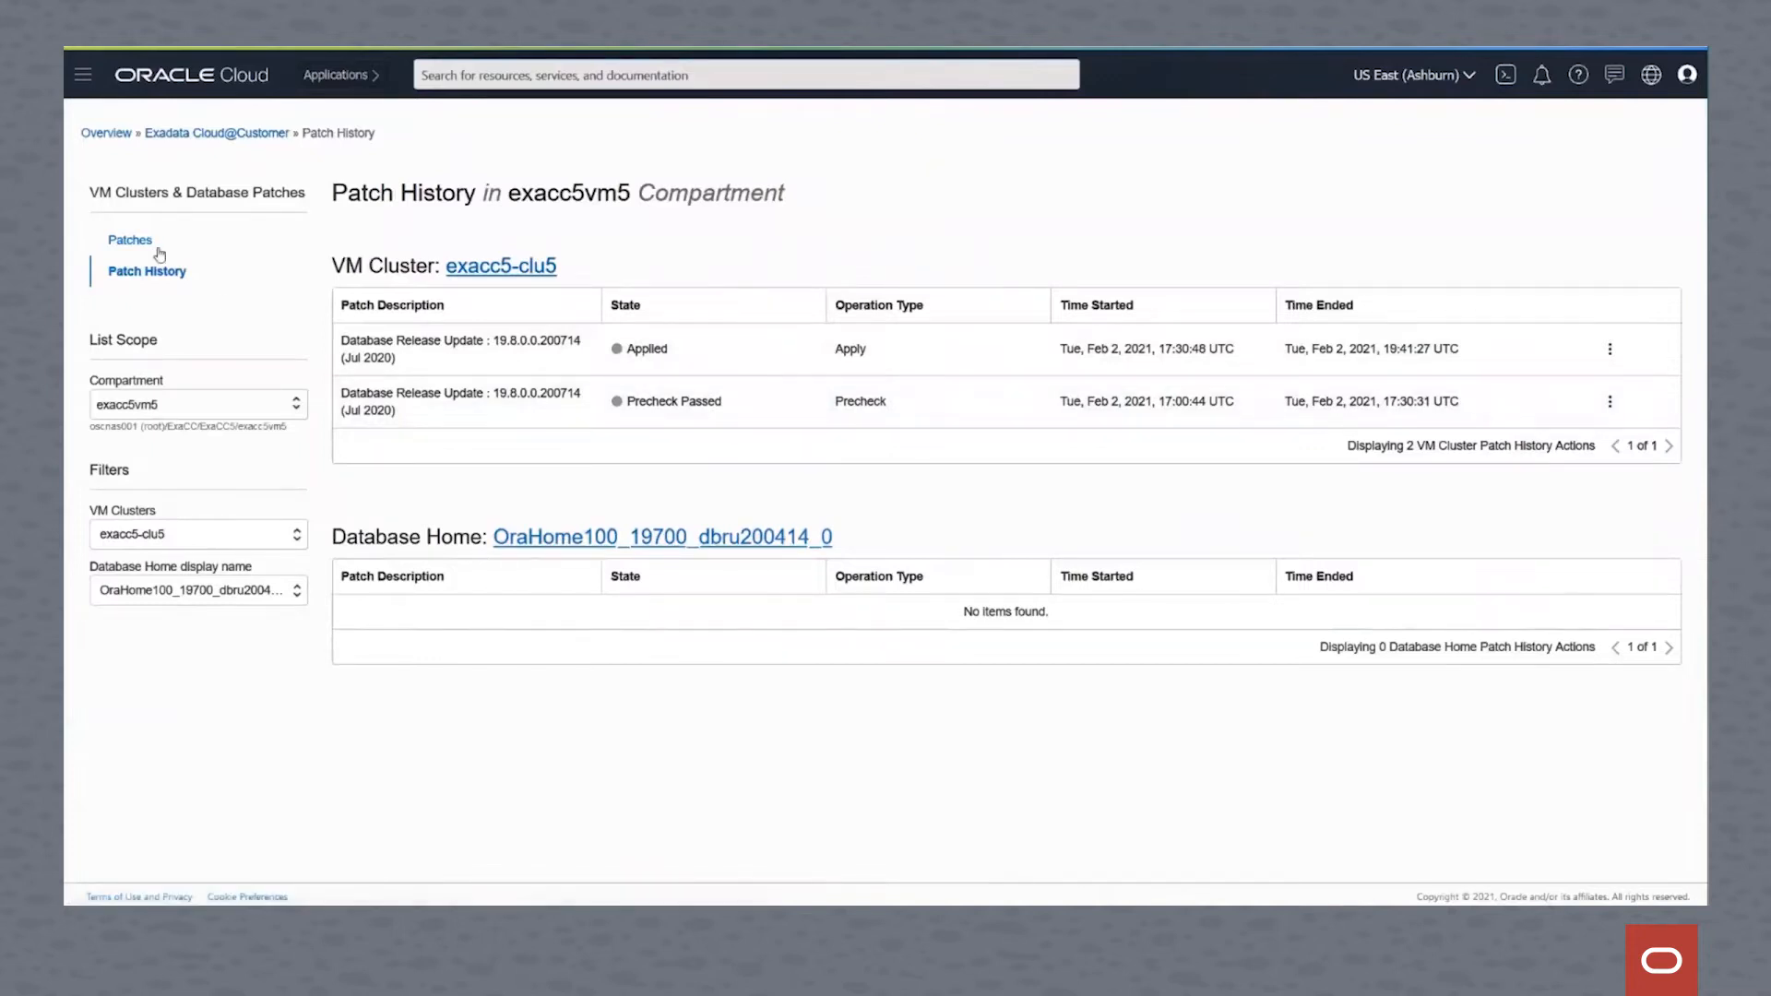
pyautogui.click(130, 240)
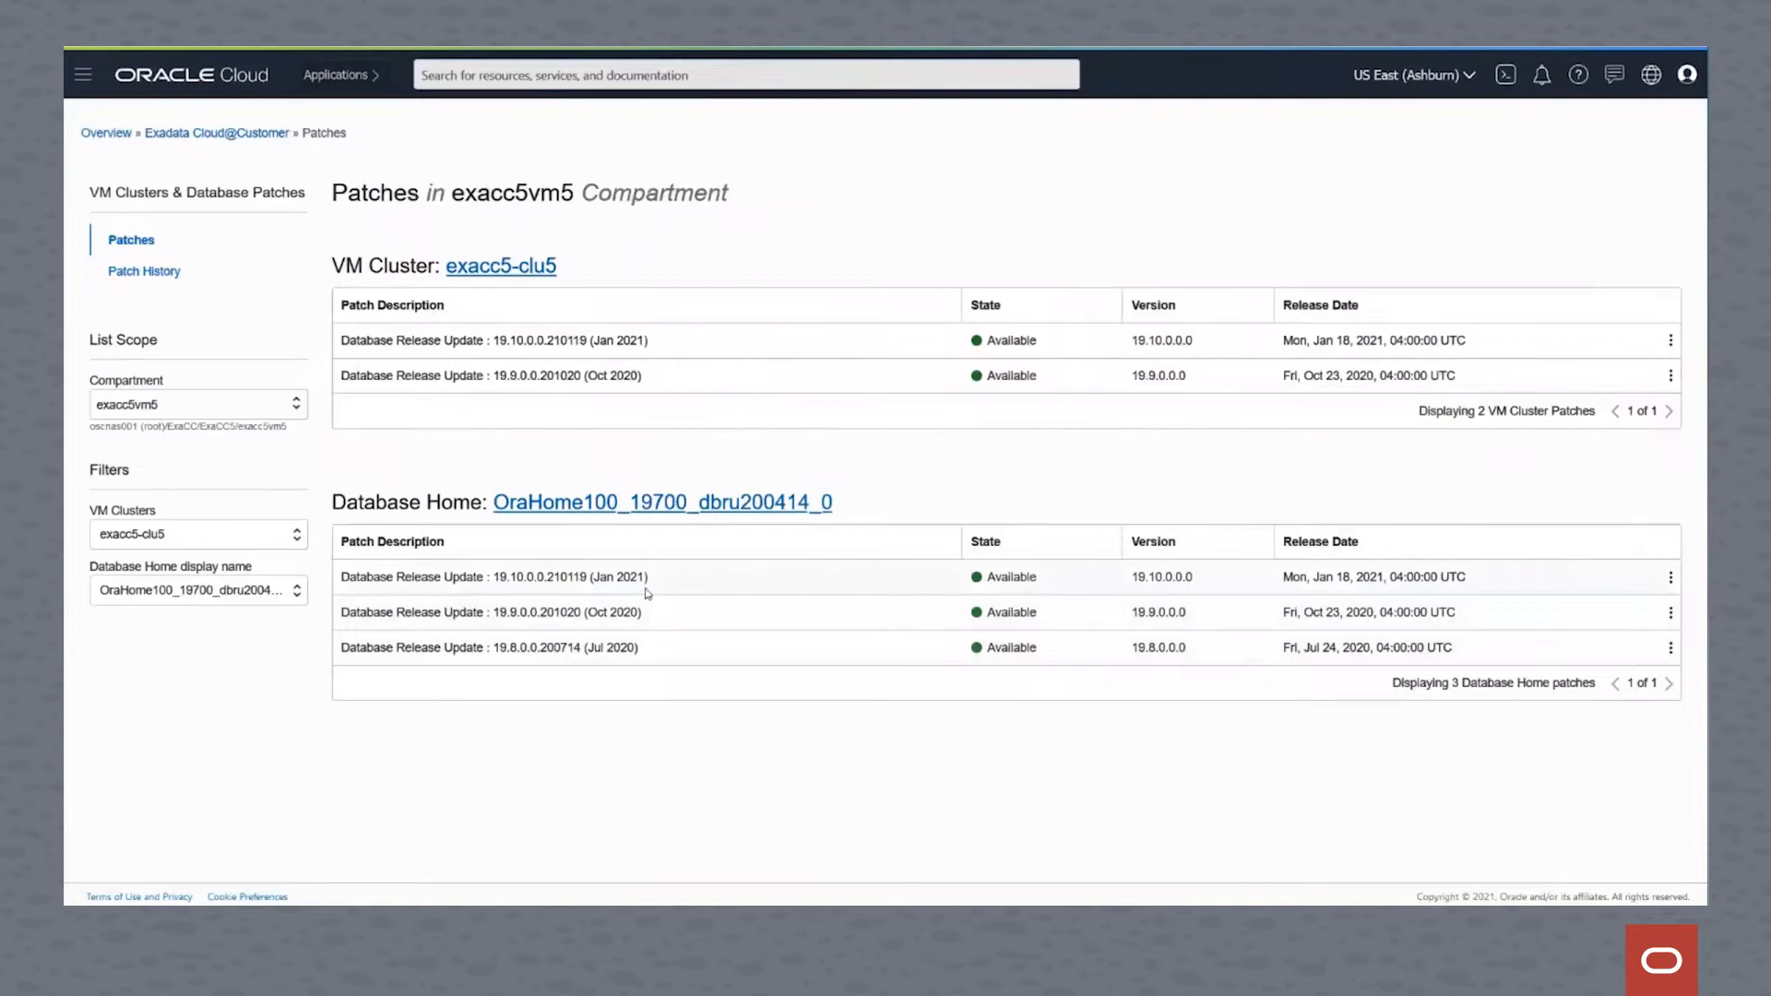
pyautogui.moveTo(647, 585)
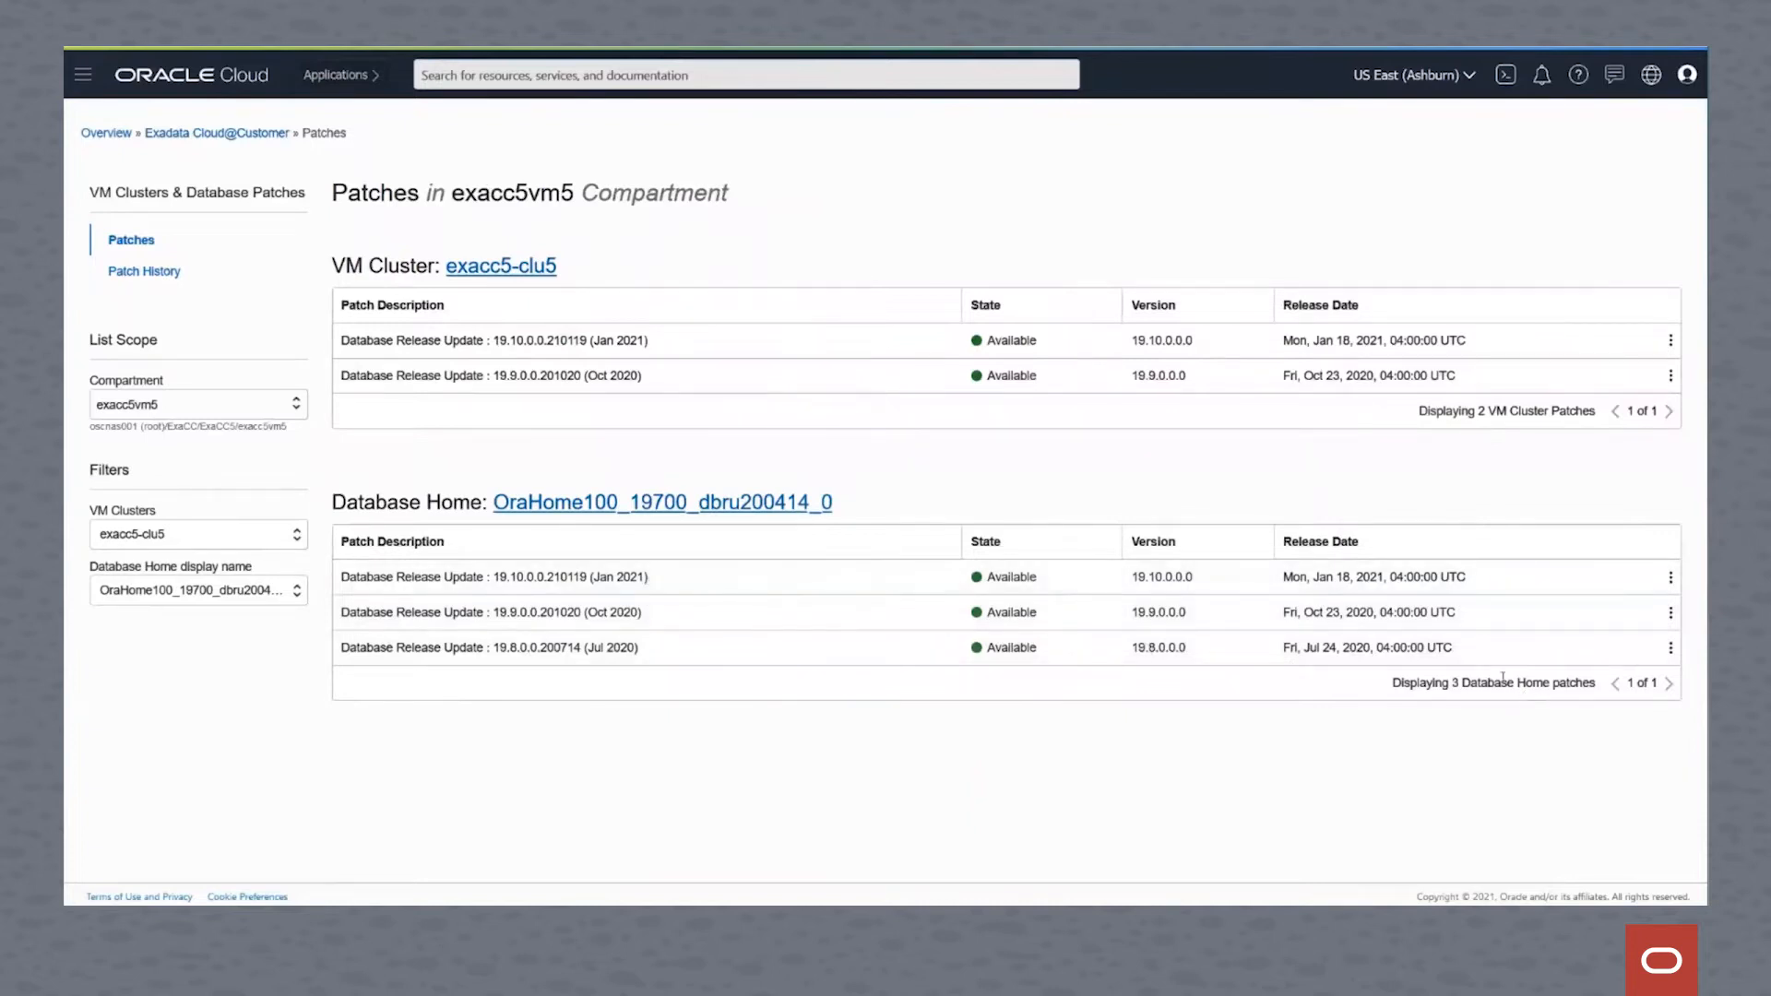
# Run and confirm a precheck of the 19.8.0.0.200714 patch on the database home
pyautogui.click(1671, 647)
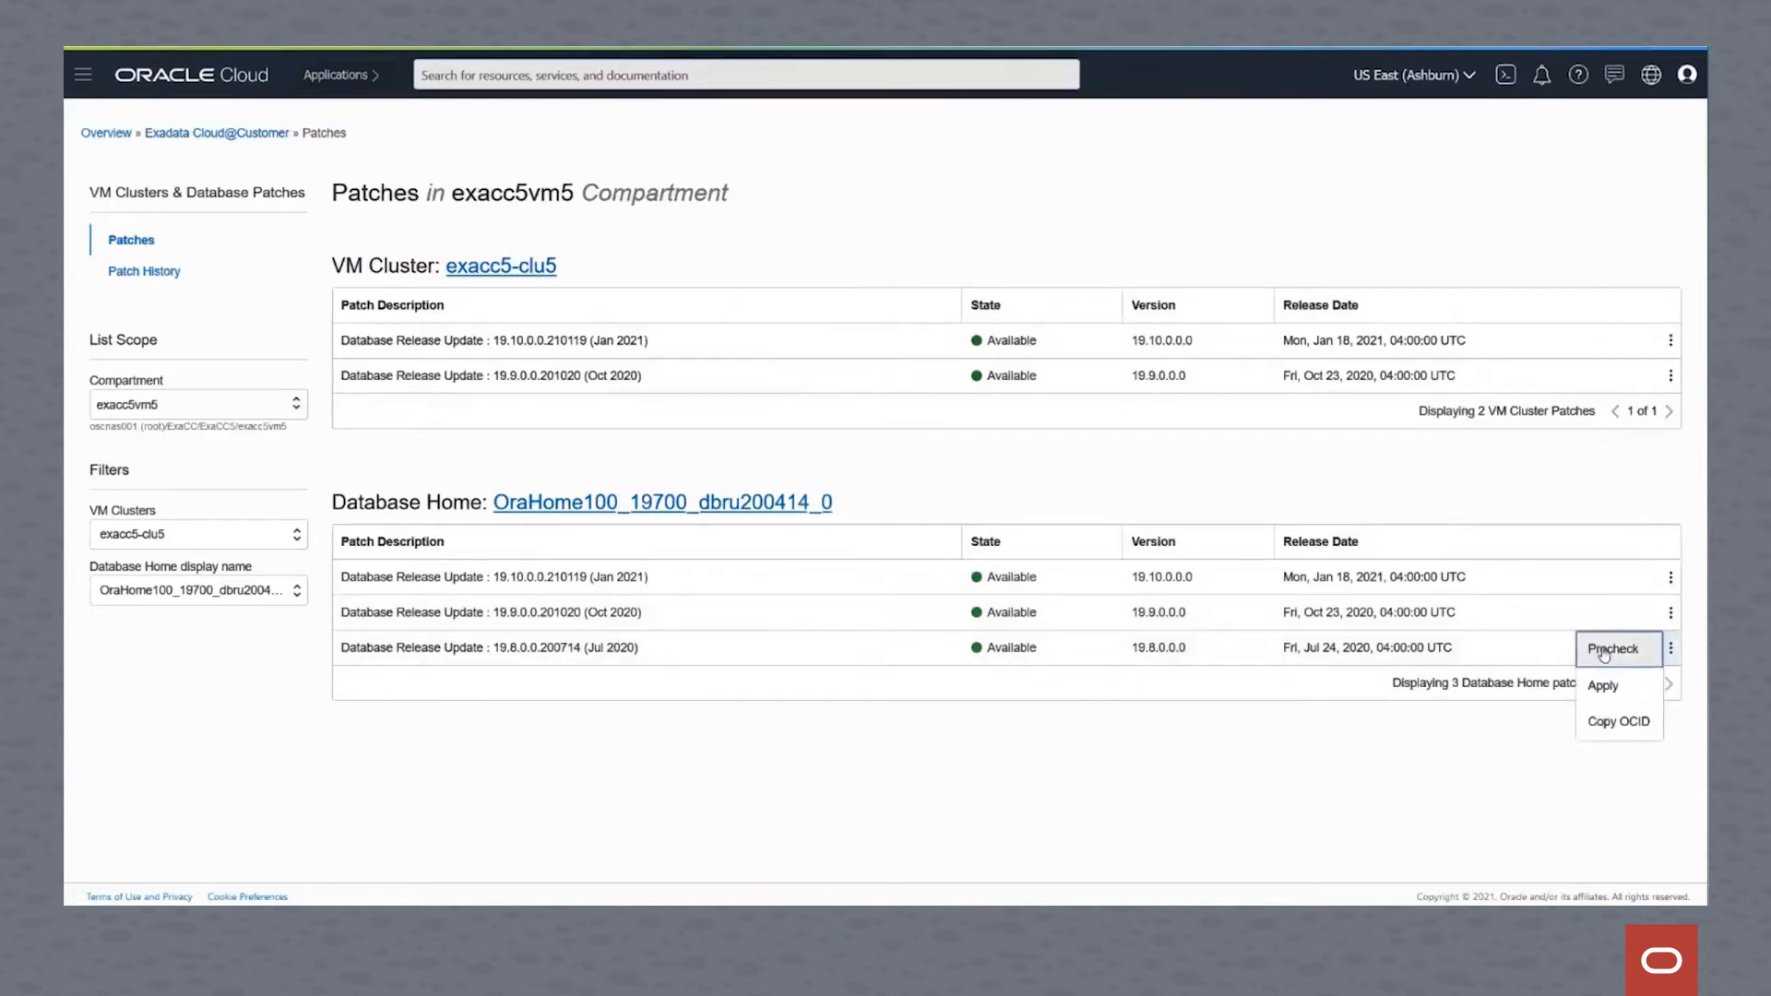
pyautogui.click(1613, 648)
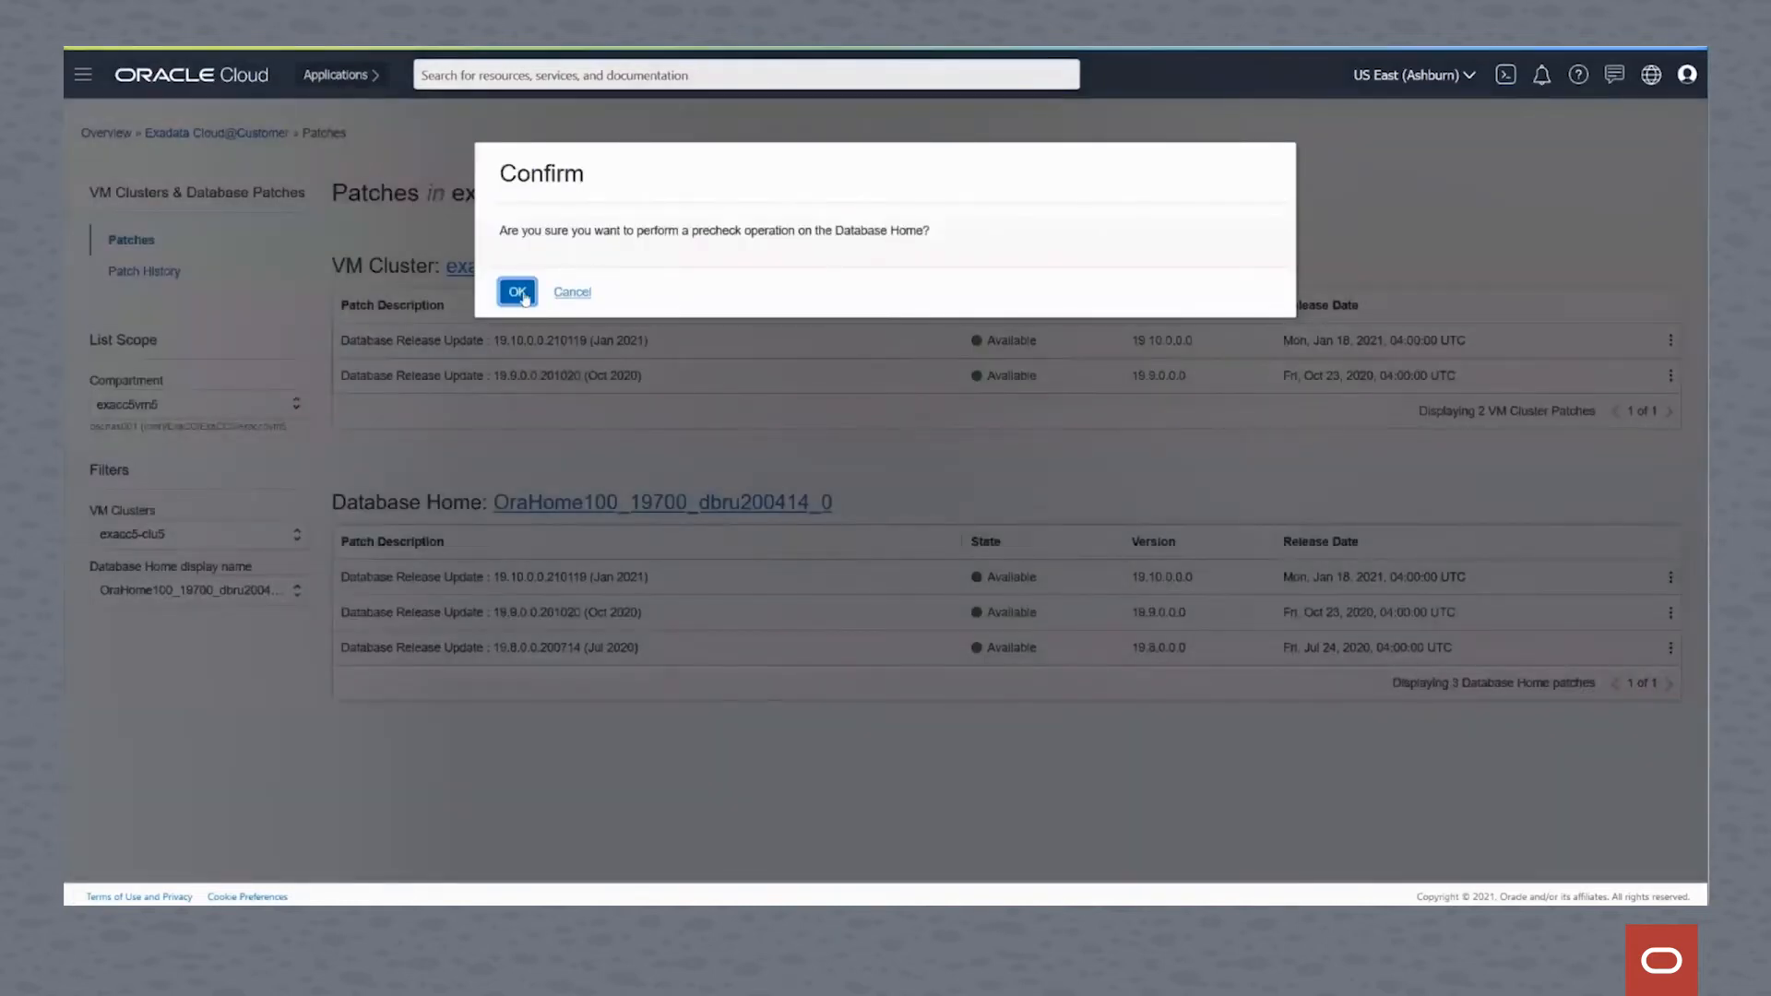
pyautogui.click(516, 291)
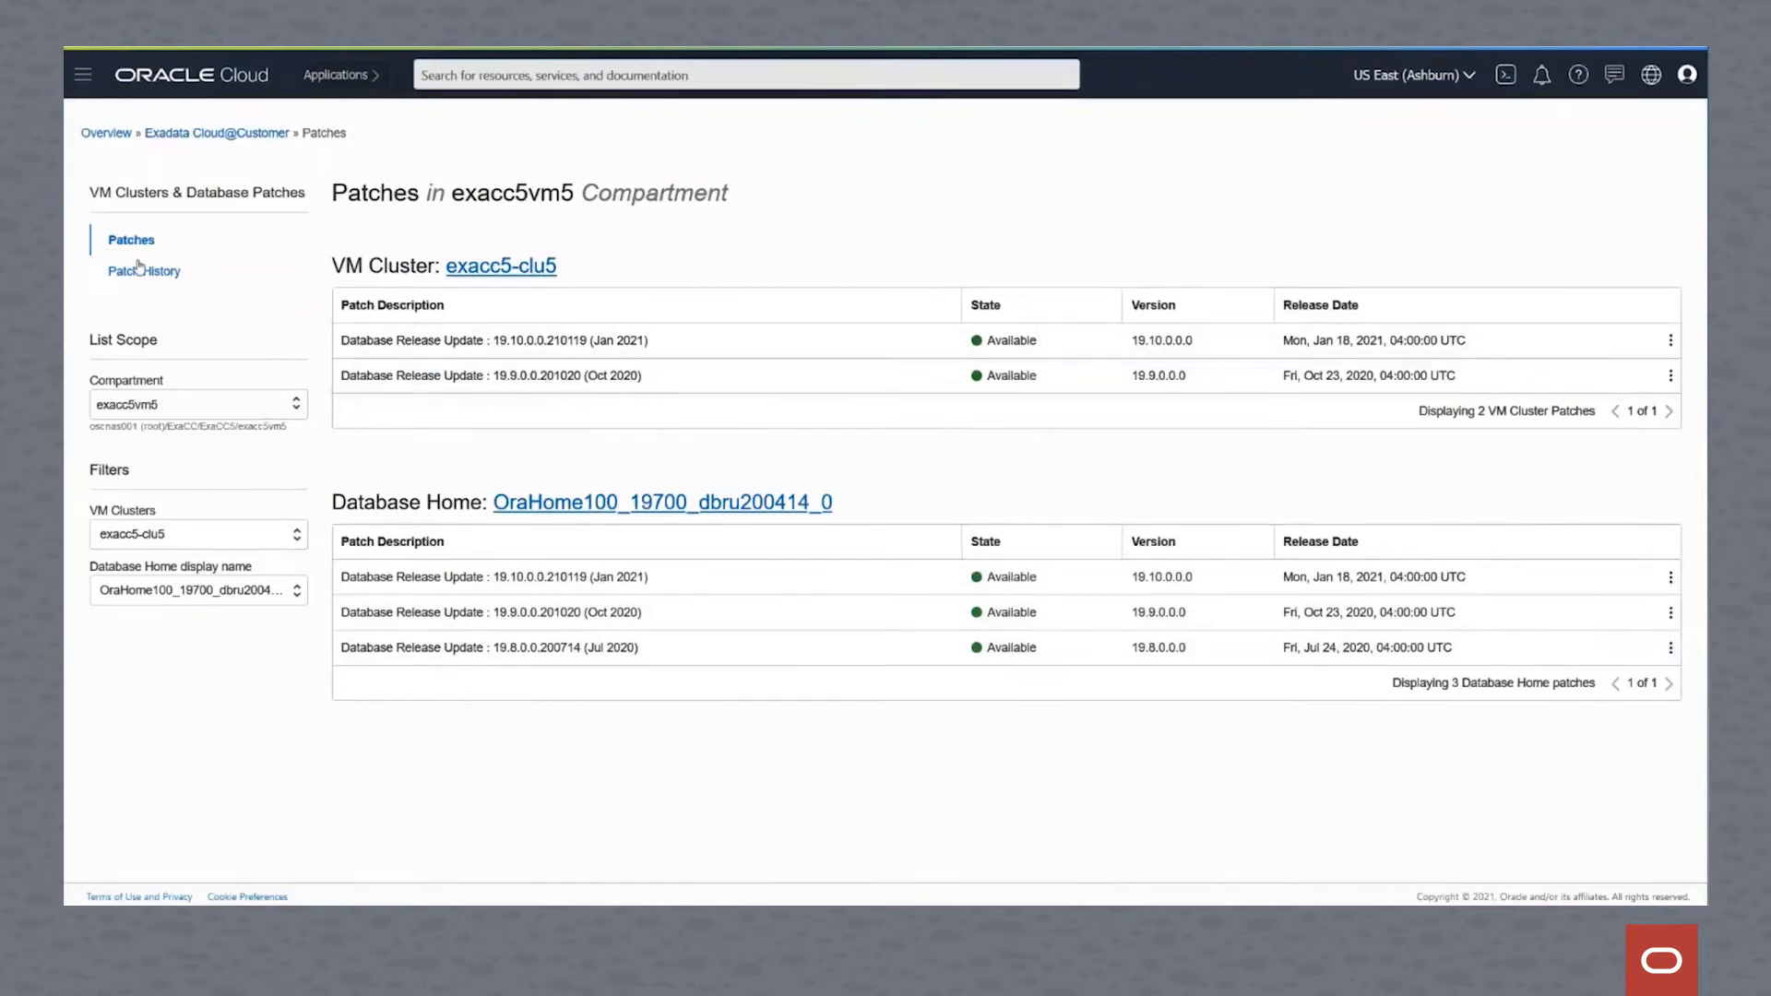
# Check Patch History for the Jul 2020 precheck in Checking state, then return to exacc5-clu5
pyautogui.click(144, 272)
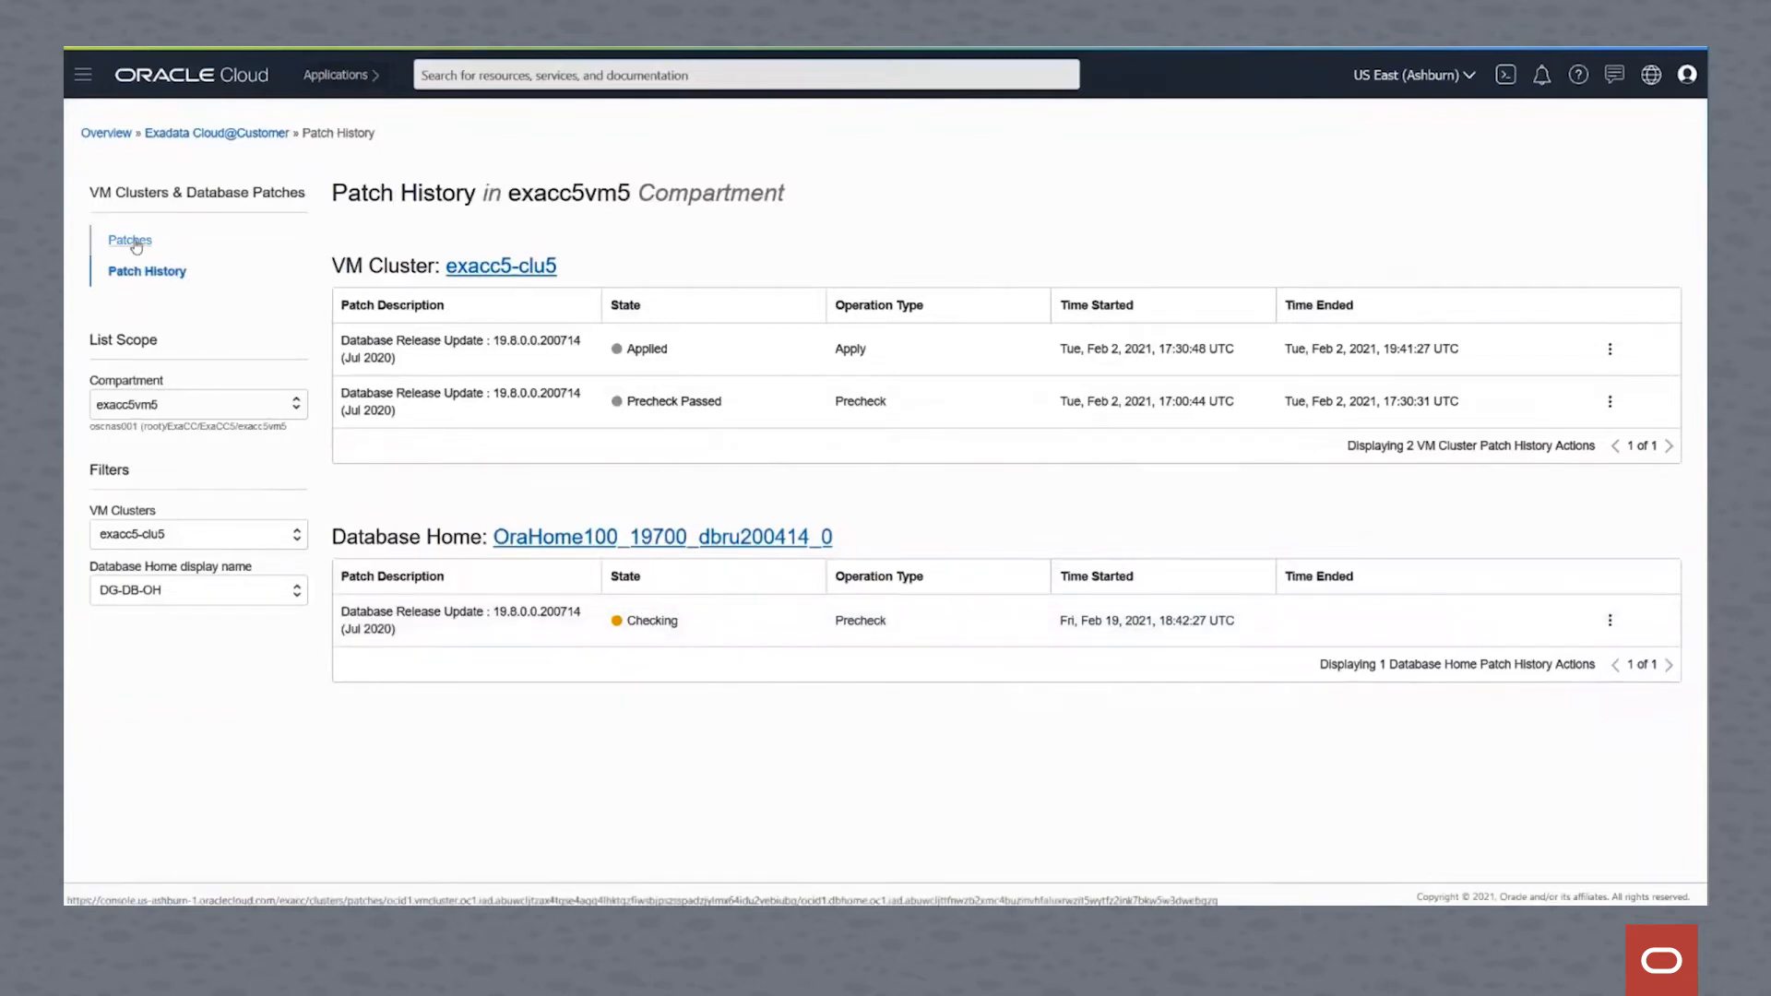
pyautogui.click(129, 241)
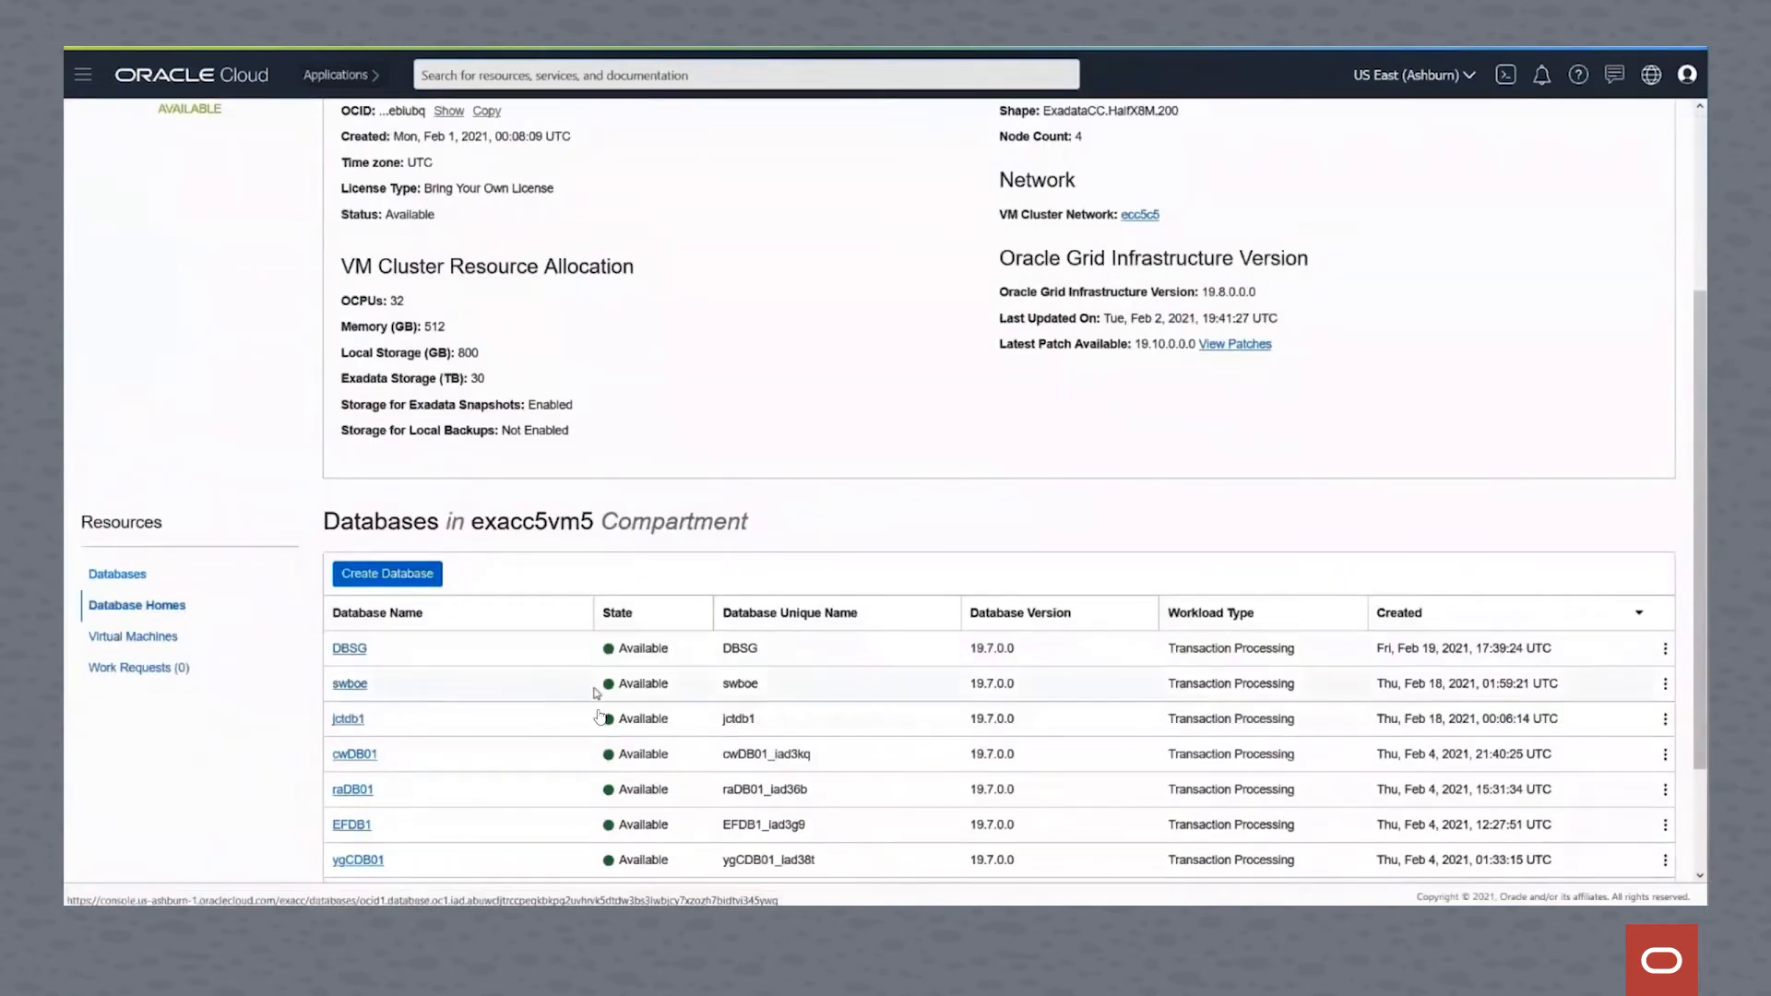
# Open the OraHome100_19700_dbru200414_0 home and list its work requests, precheck at 15%
pyautogui.click(136, 604)
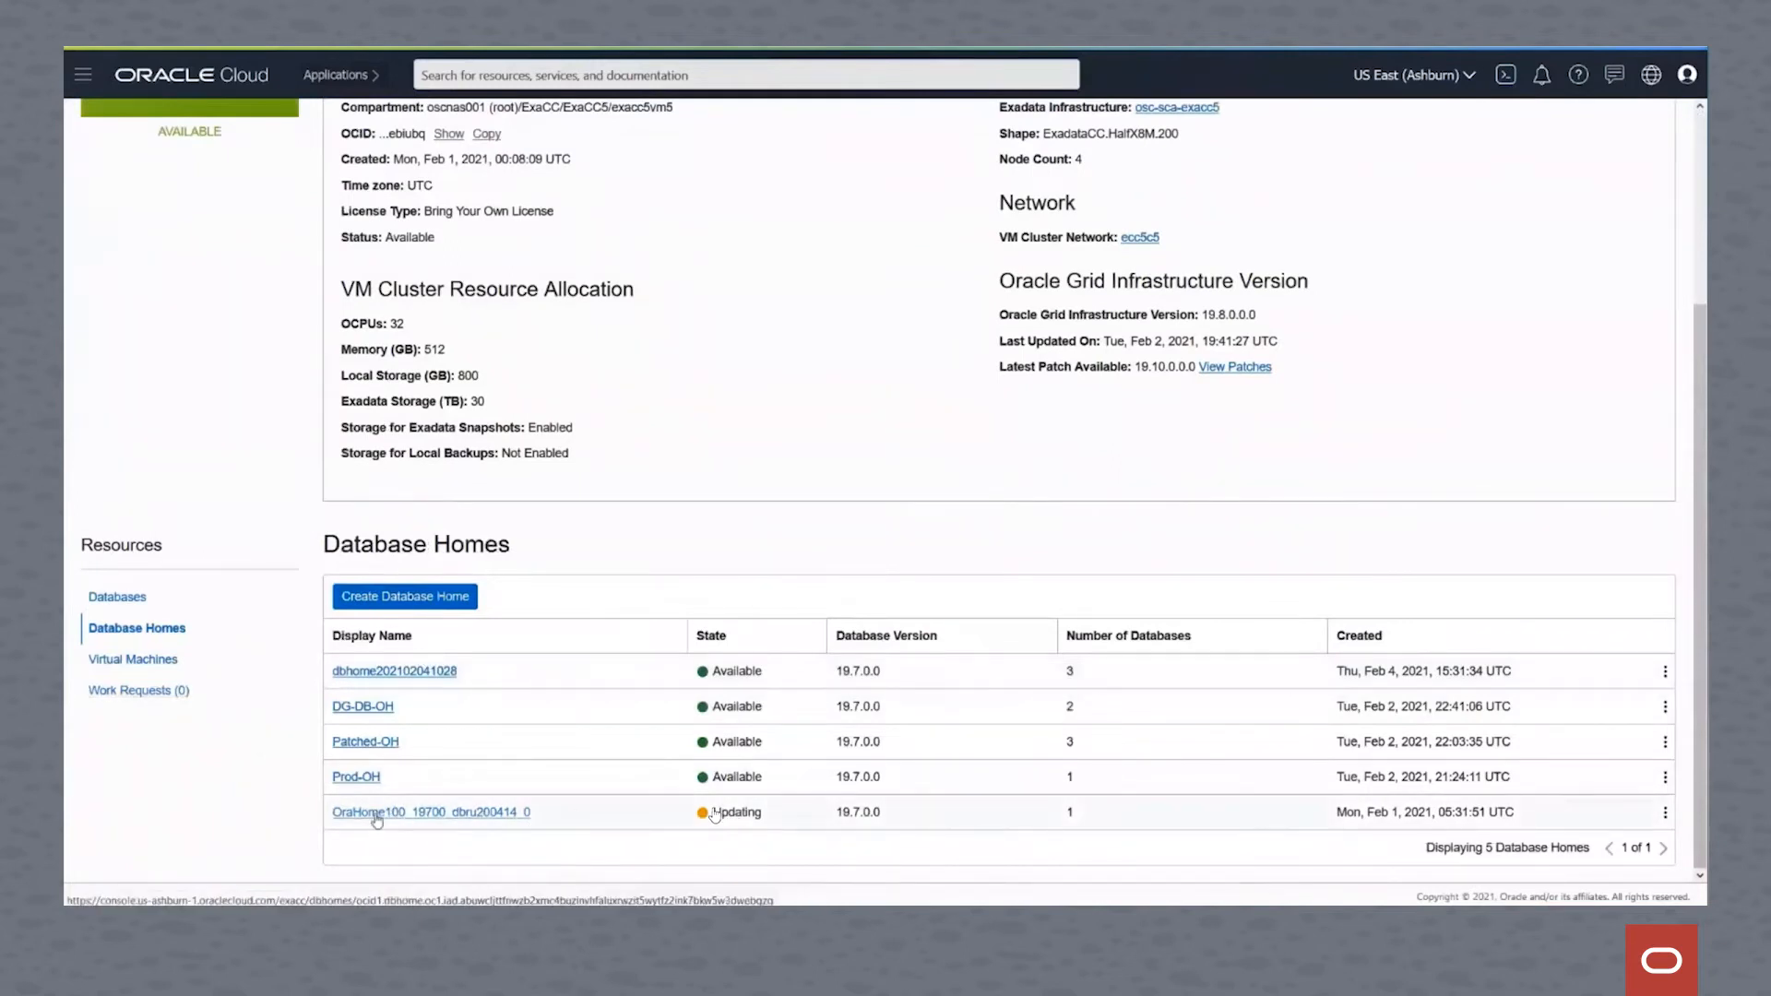
pyautogui.click(431, 812)
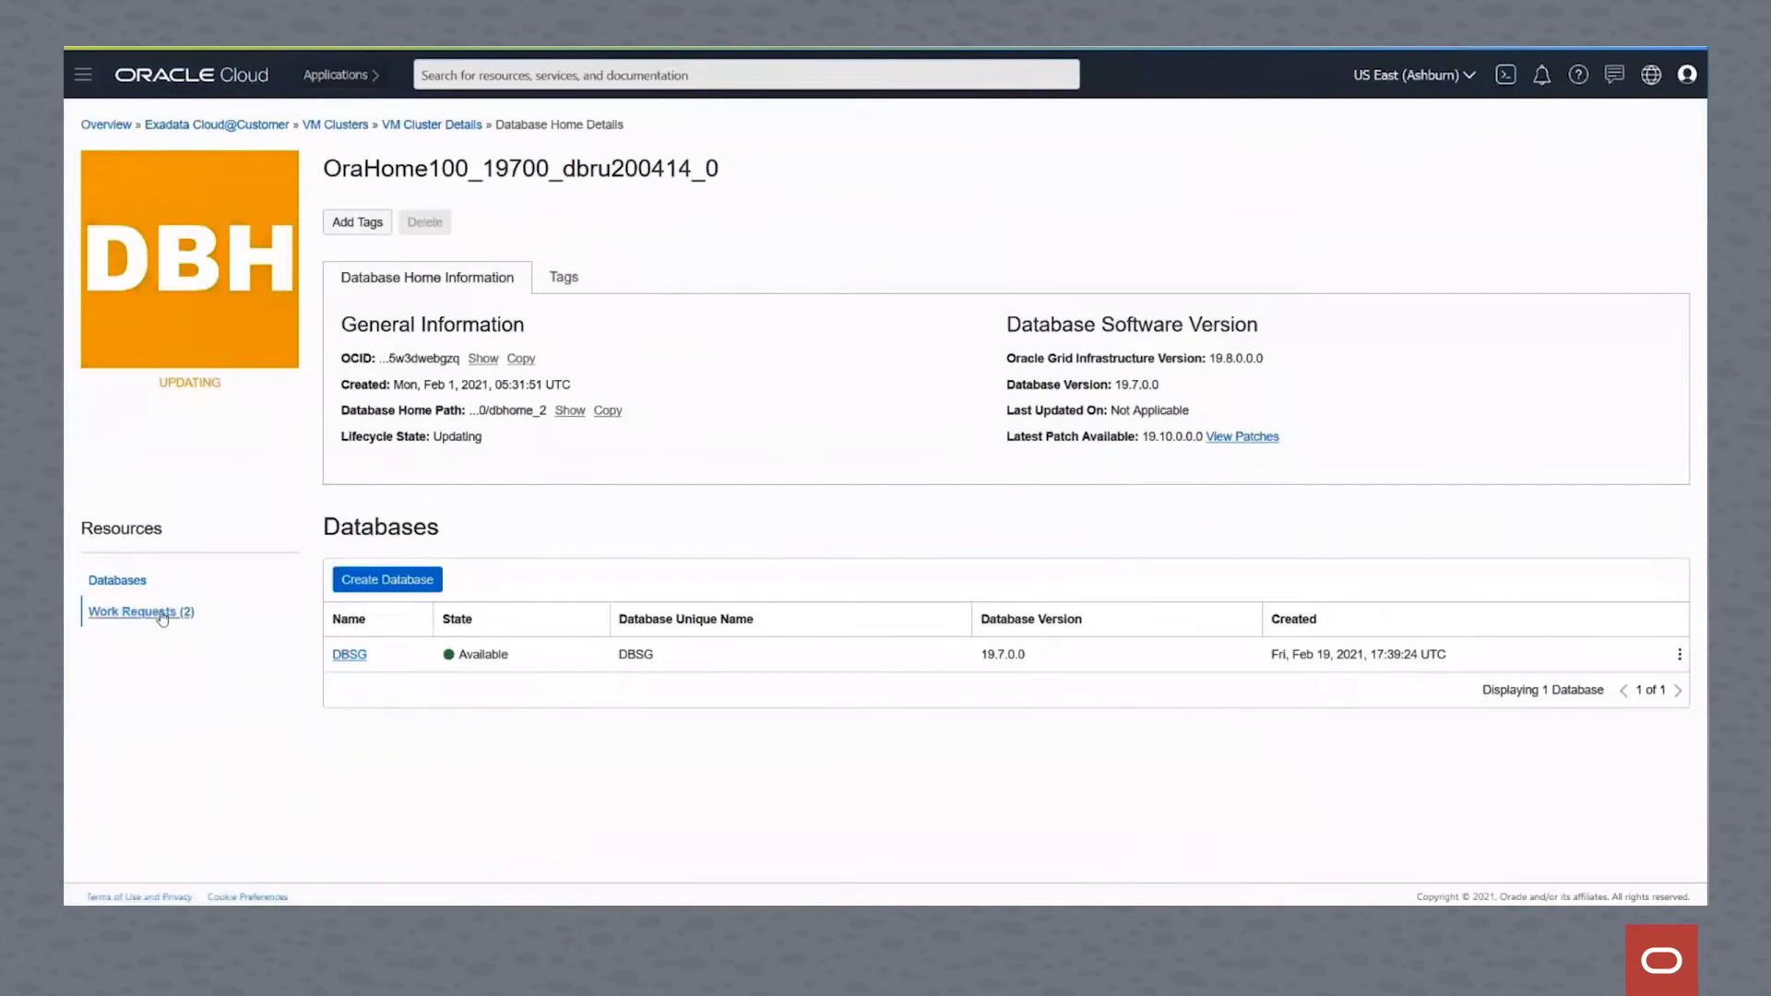
pyautogui.click(140, 610)
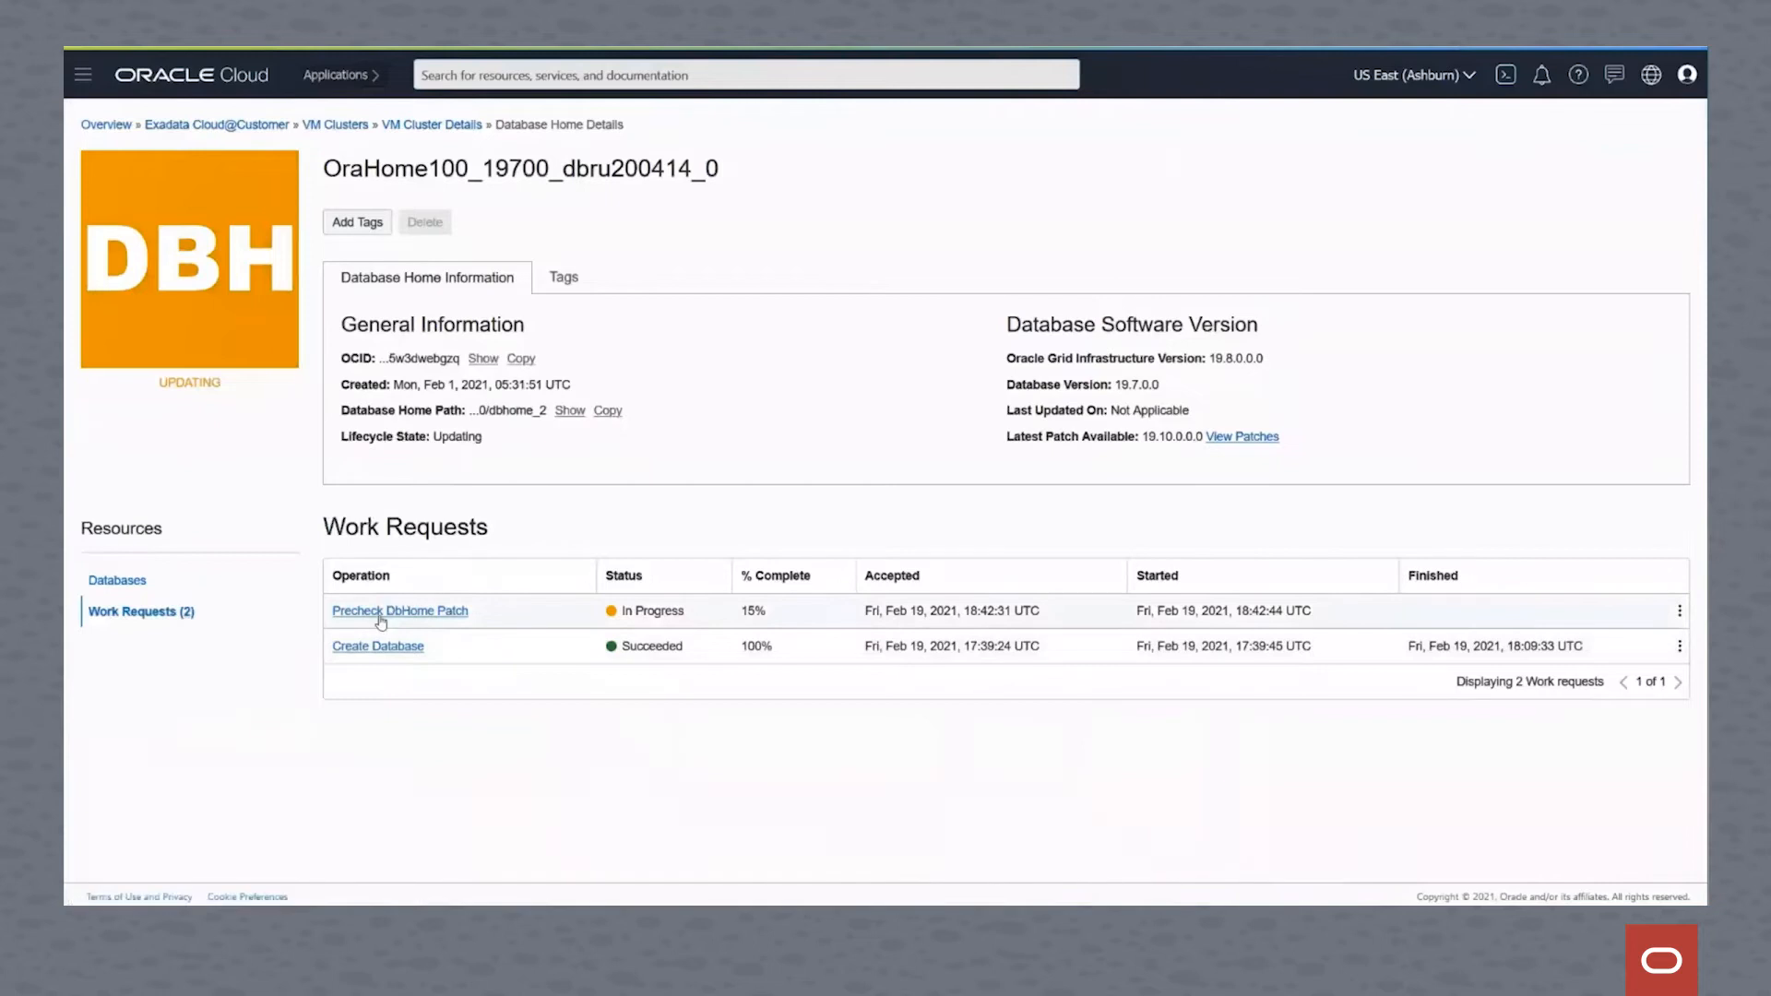
pyautogui.moveTo(399, 610)
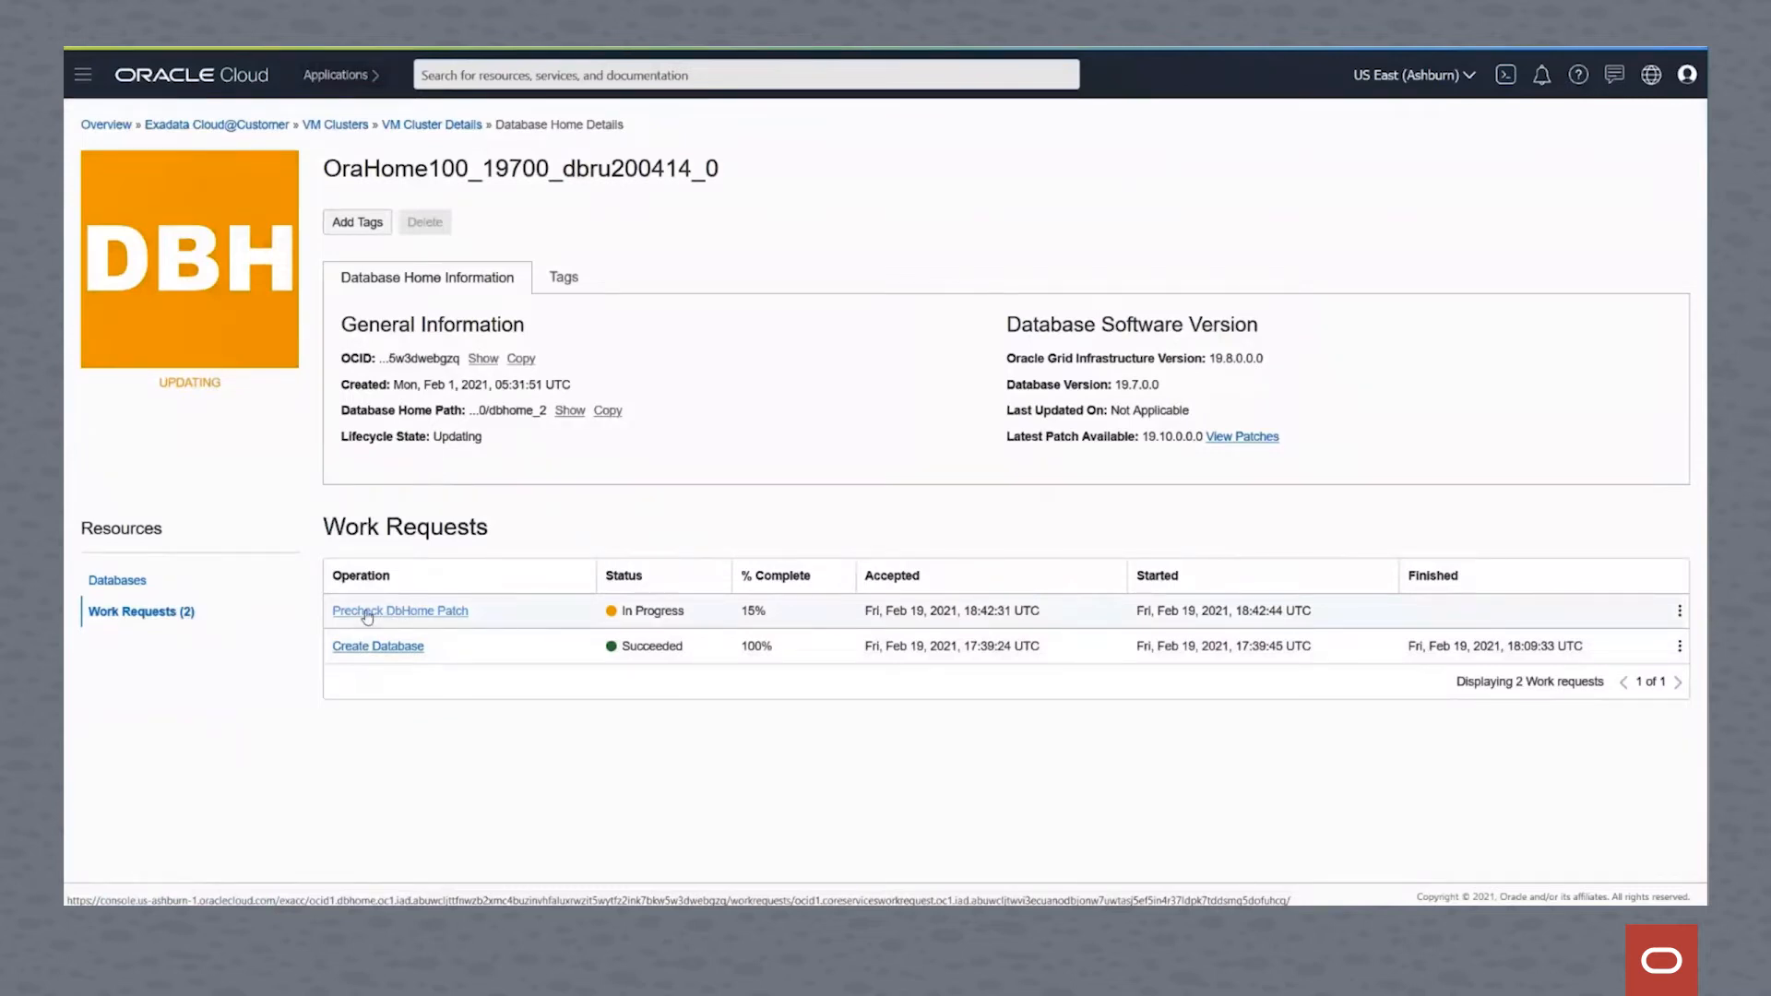
# Open the Precheck DbHome Patch work request to see its 15% progress and logs
pyautogui.click(398, 610)
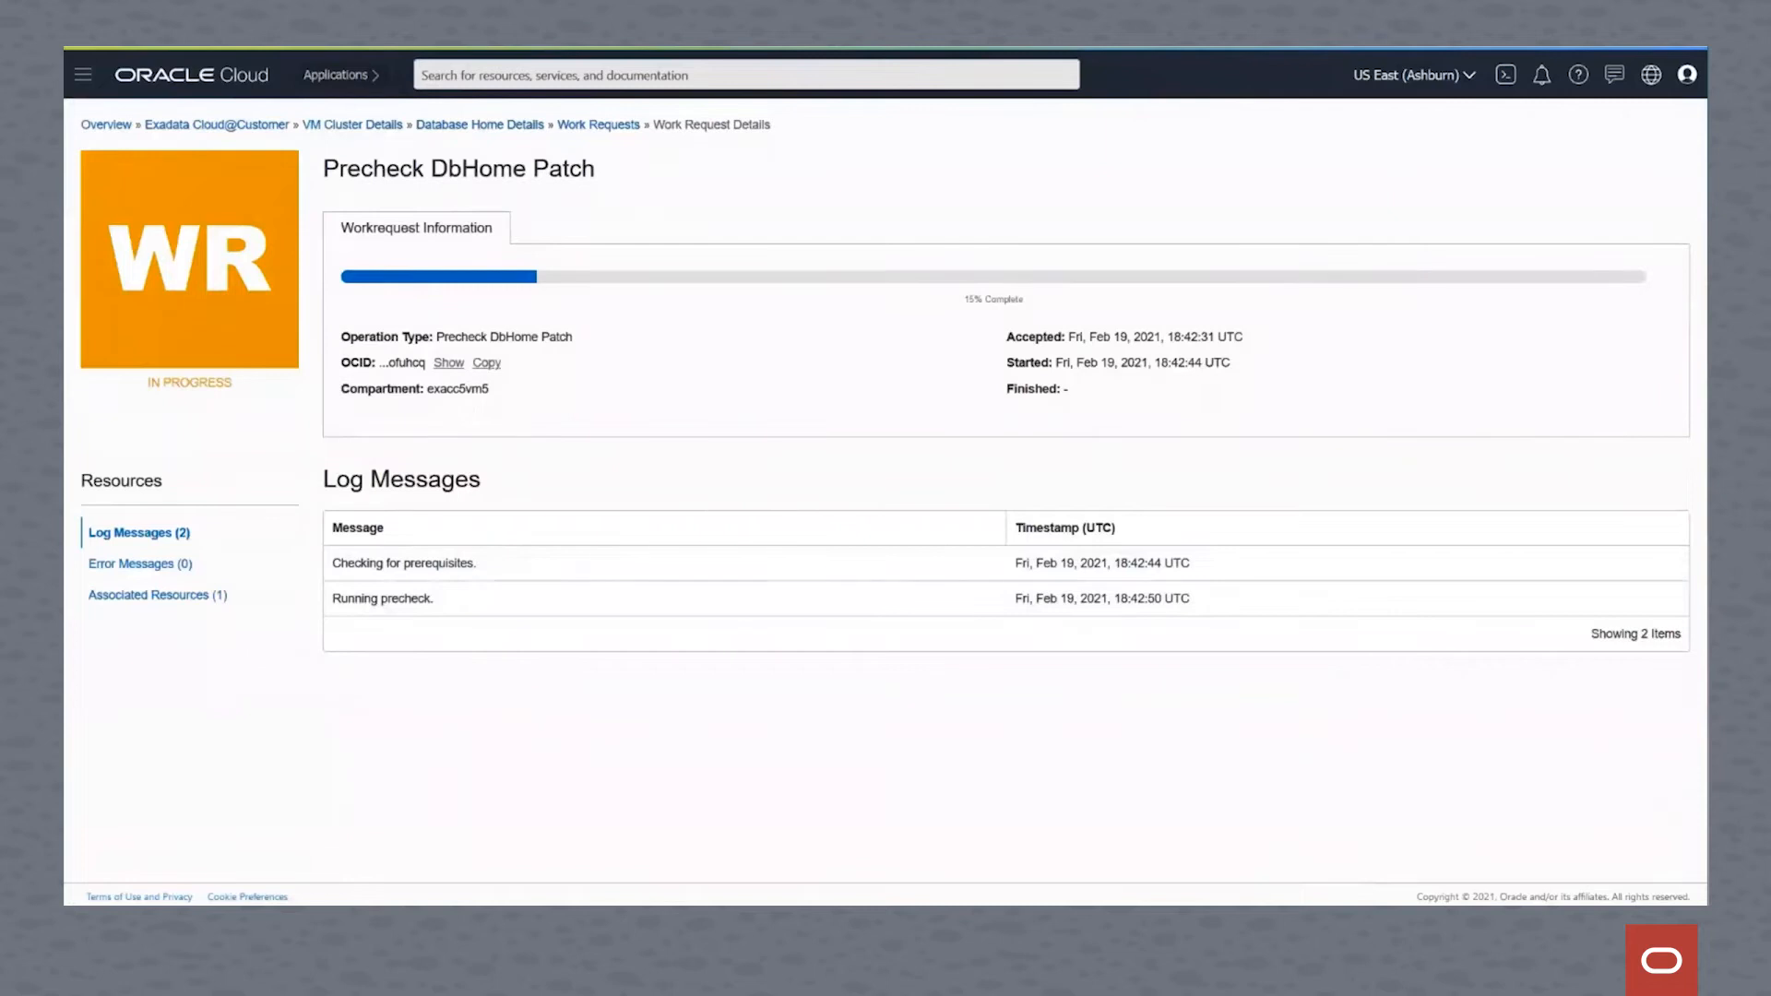
pyautogui.moveTo(285, 640)
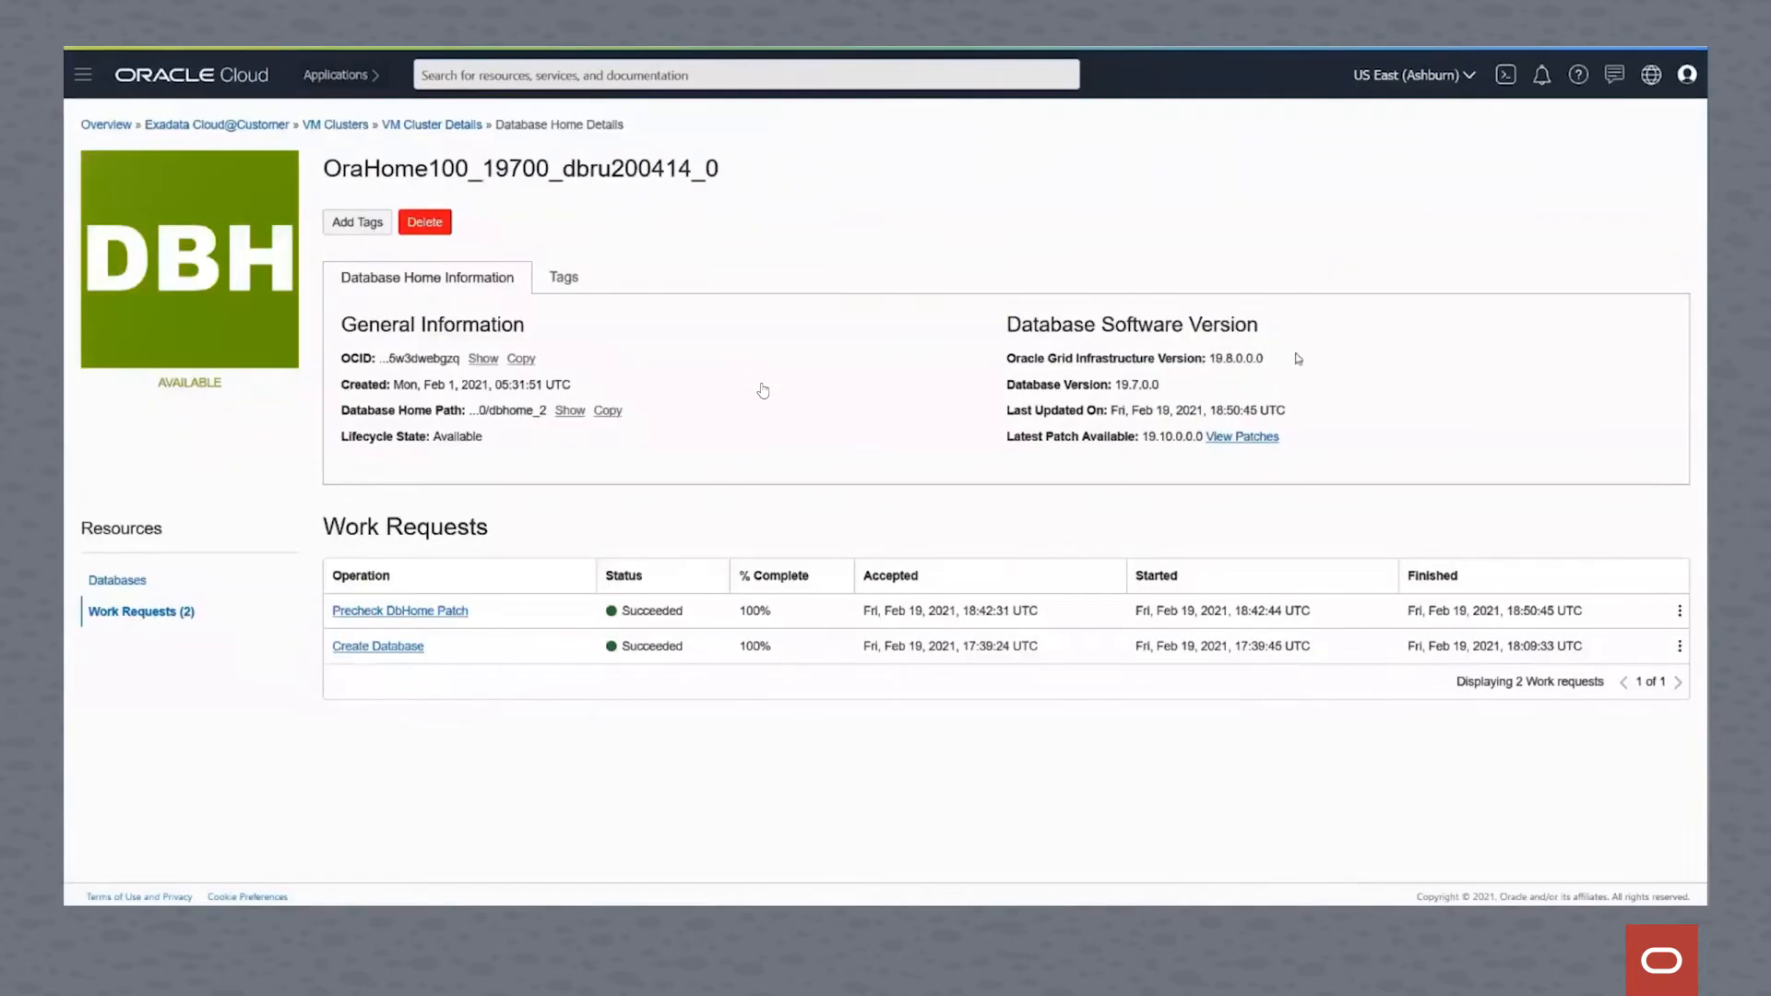
pyautogui.moveTo(902, 421)
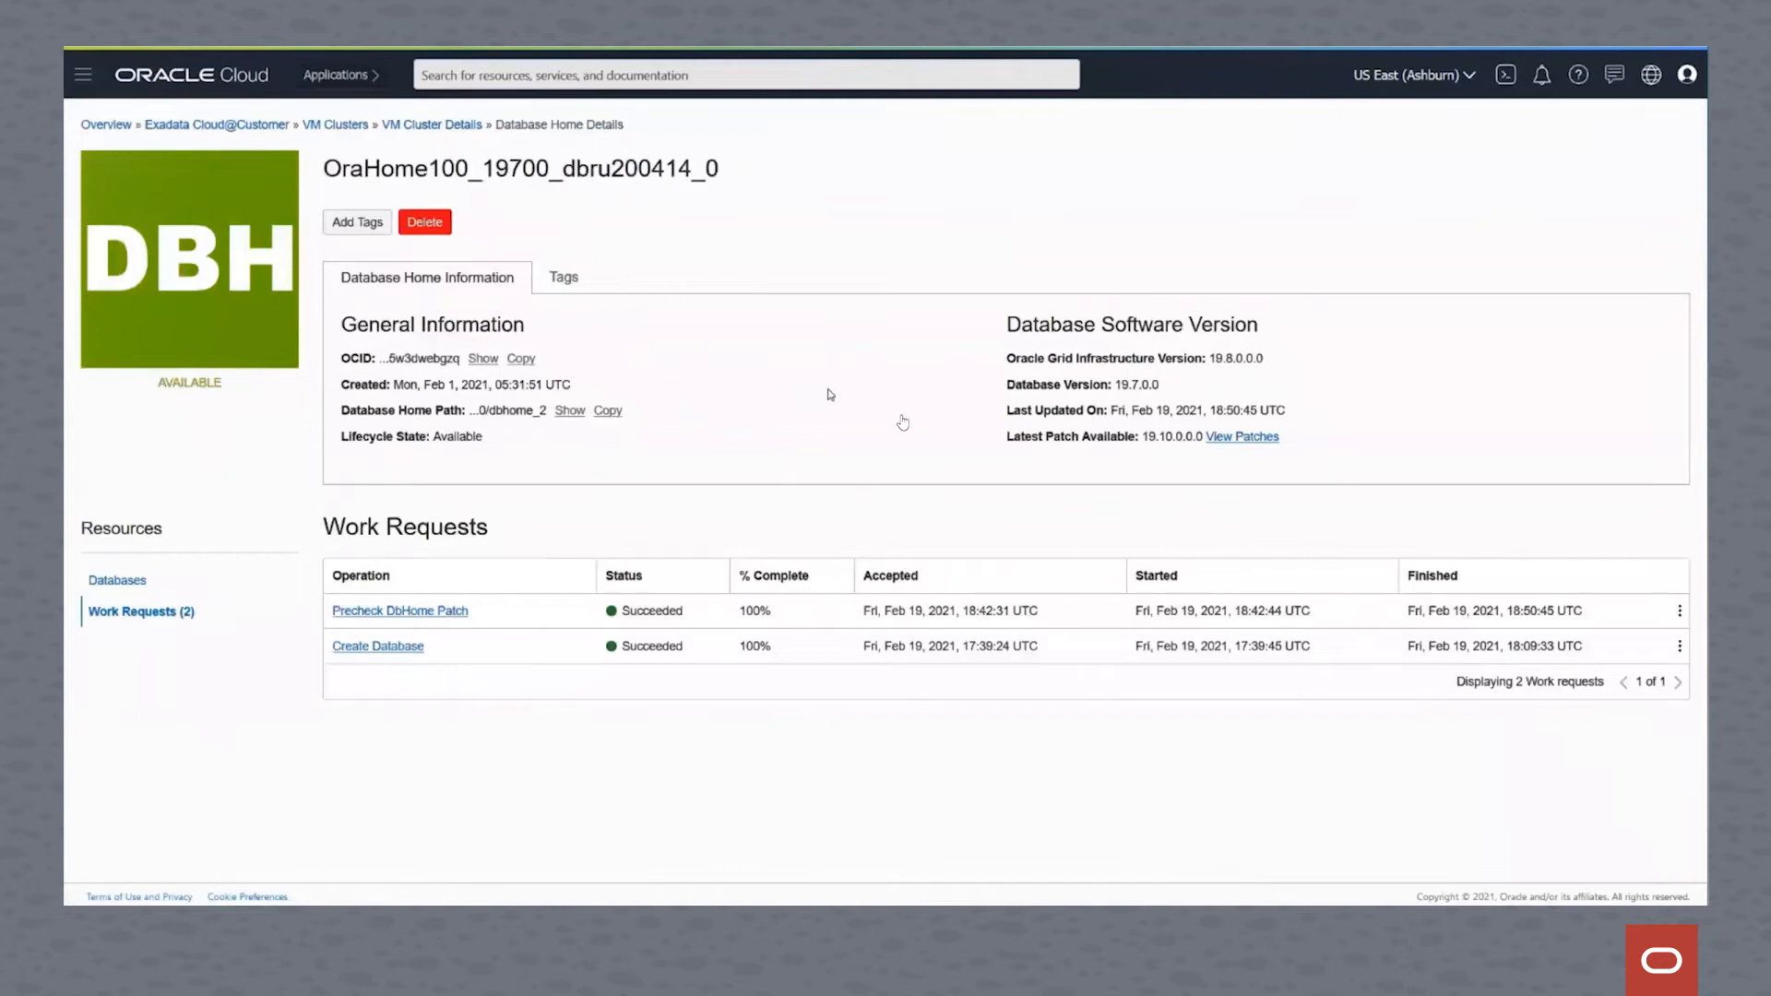
pyautogui.moveTo(795, 624)
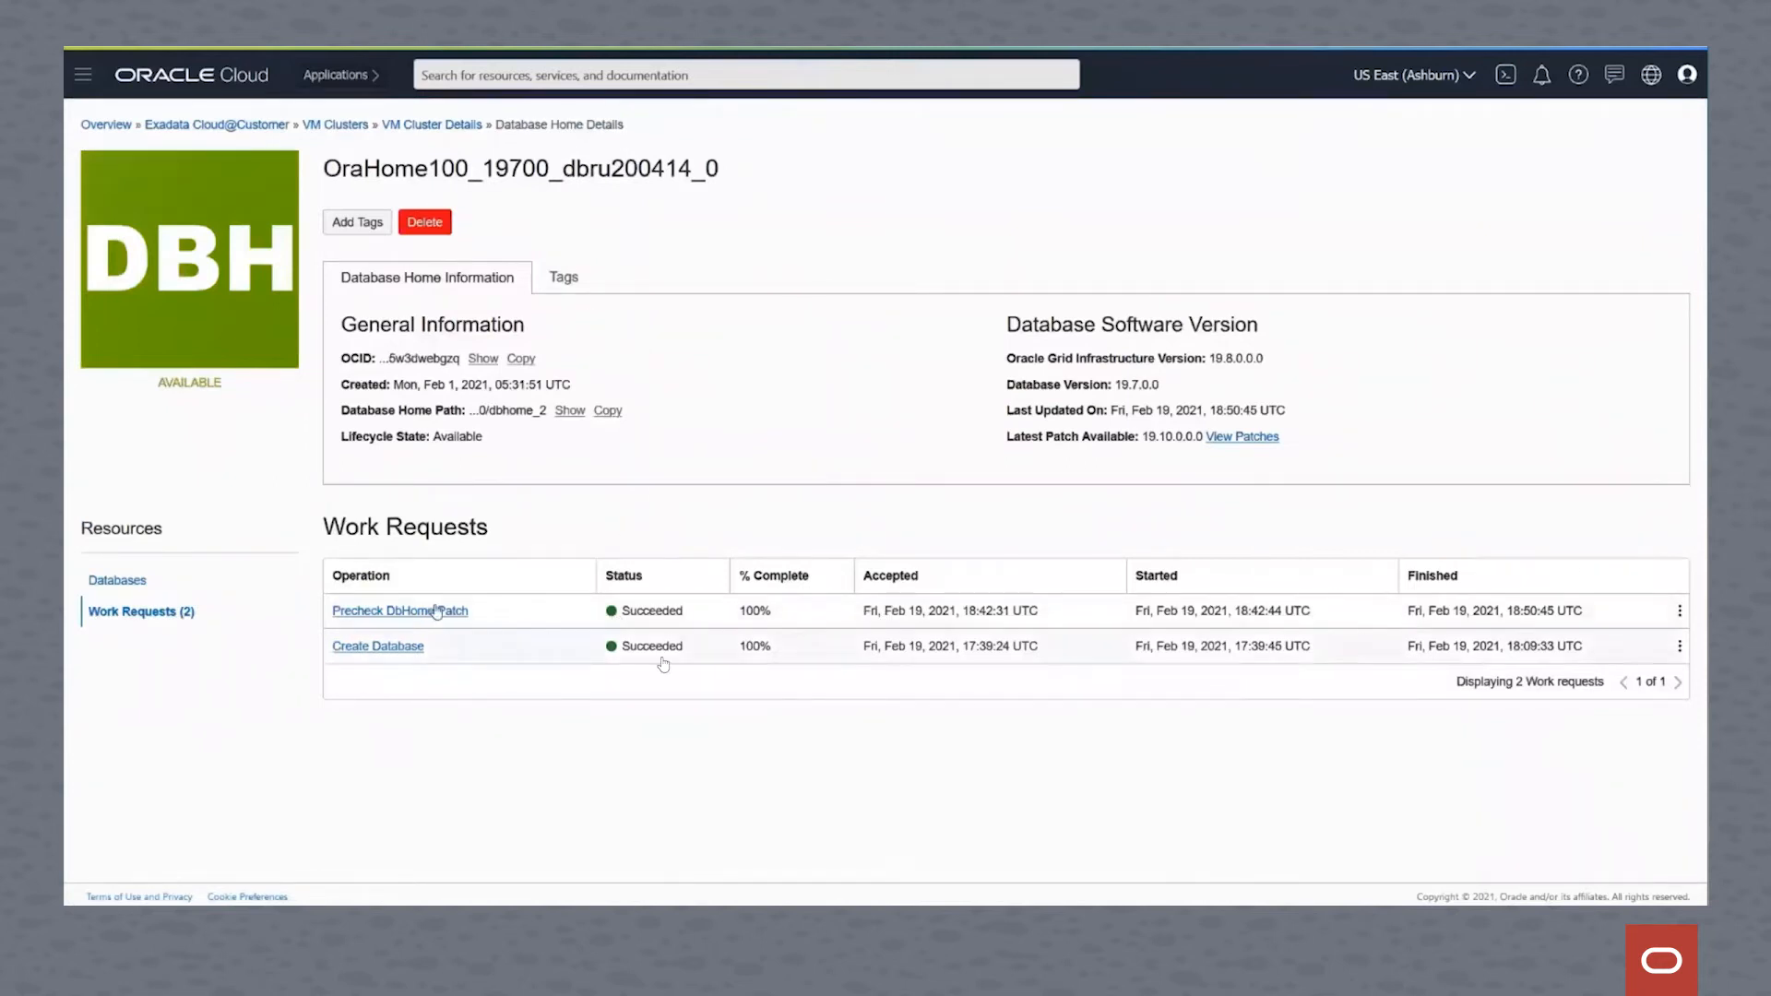
pyautogui.moveTo(441, 663)
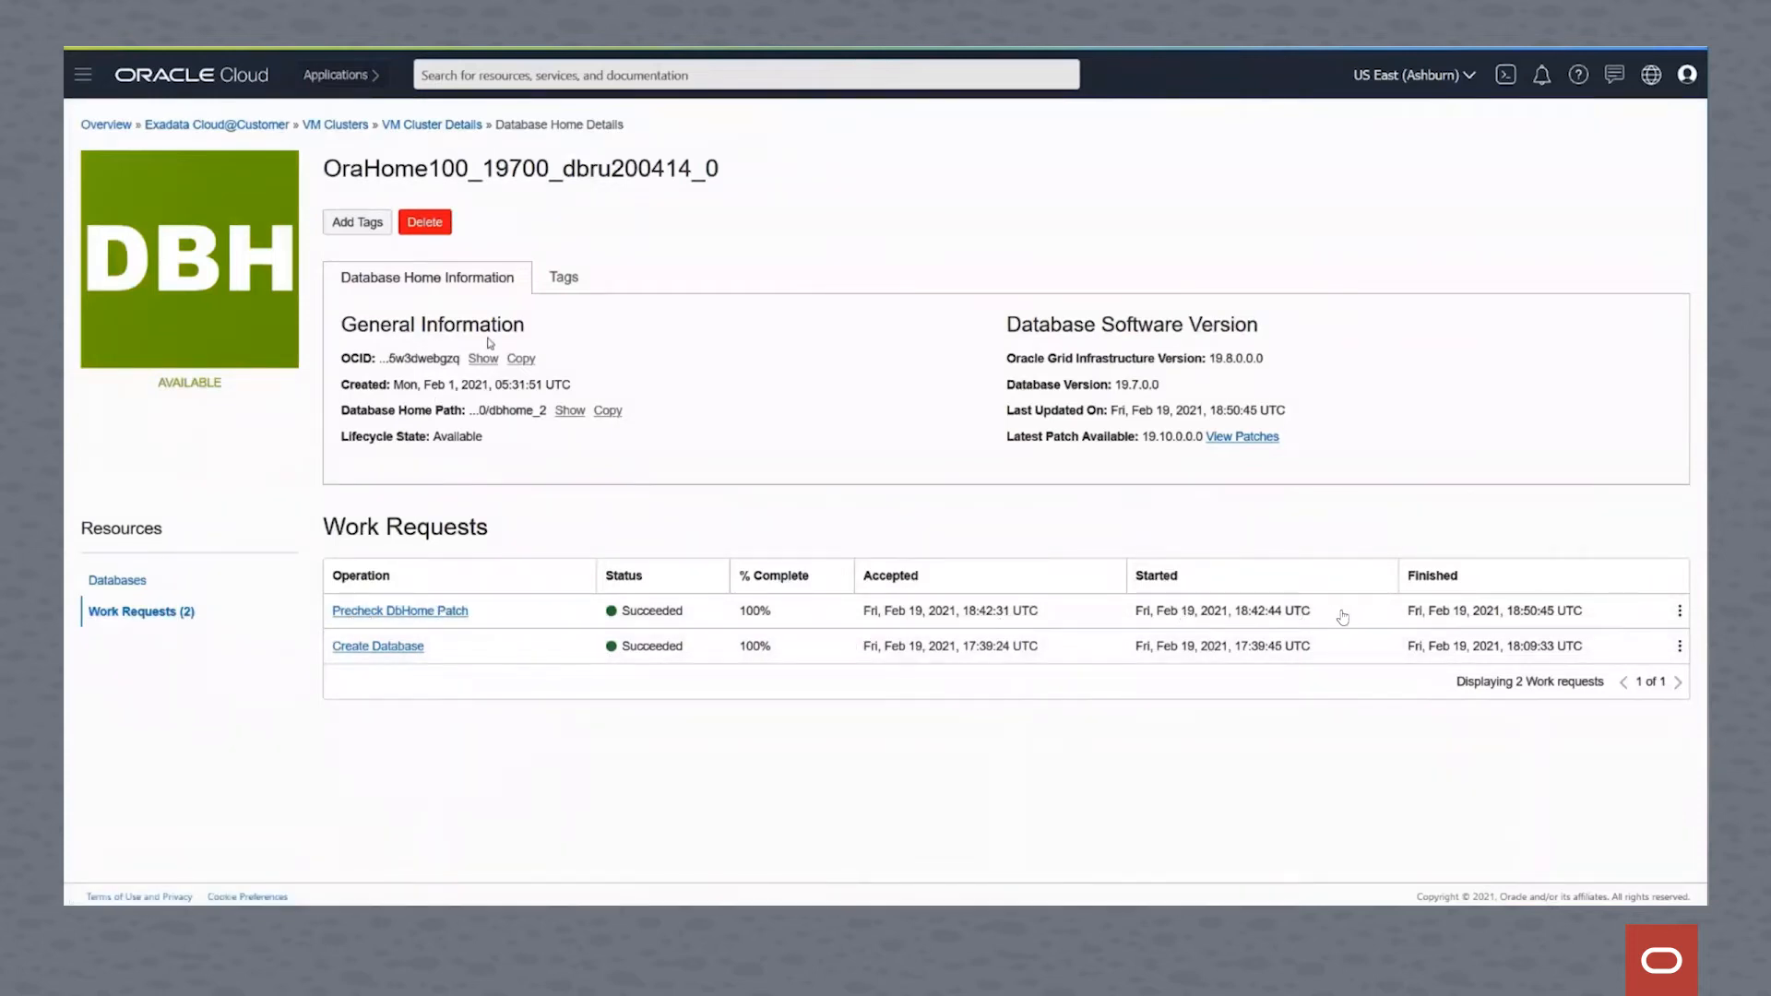
# After confirming the precheck succeeded at 100%, go back to the VM Clusters list
pyautogui.click(333, 124)
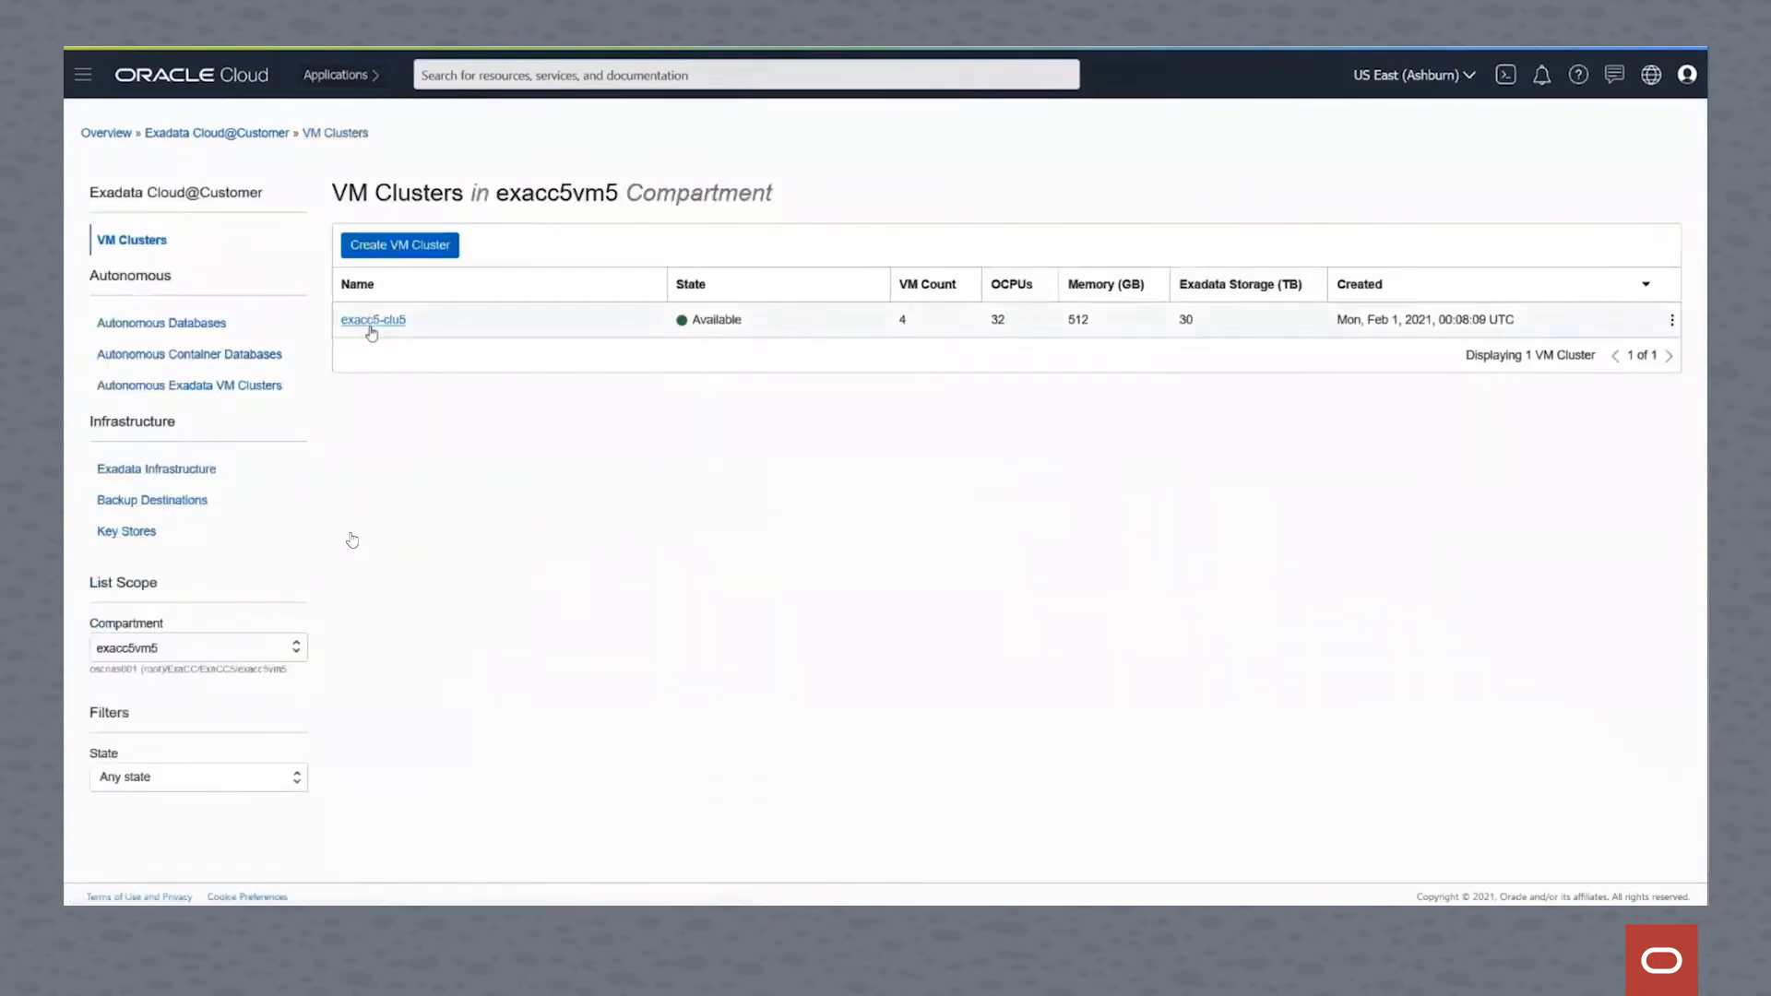
# Reopen exacc5-clu5 and the OraHome100_19700_dbru200414_0 database home with its DBSG database
pyautogui.click(373, 320)
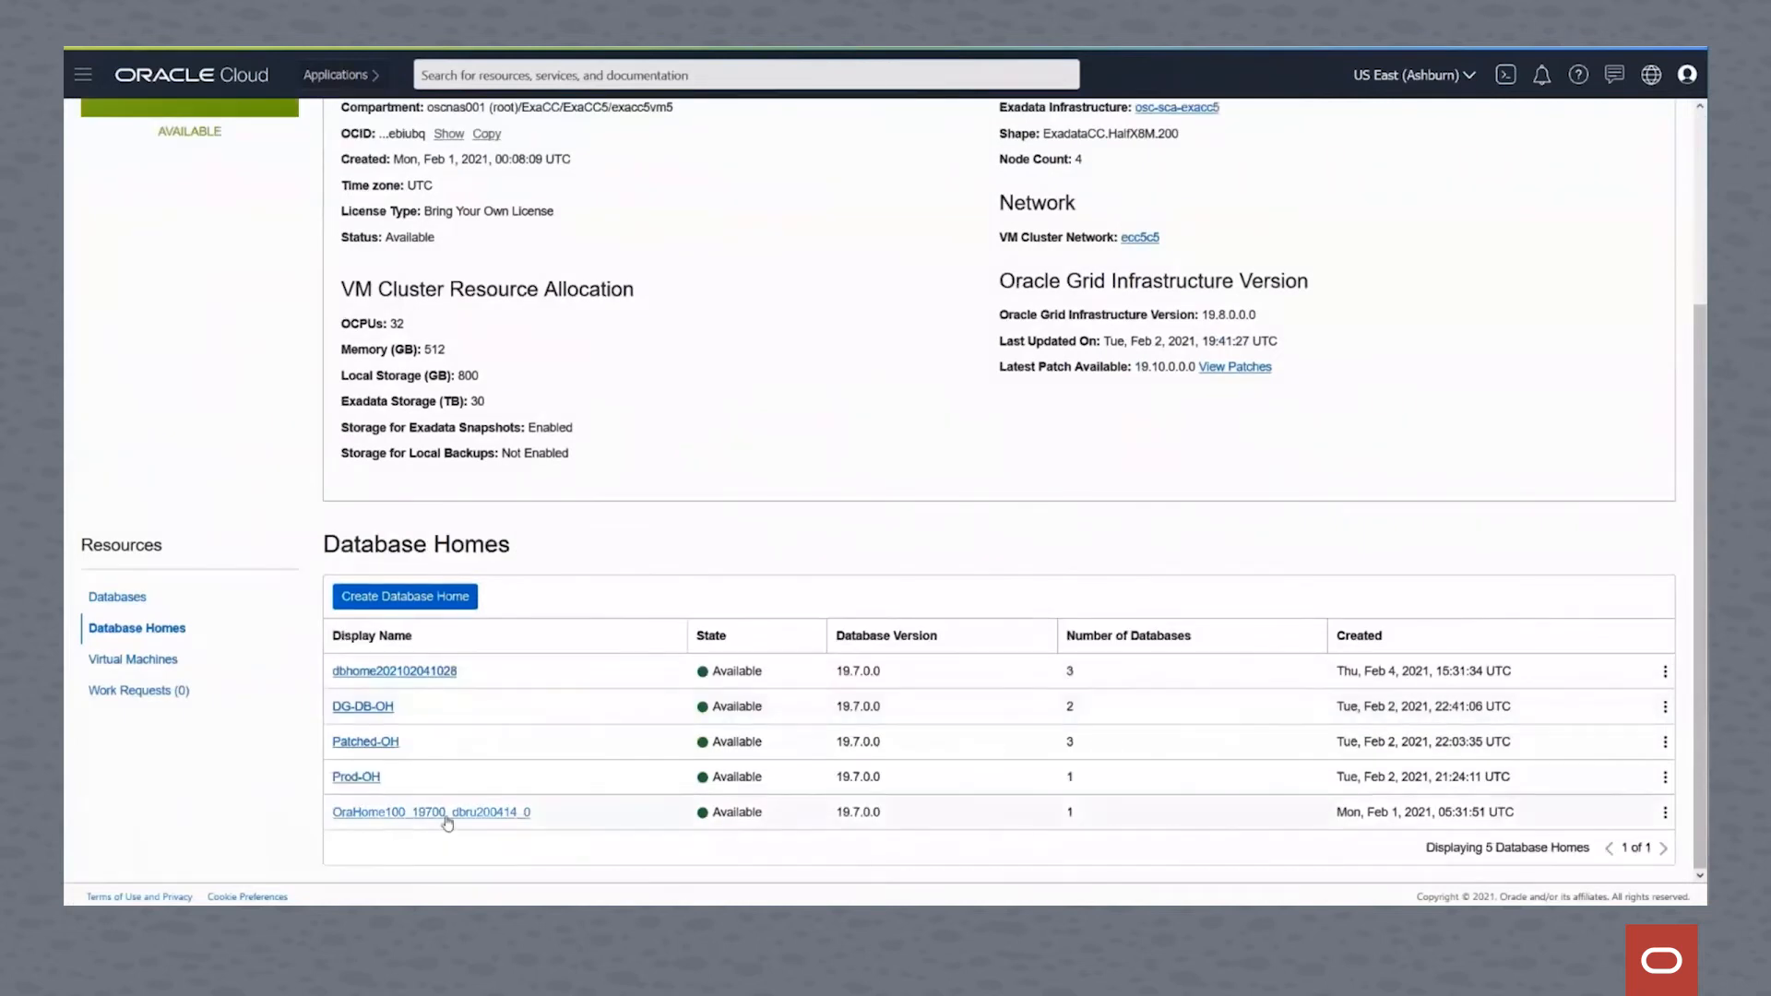
pyautogui.click(431, 812)
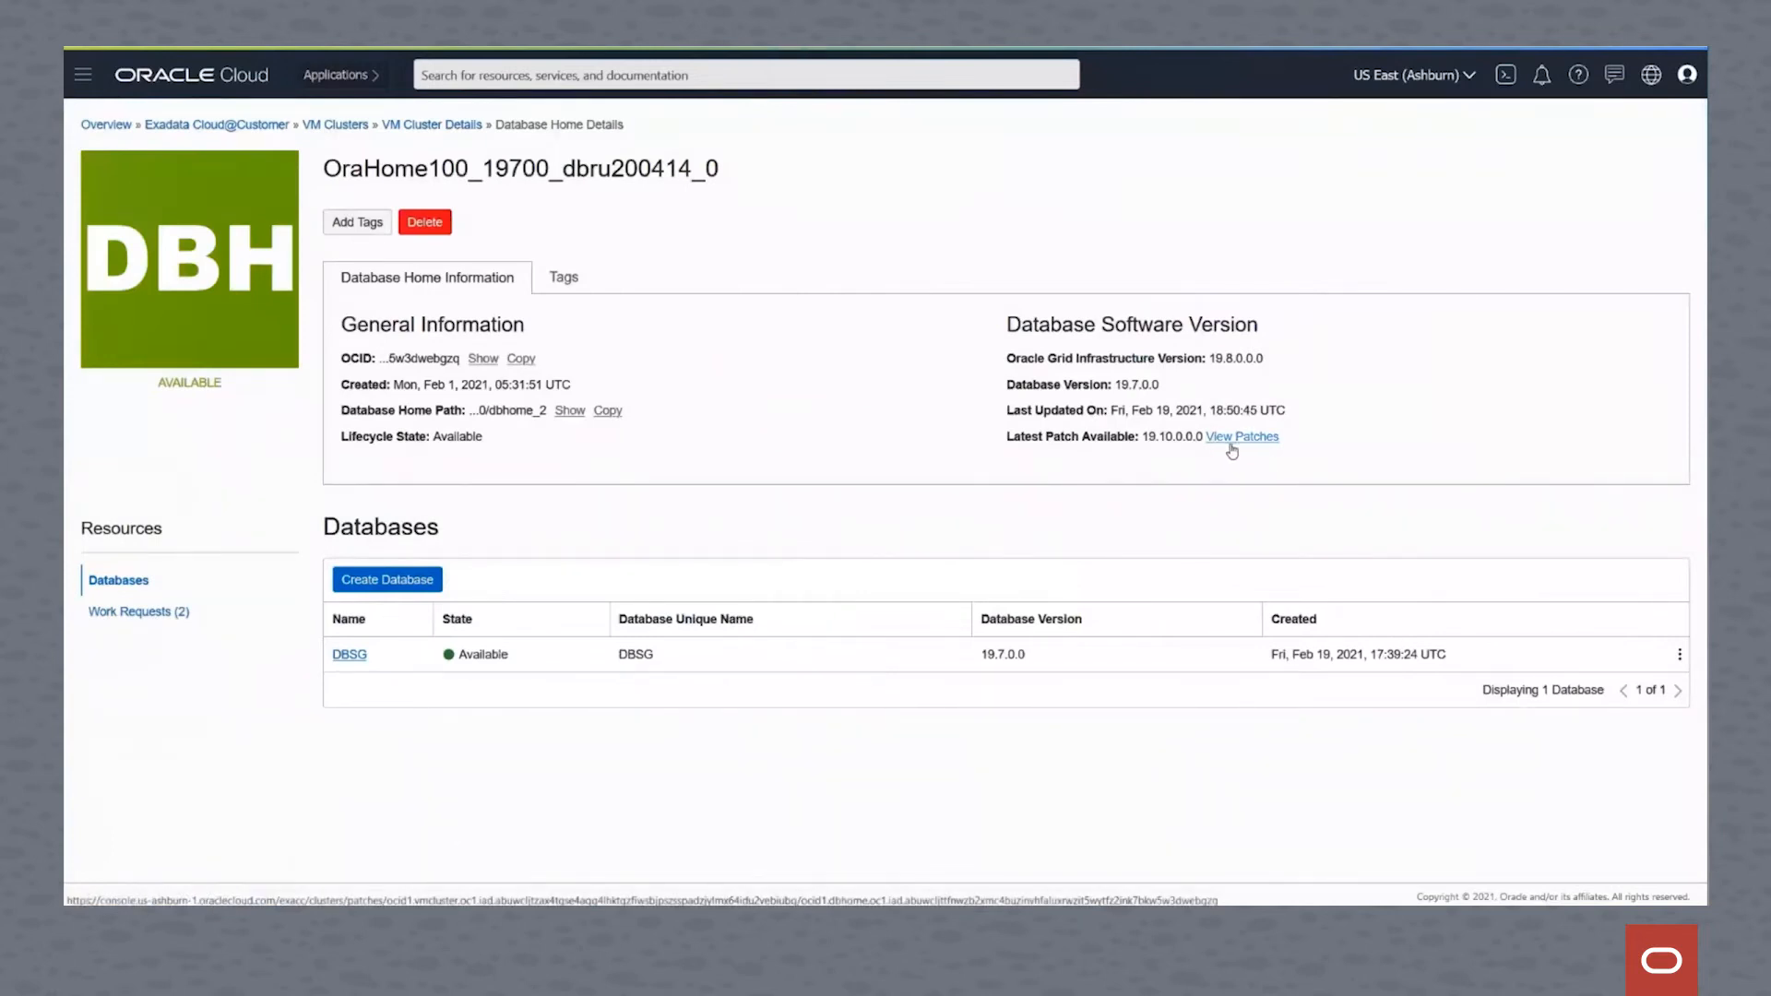
# View patches, confirm Patch History shows the passed Jul 2020 precheck, then return to Patches
pyautogui.click(1242, 437)
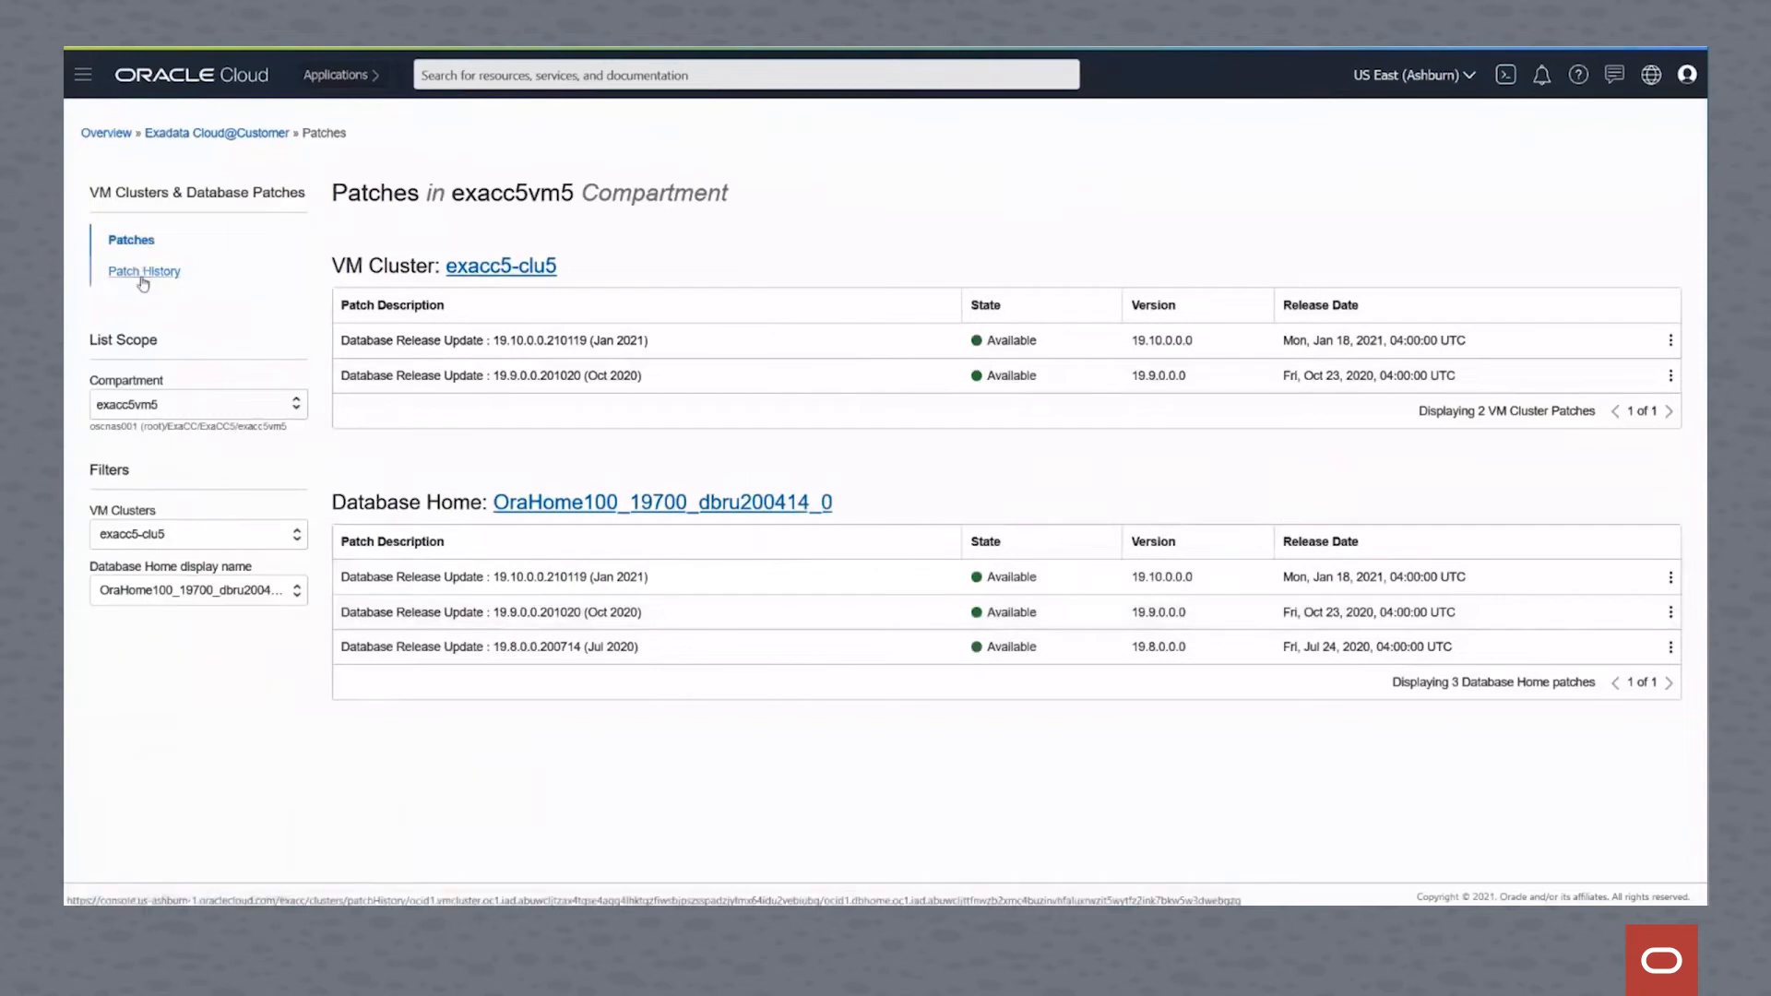
pyautogui.click(144, 271)
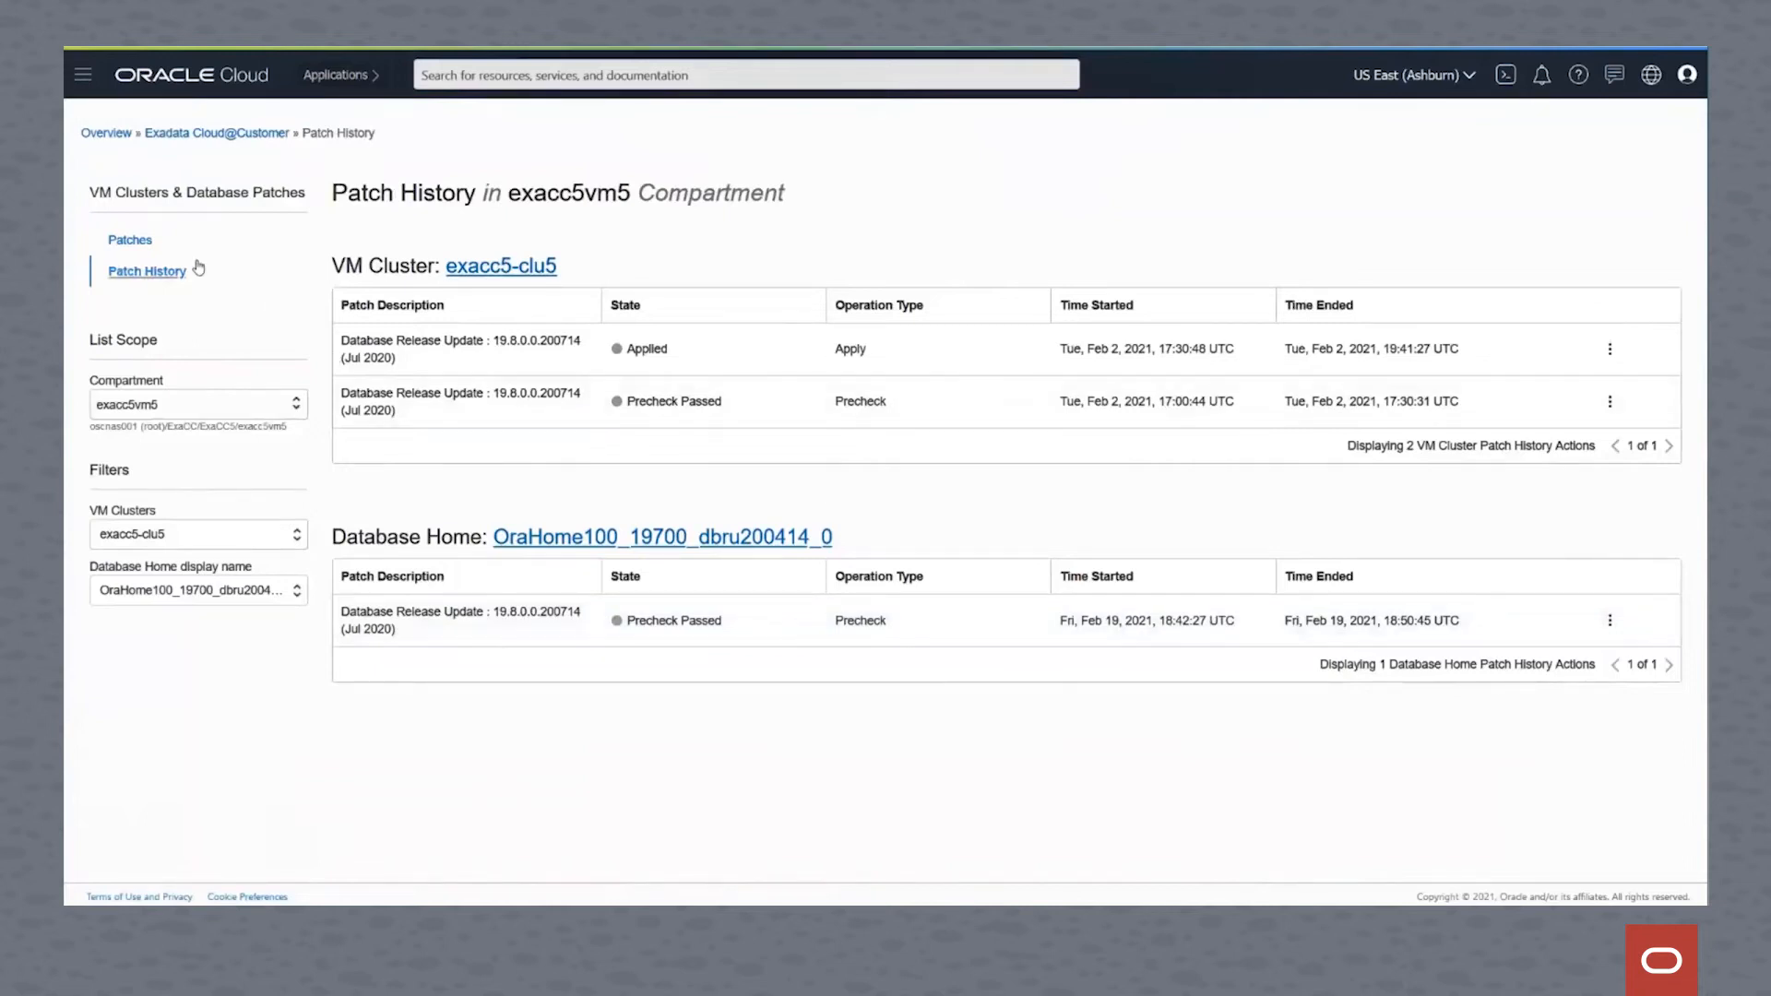
pyautogui.click(129, 240)
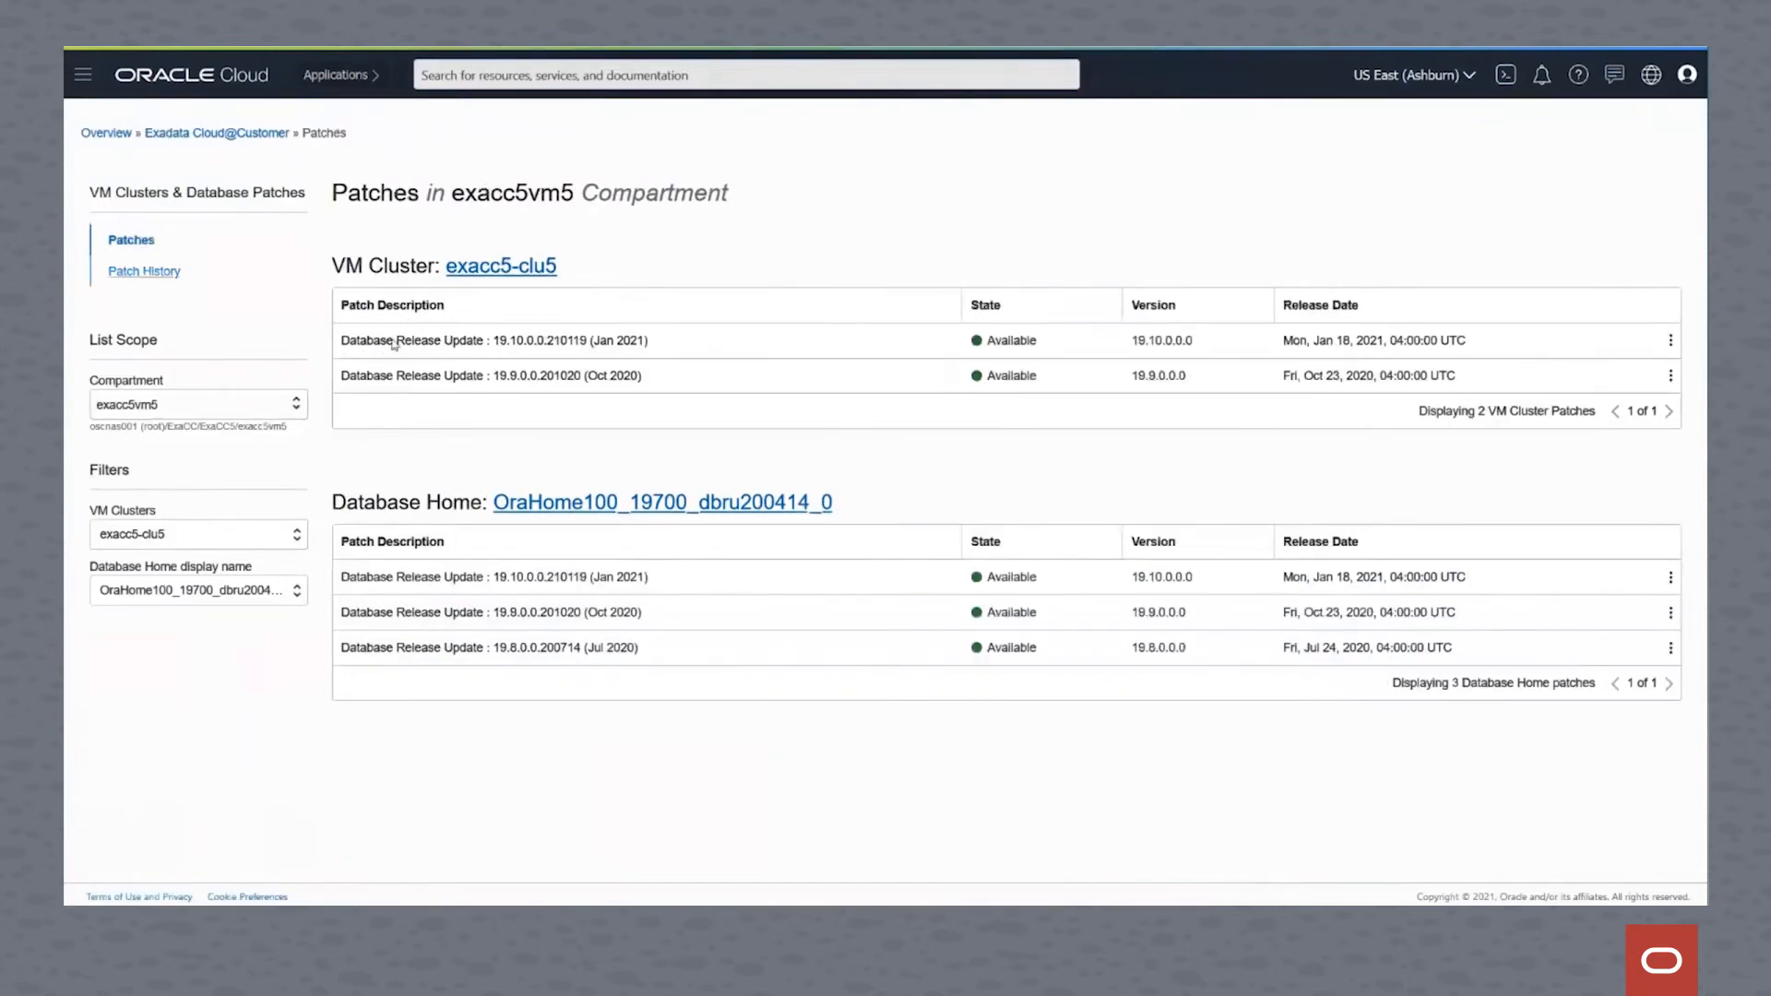
# Apply the Jul 2020 Database Release Update 19.8.0.0 to the OraHome100 home
pyautogui.click(1672, 647)
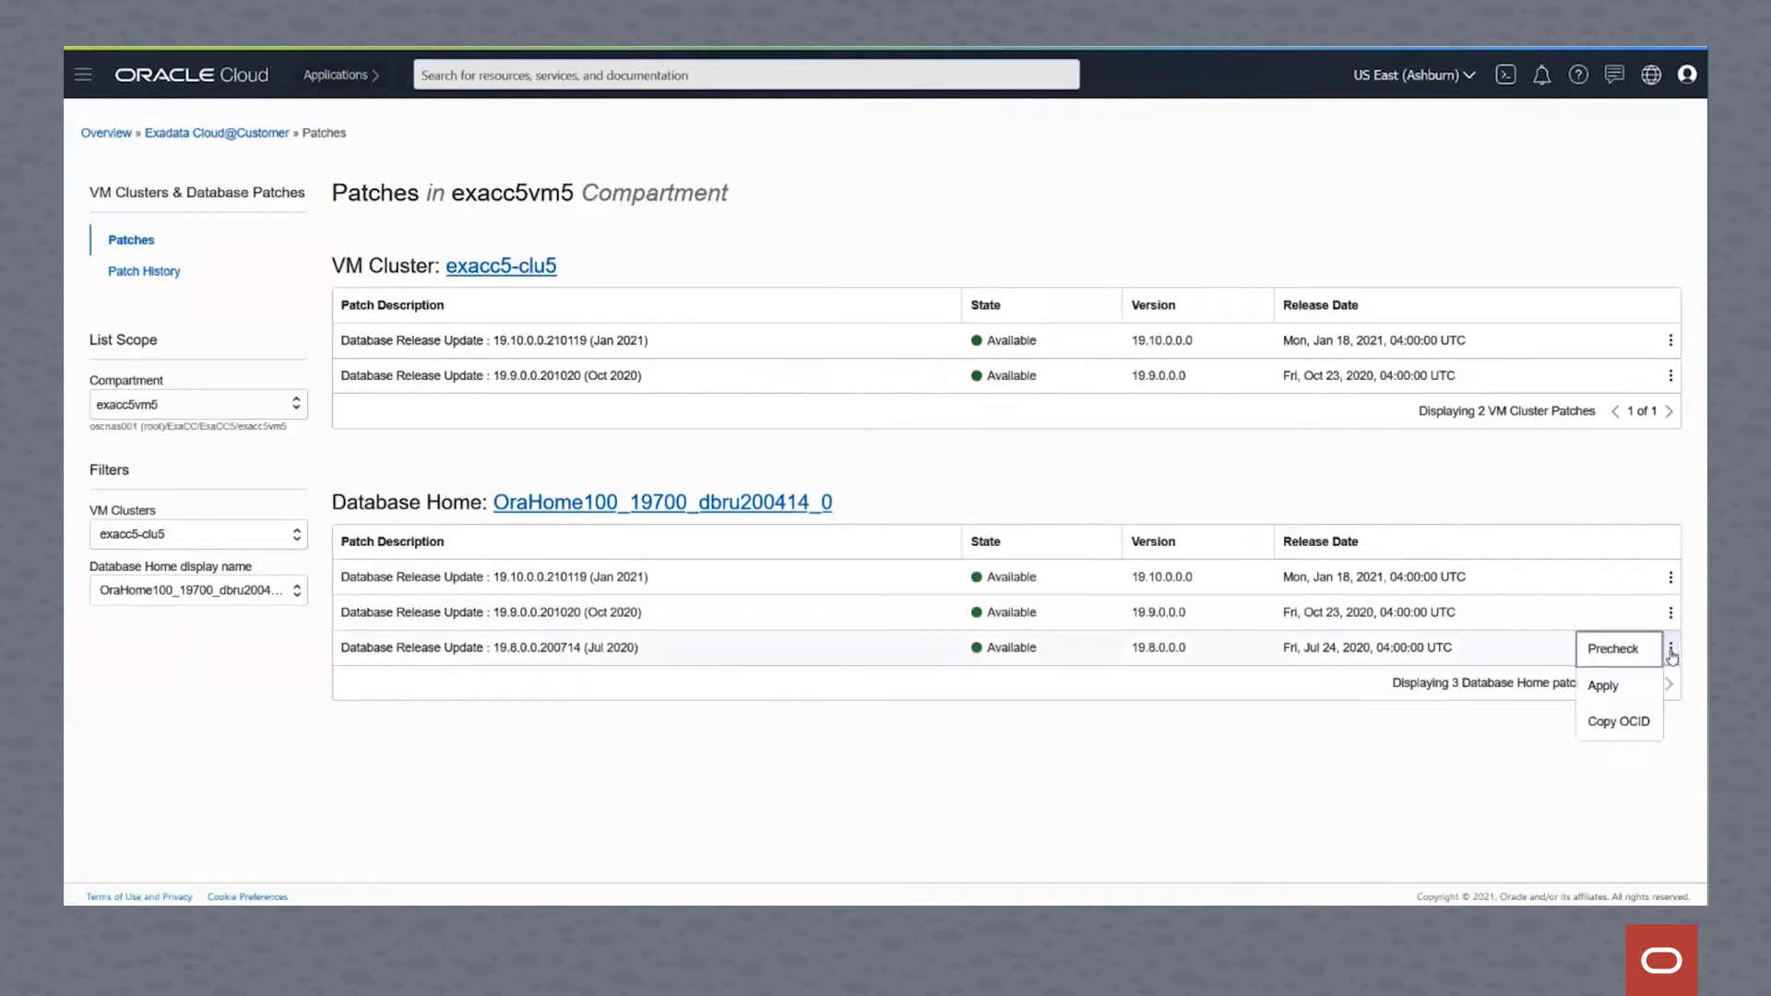
pyautogui.click(1601, 686)
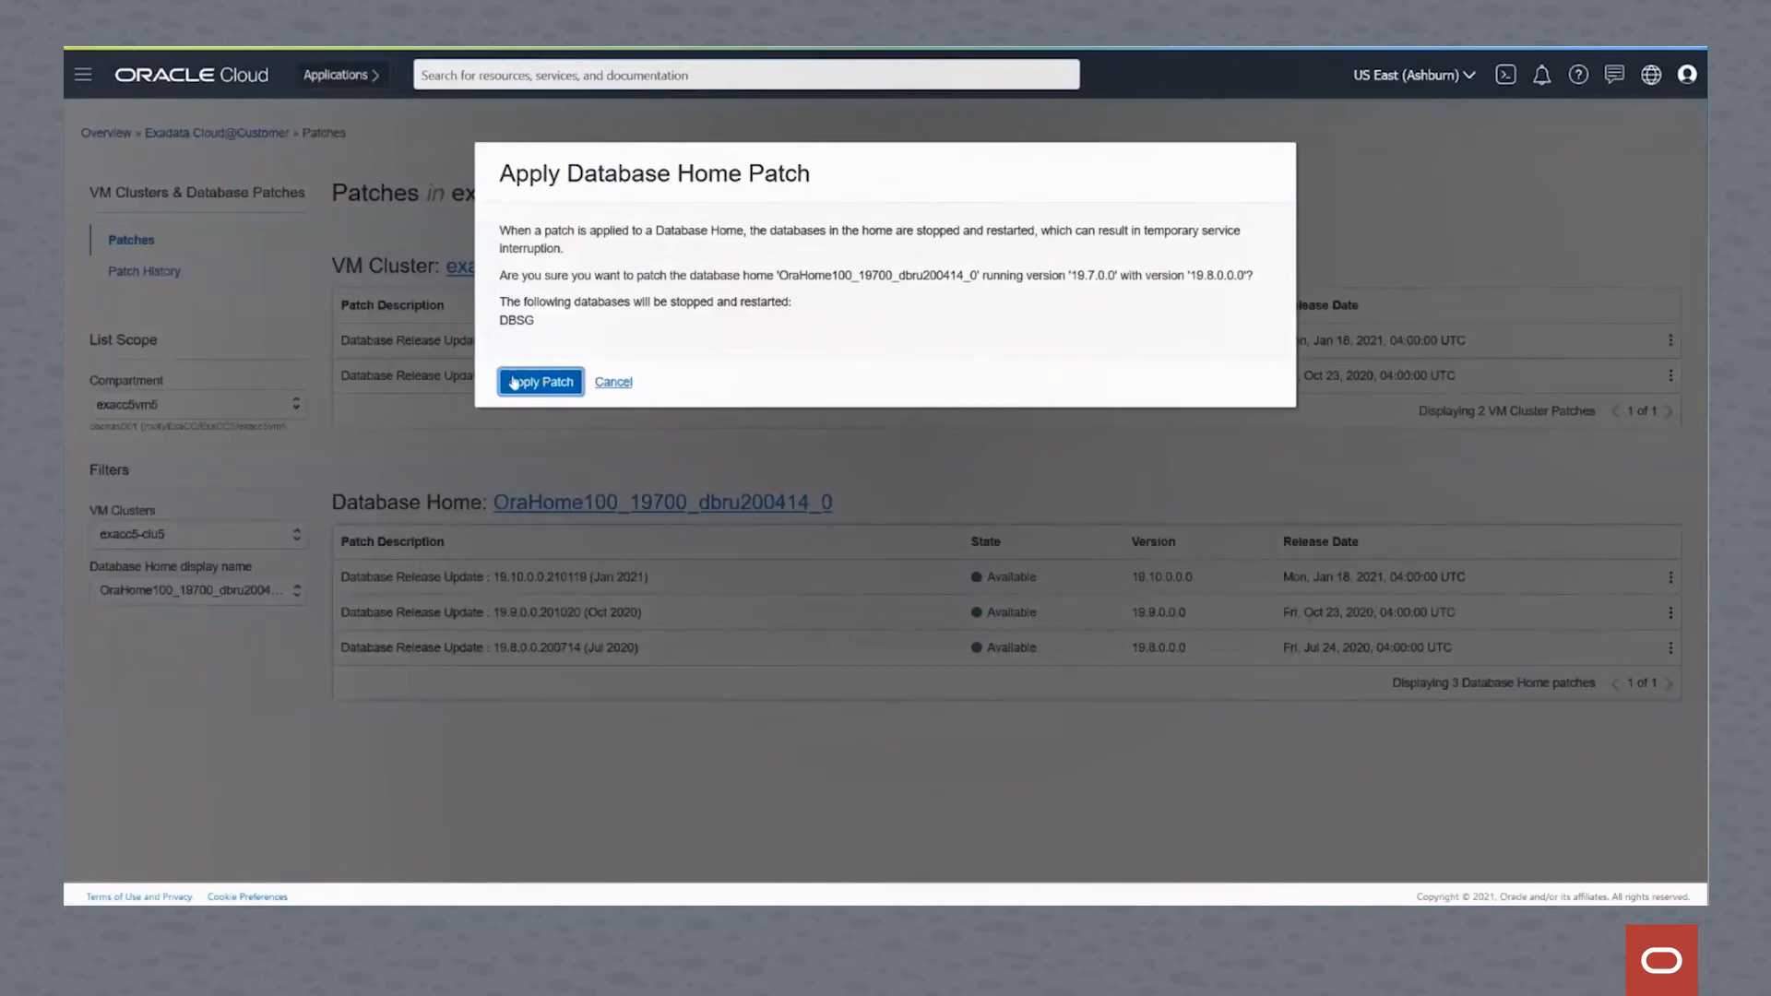
pyautogui.click(539, 382)
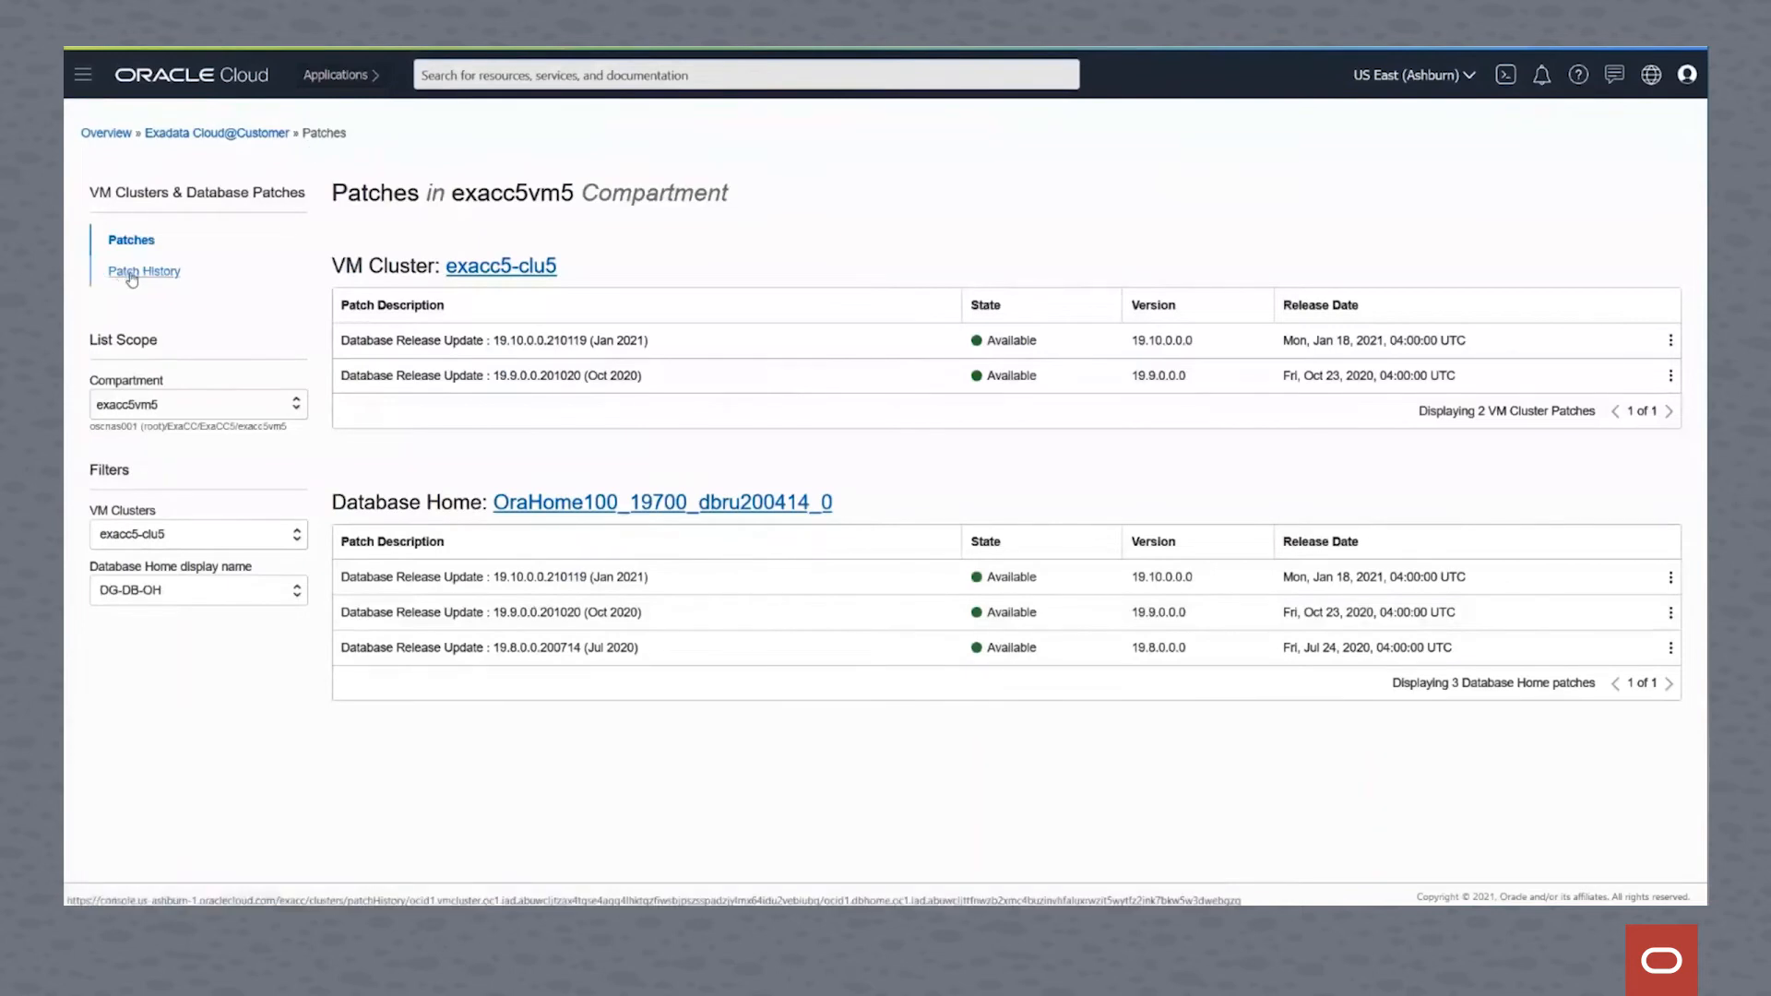
# Open OraHome100 from the cluster's Database Homes list and view its work requests
pyautogui.click(144, 271)
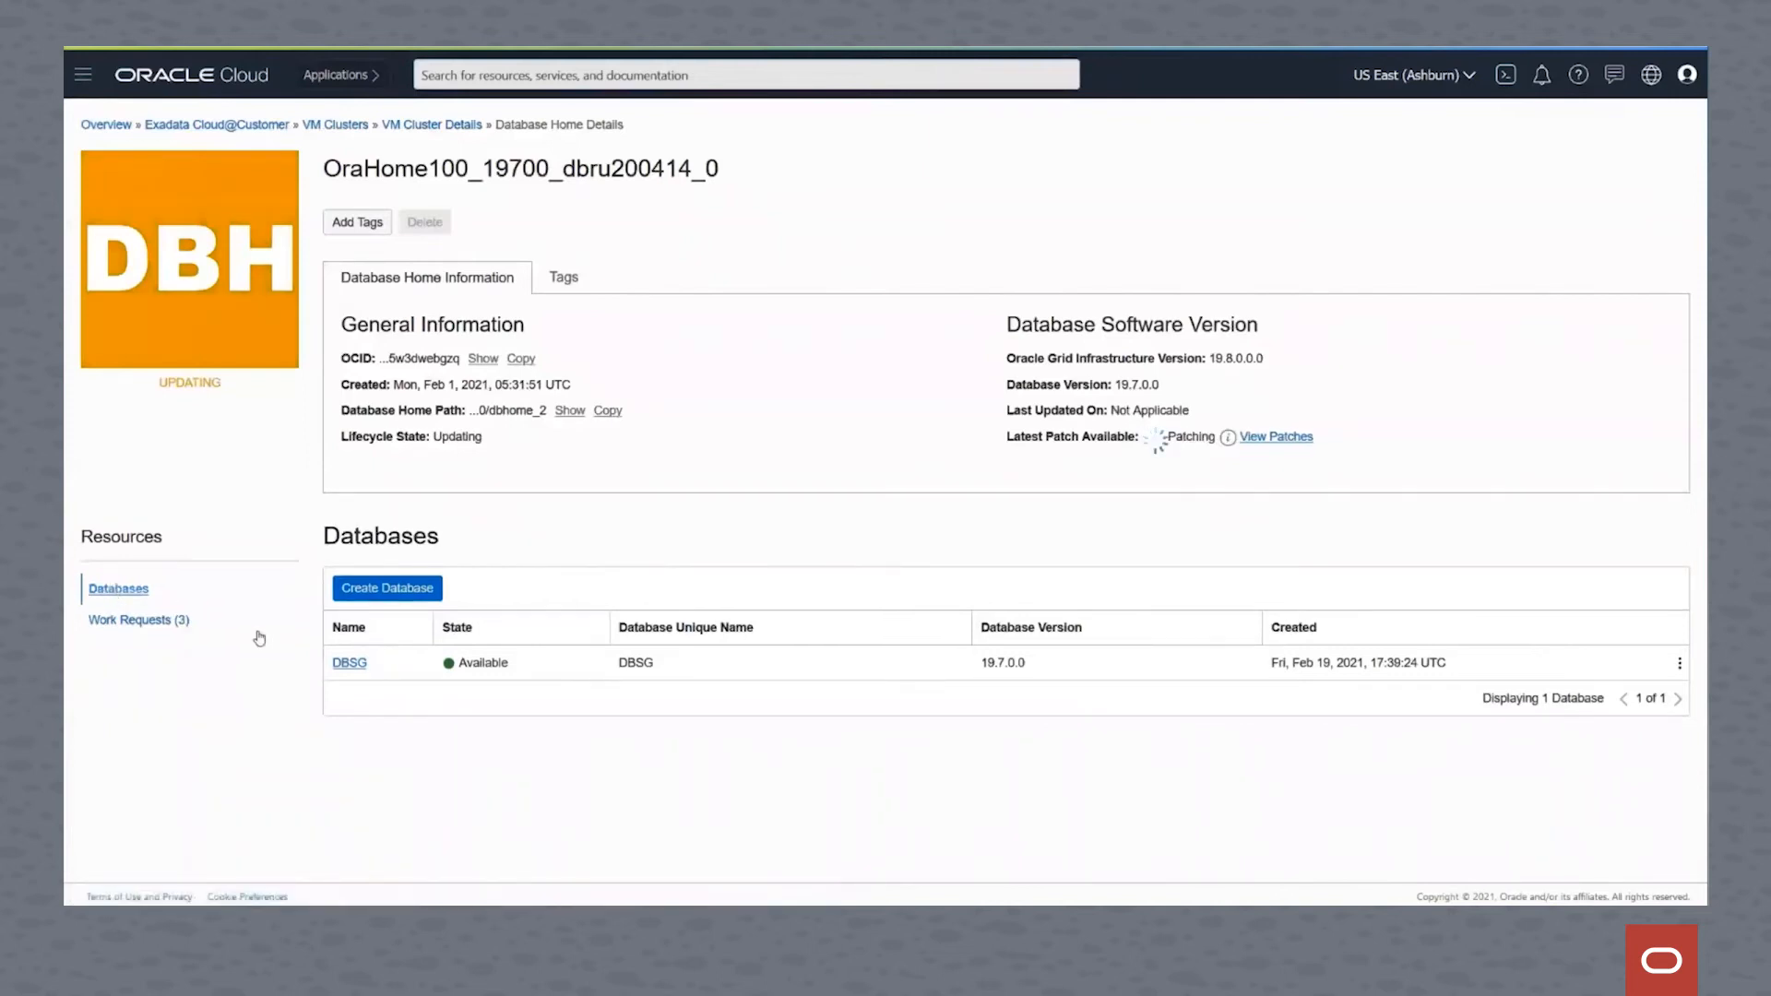
pyautogui.moveTo(413, 148)
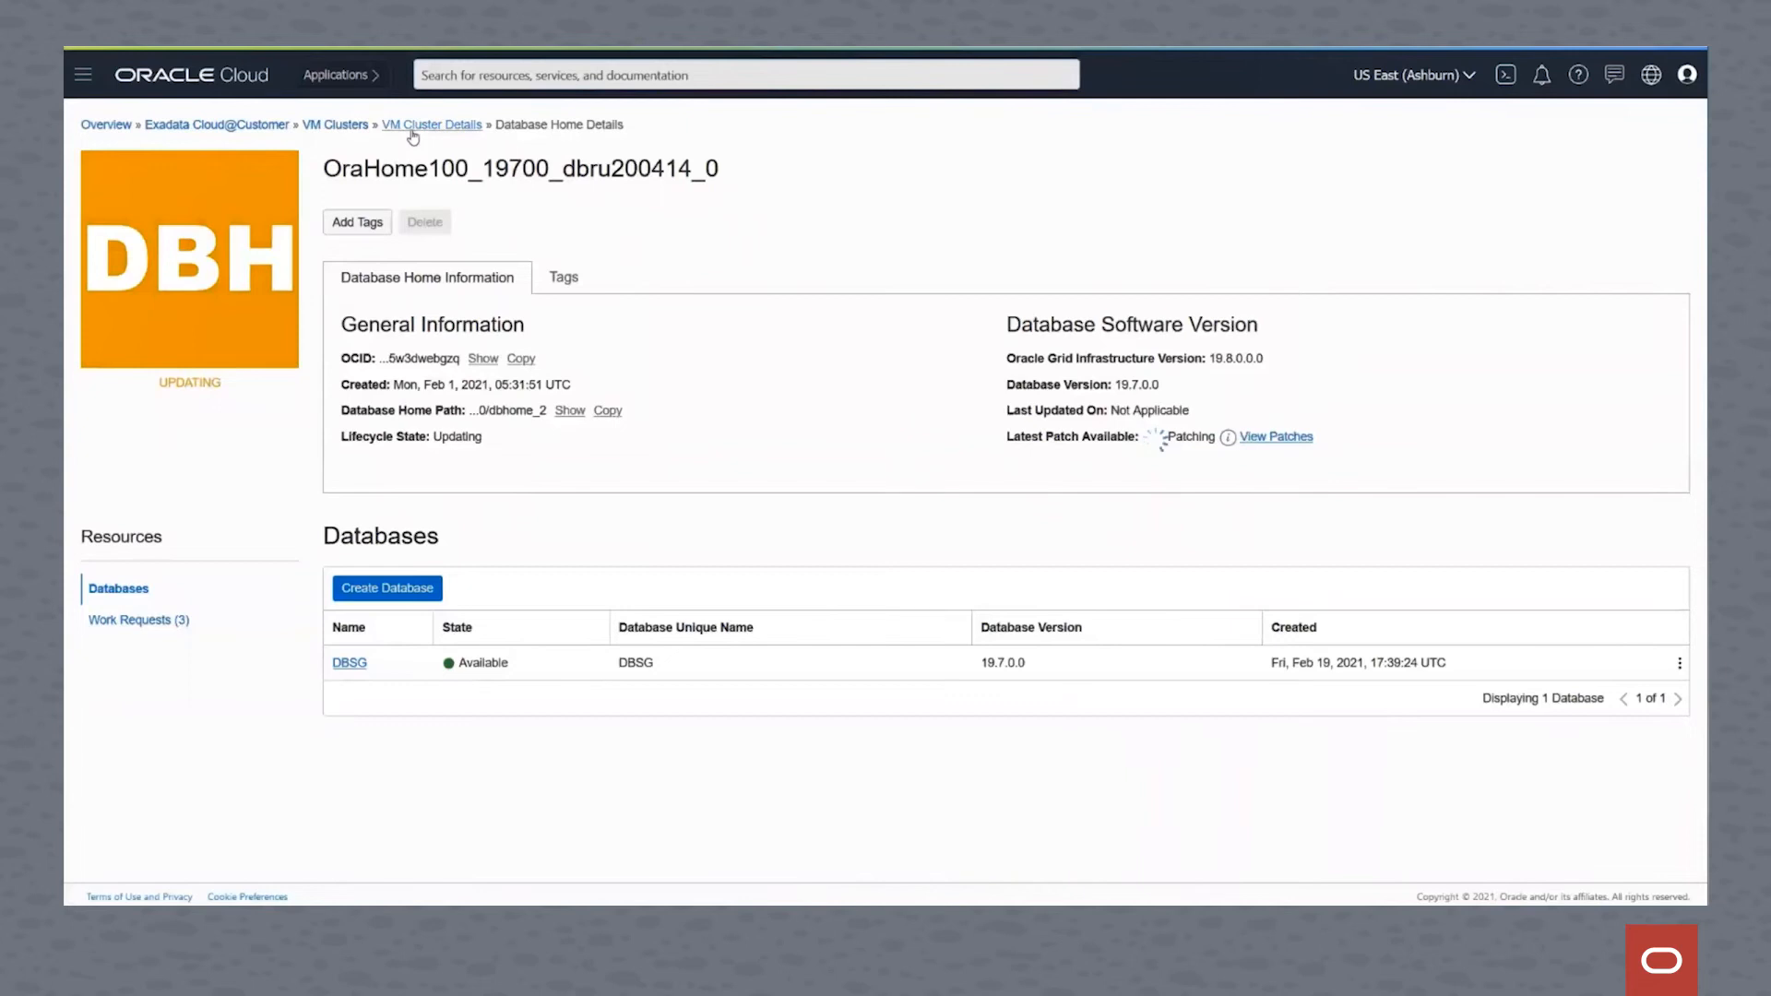
pyautogui.click(431, 125)
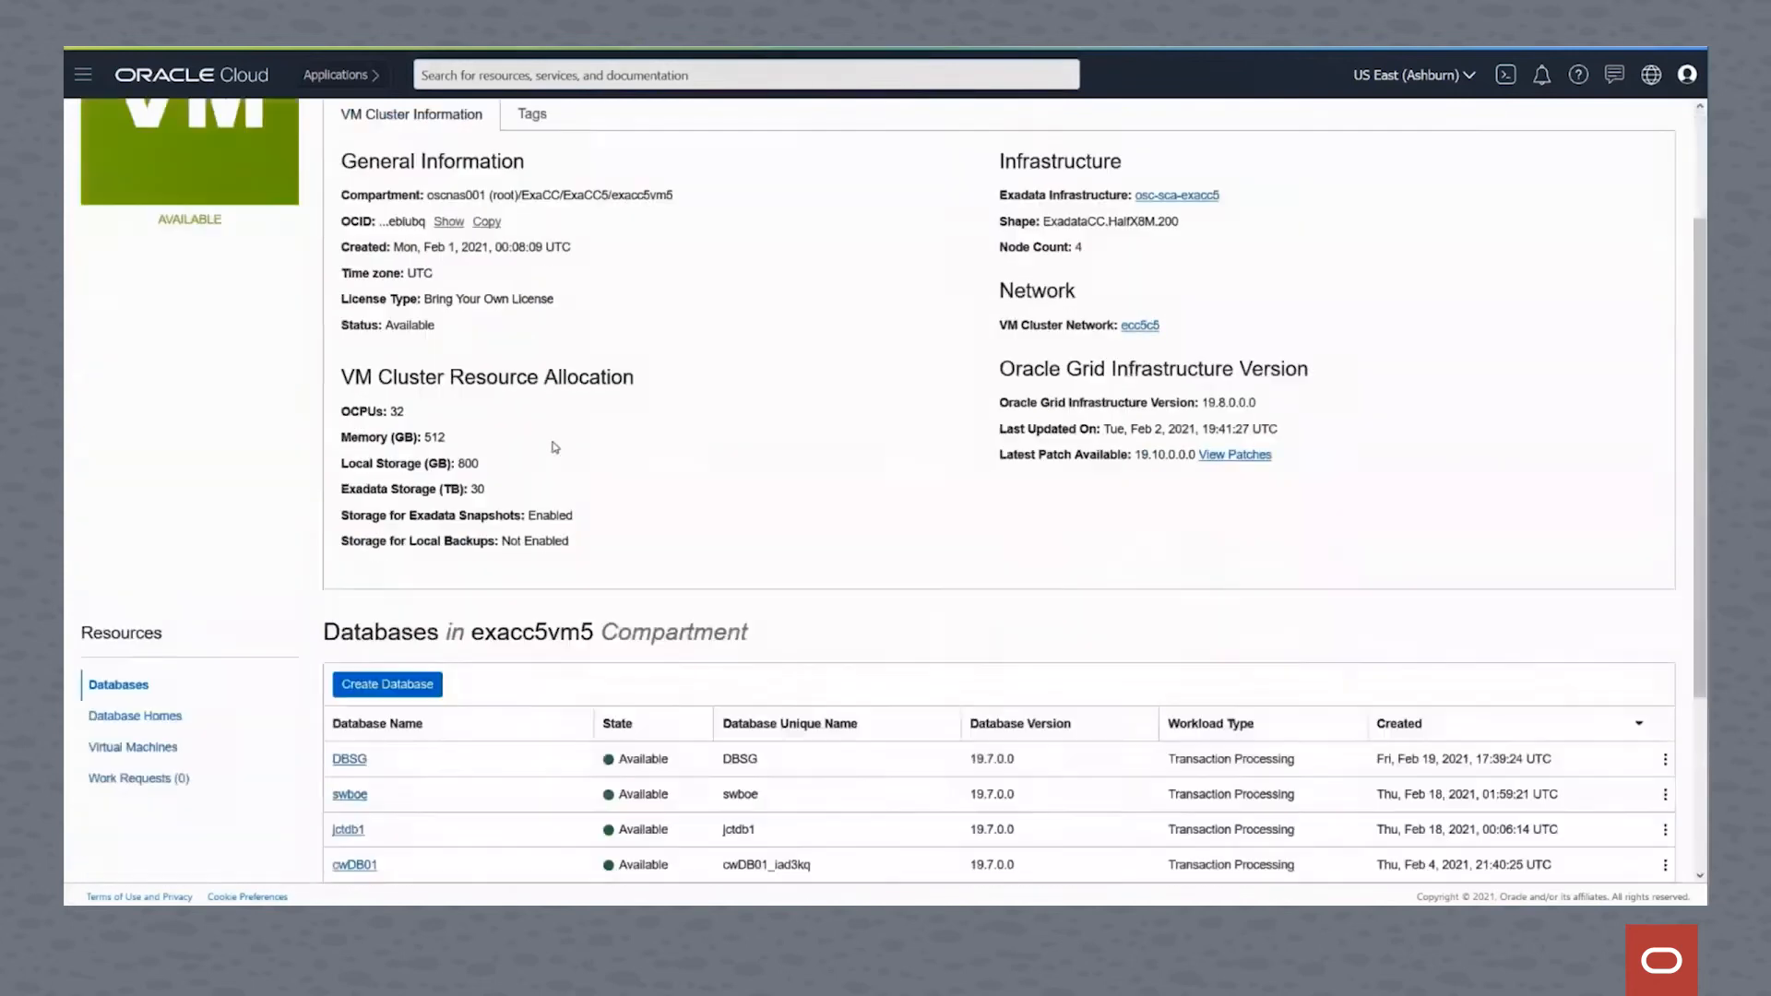
pyautogui.scroll(-3)
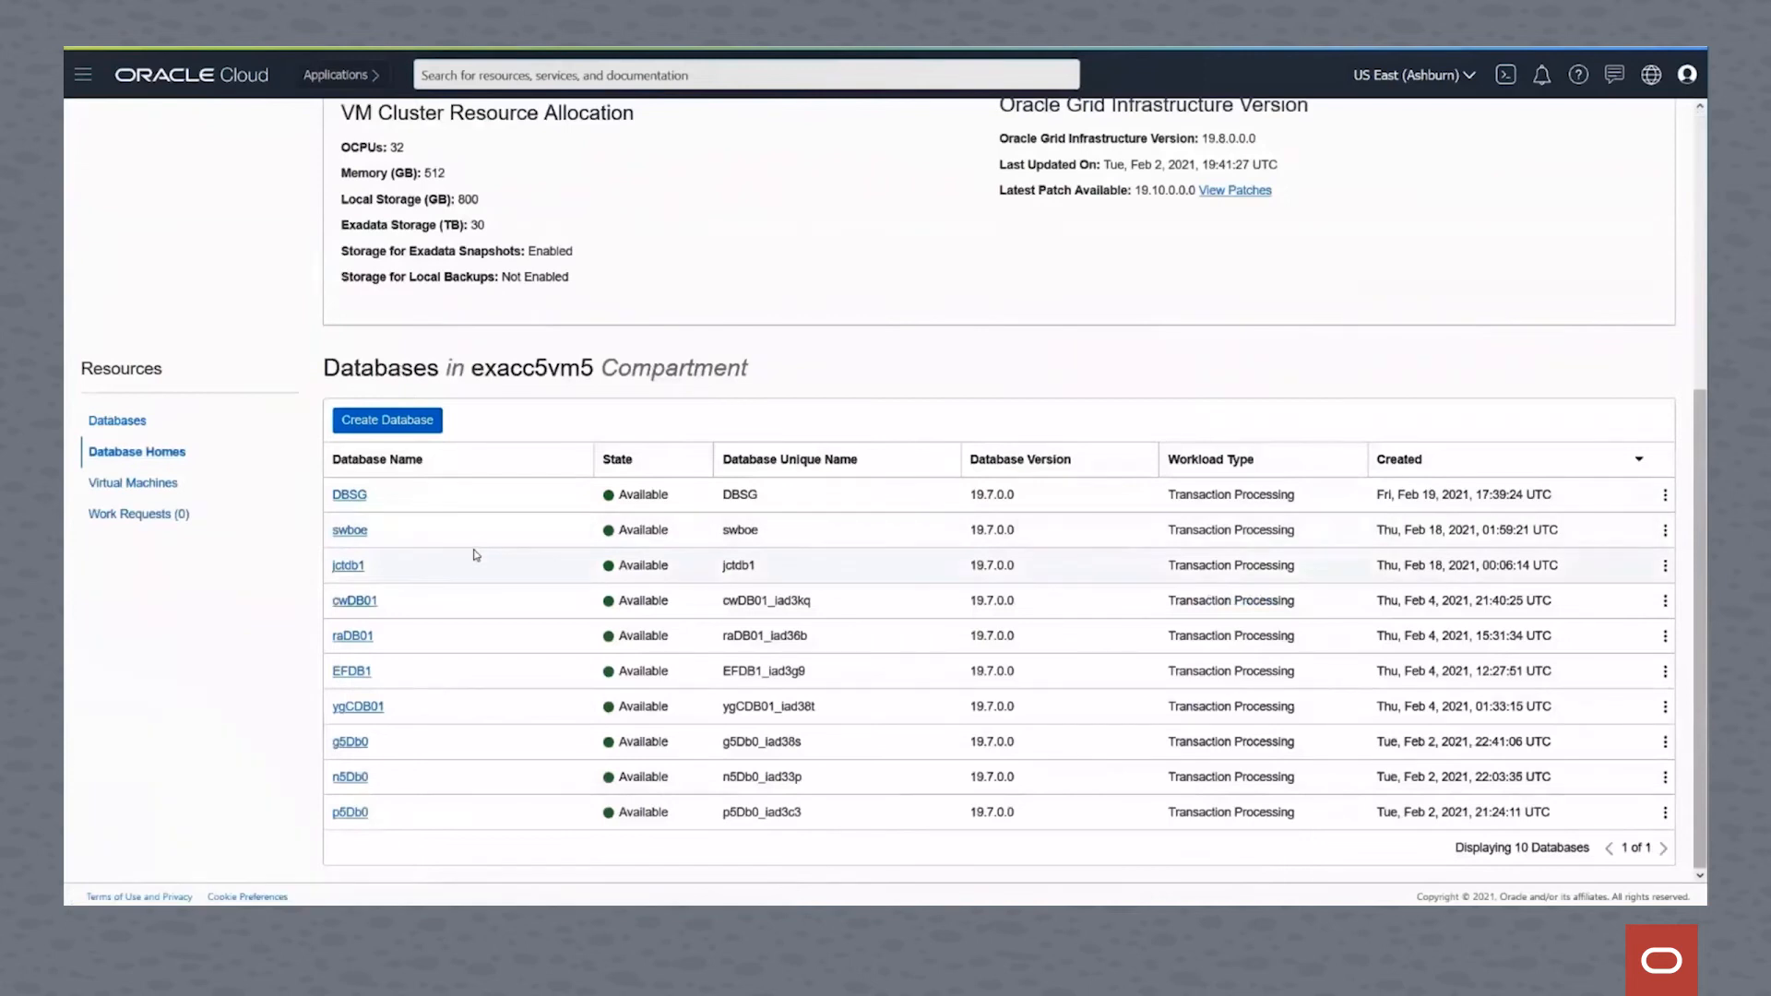
pyautogui.click(136, 451)
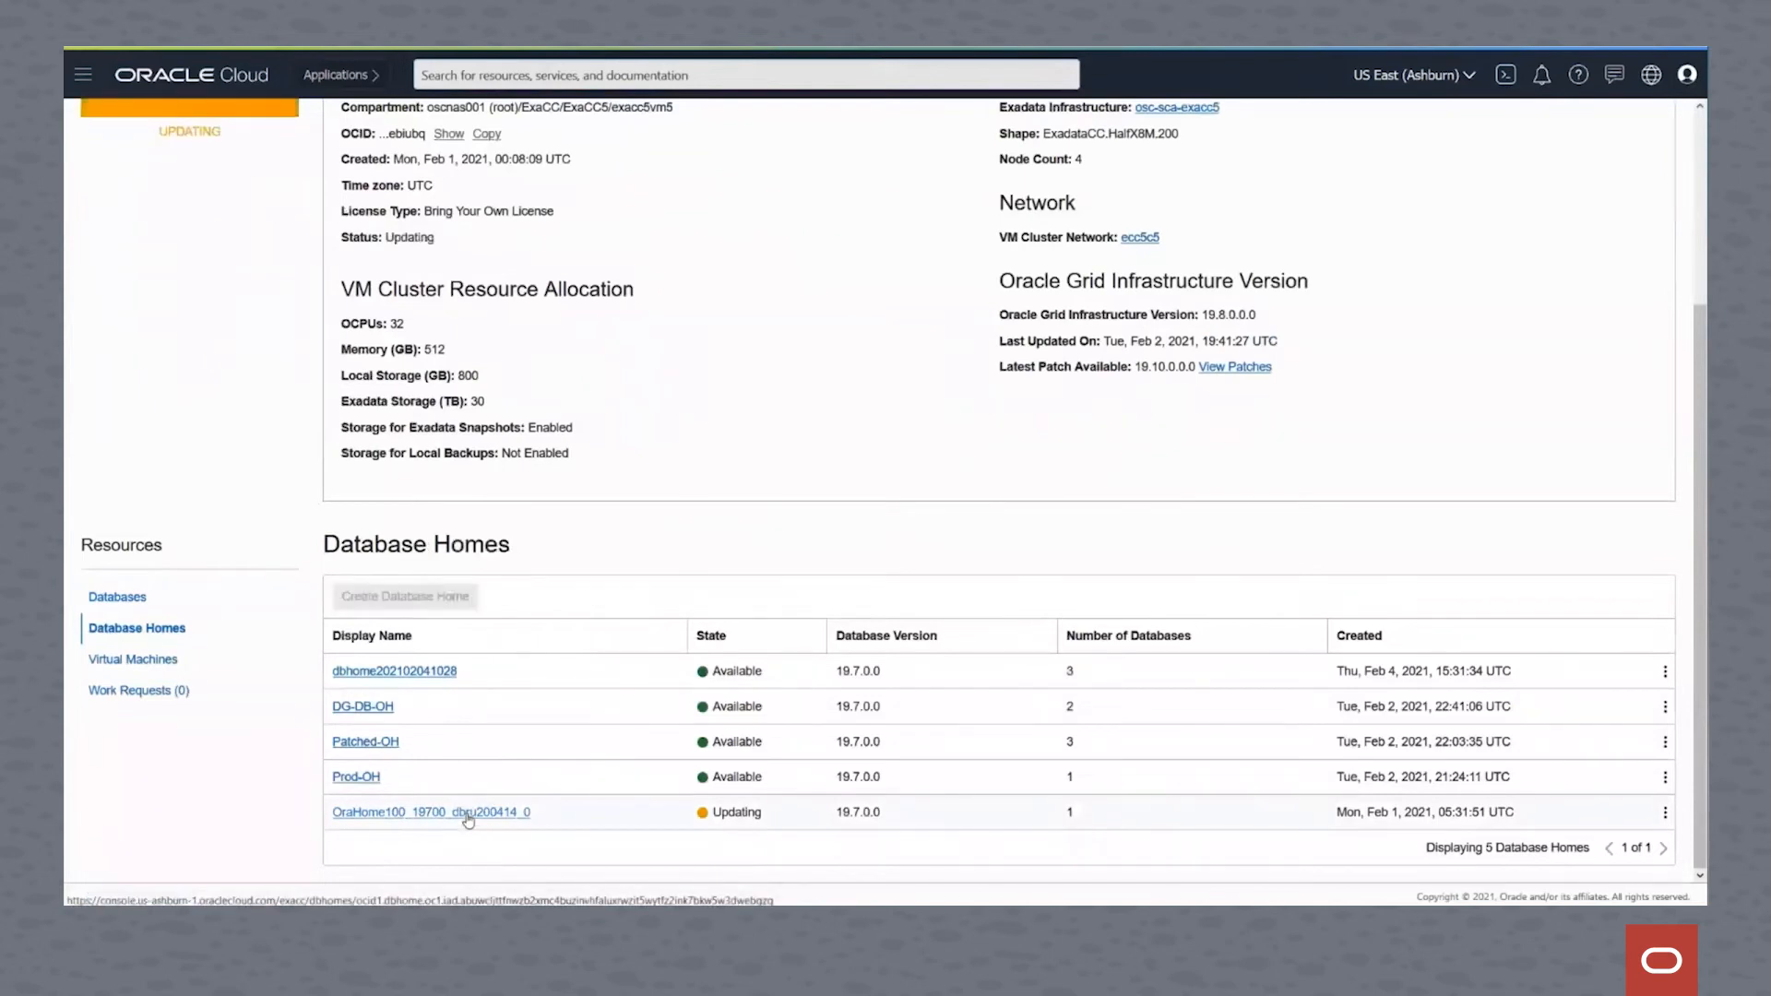
pyautogui.click(431, 812)
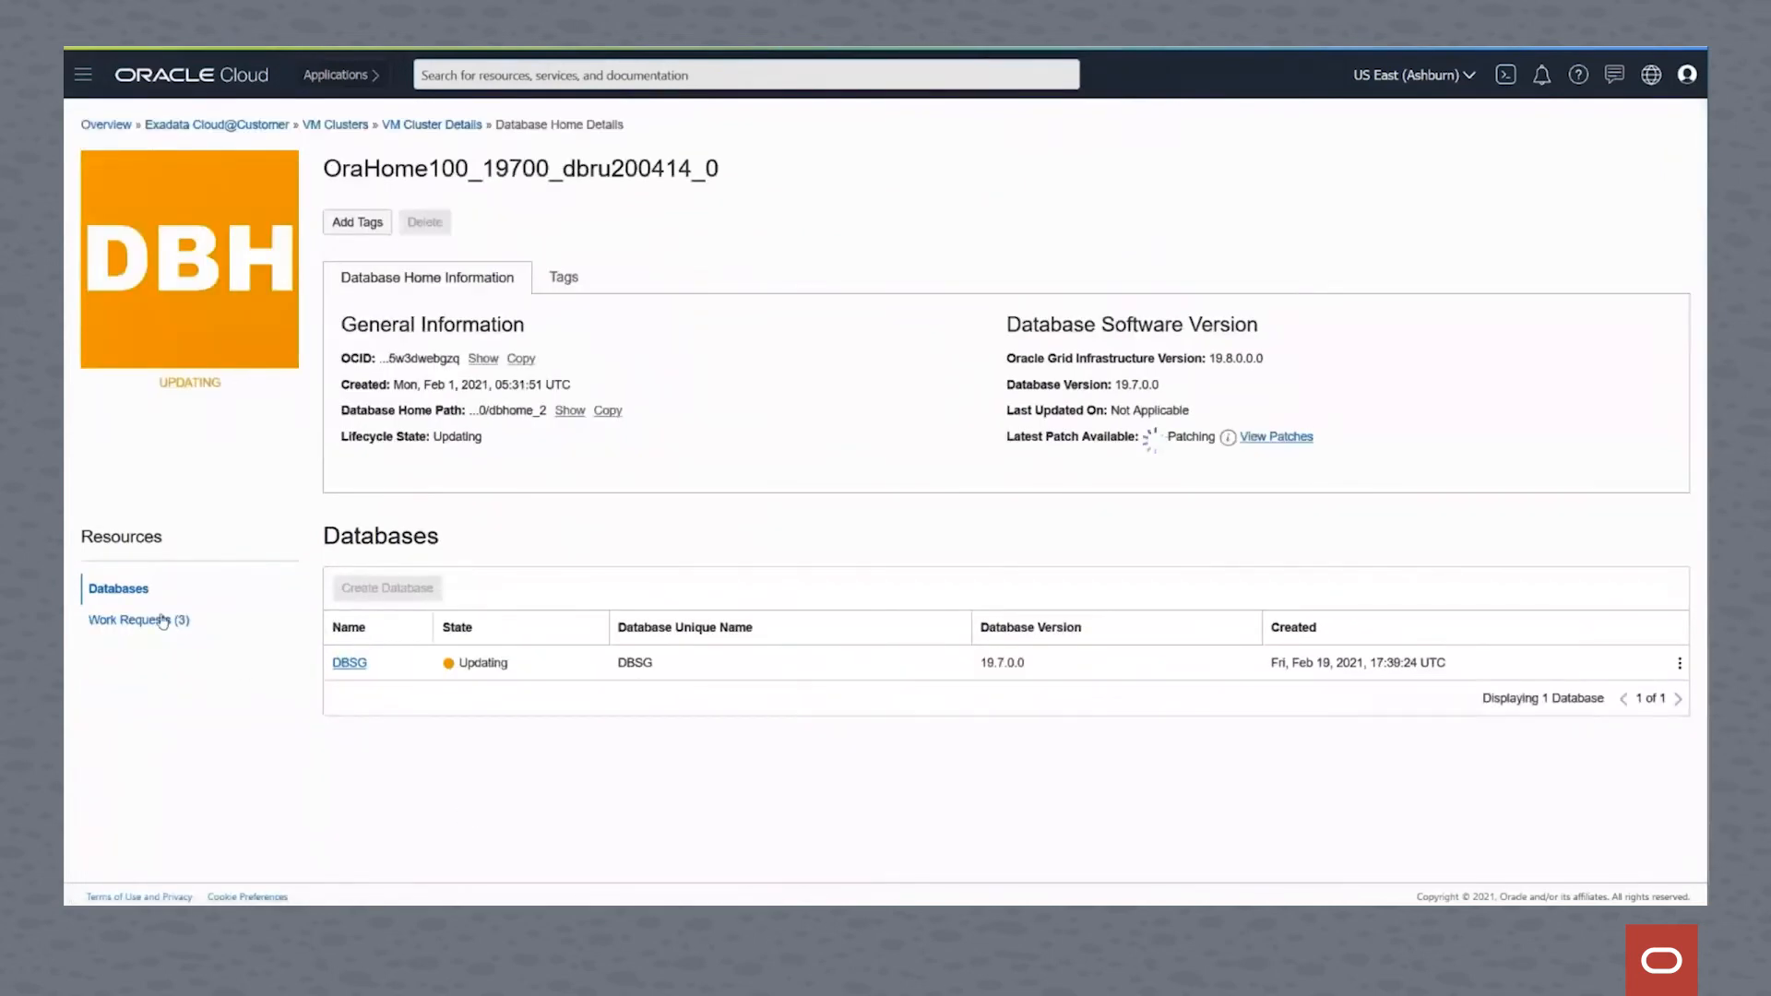
pyautogui.moveTo(131, 620)
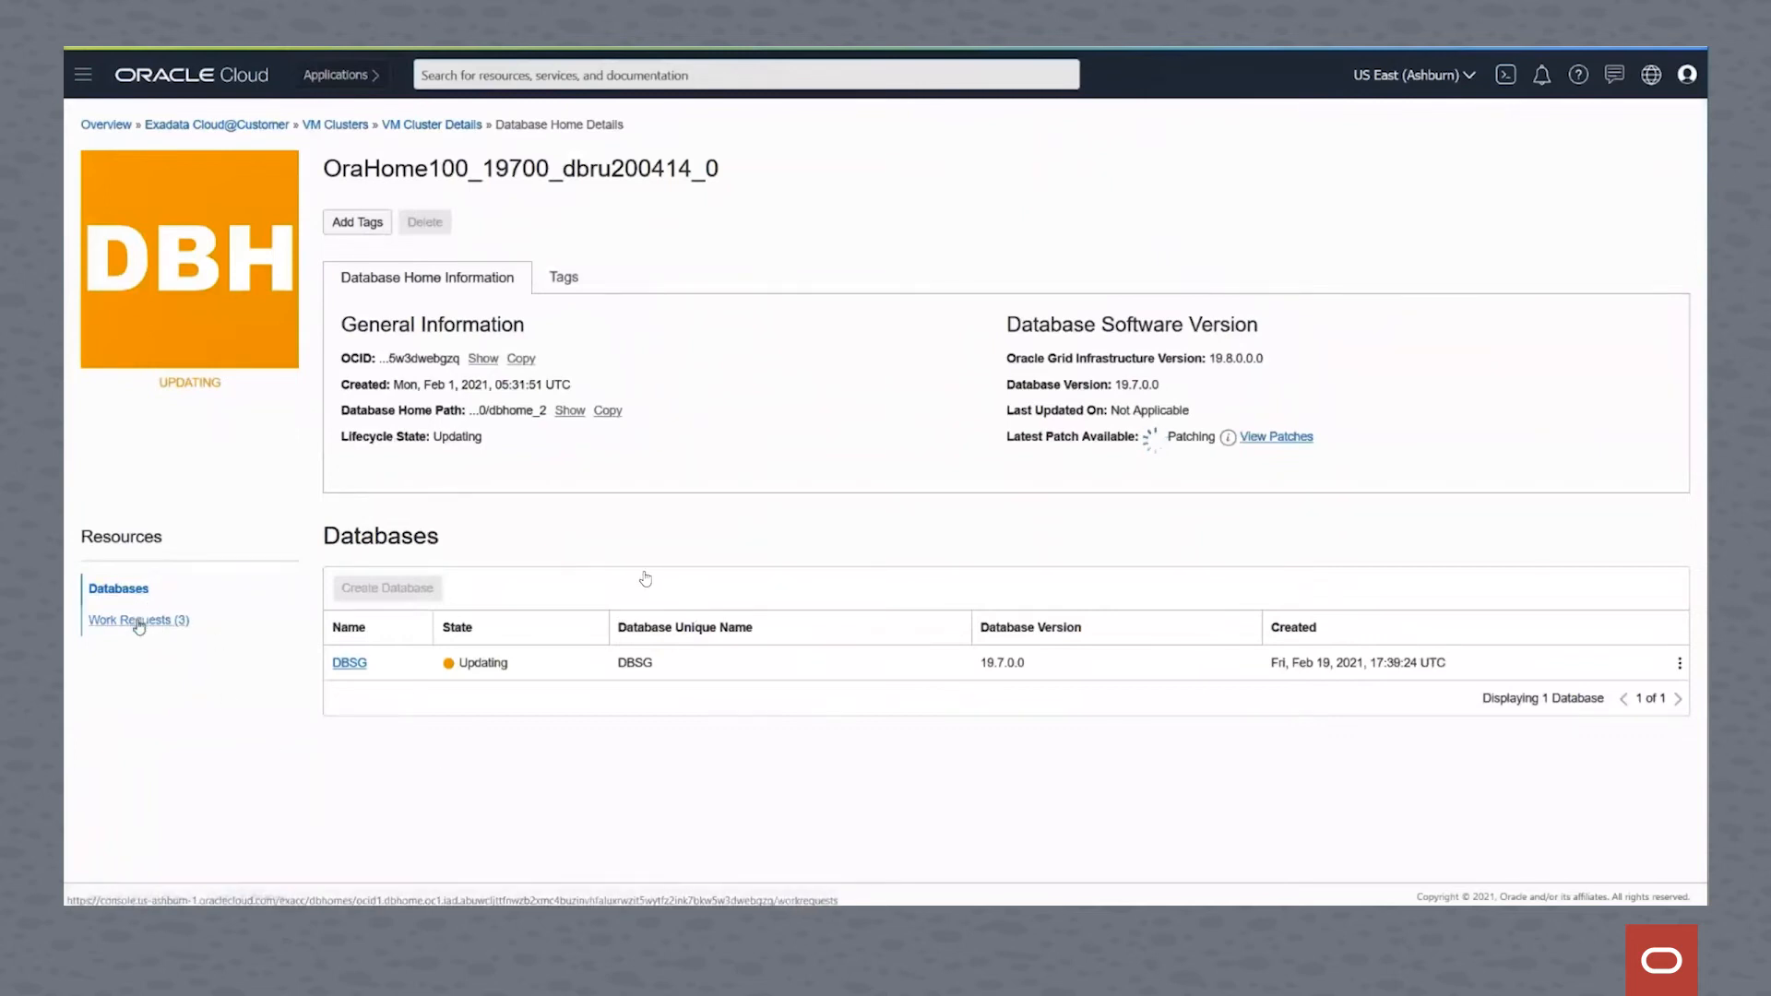
pyautogui.click(131, 620)
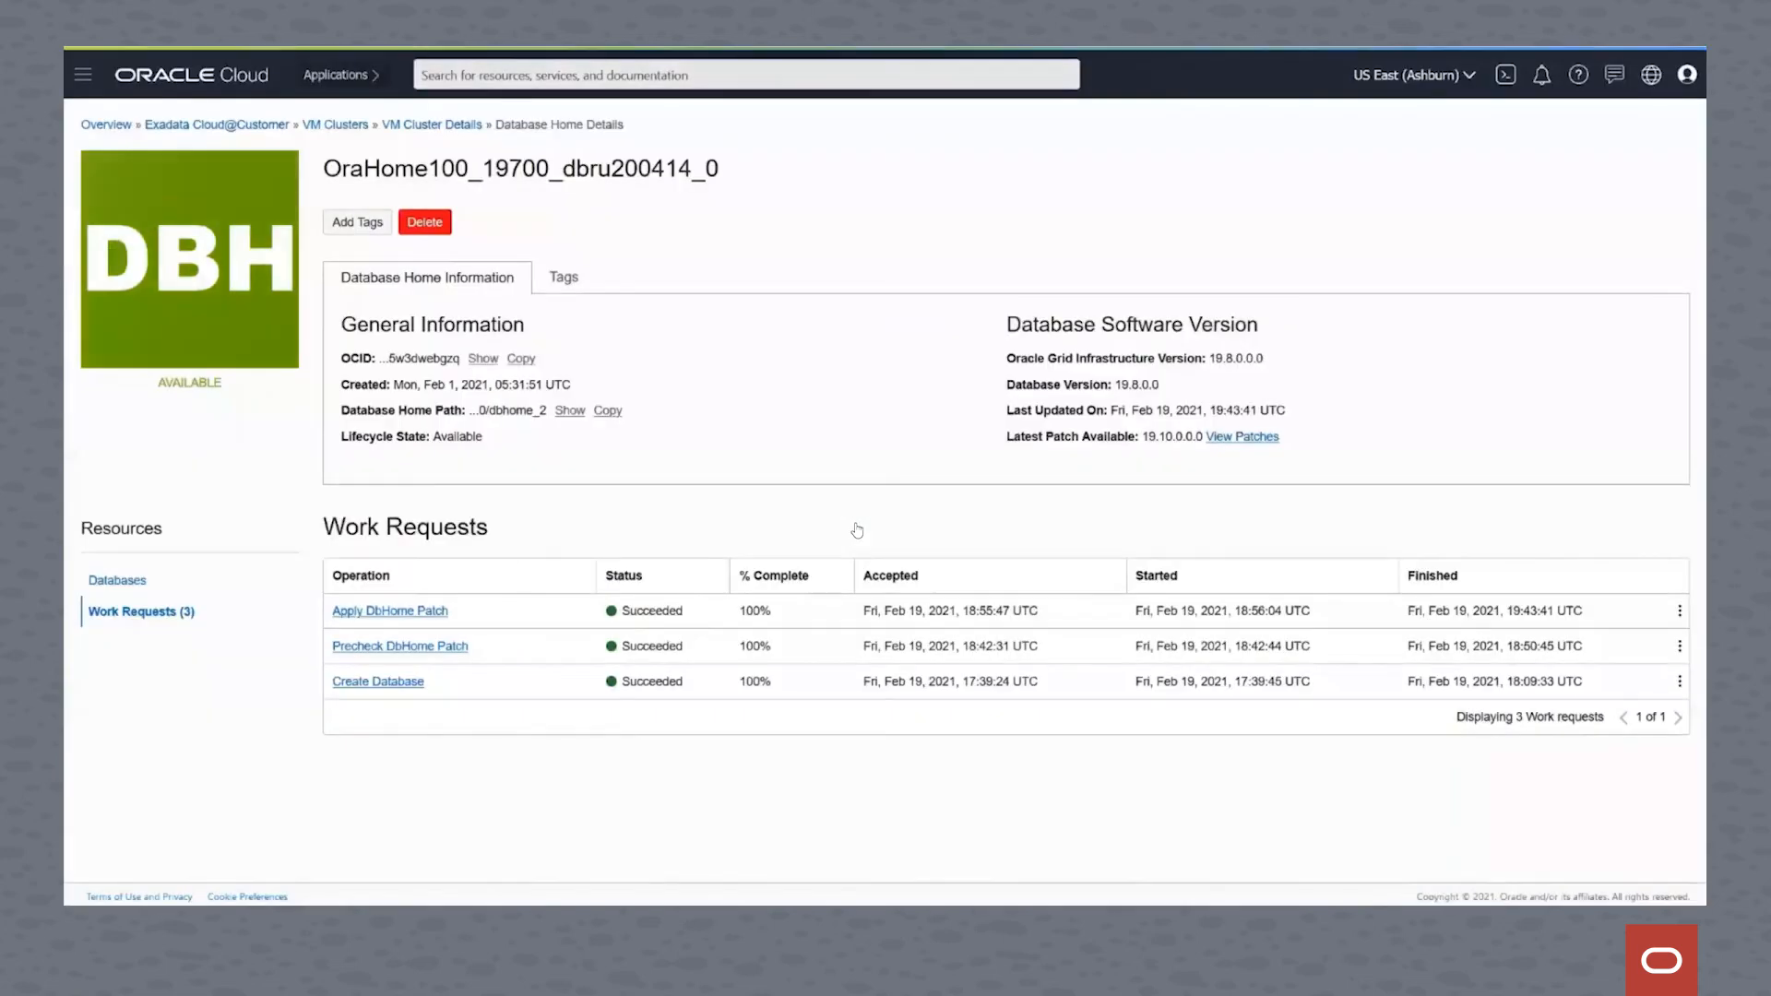
pyautogui.moveTo(1504, 427)
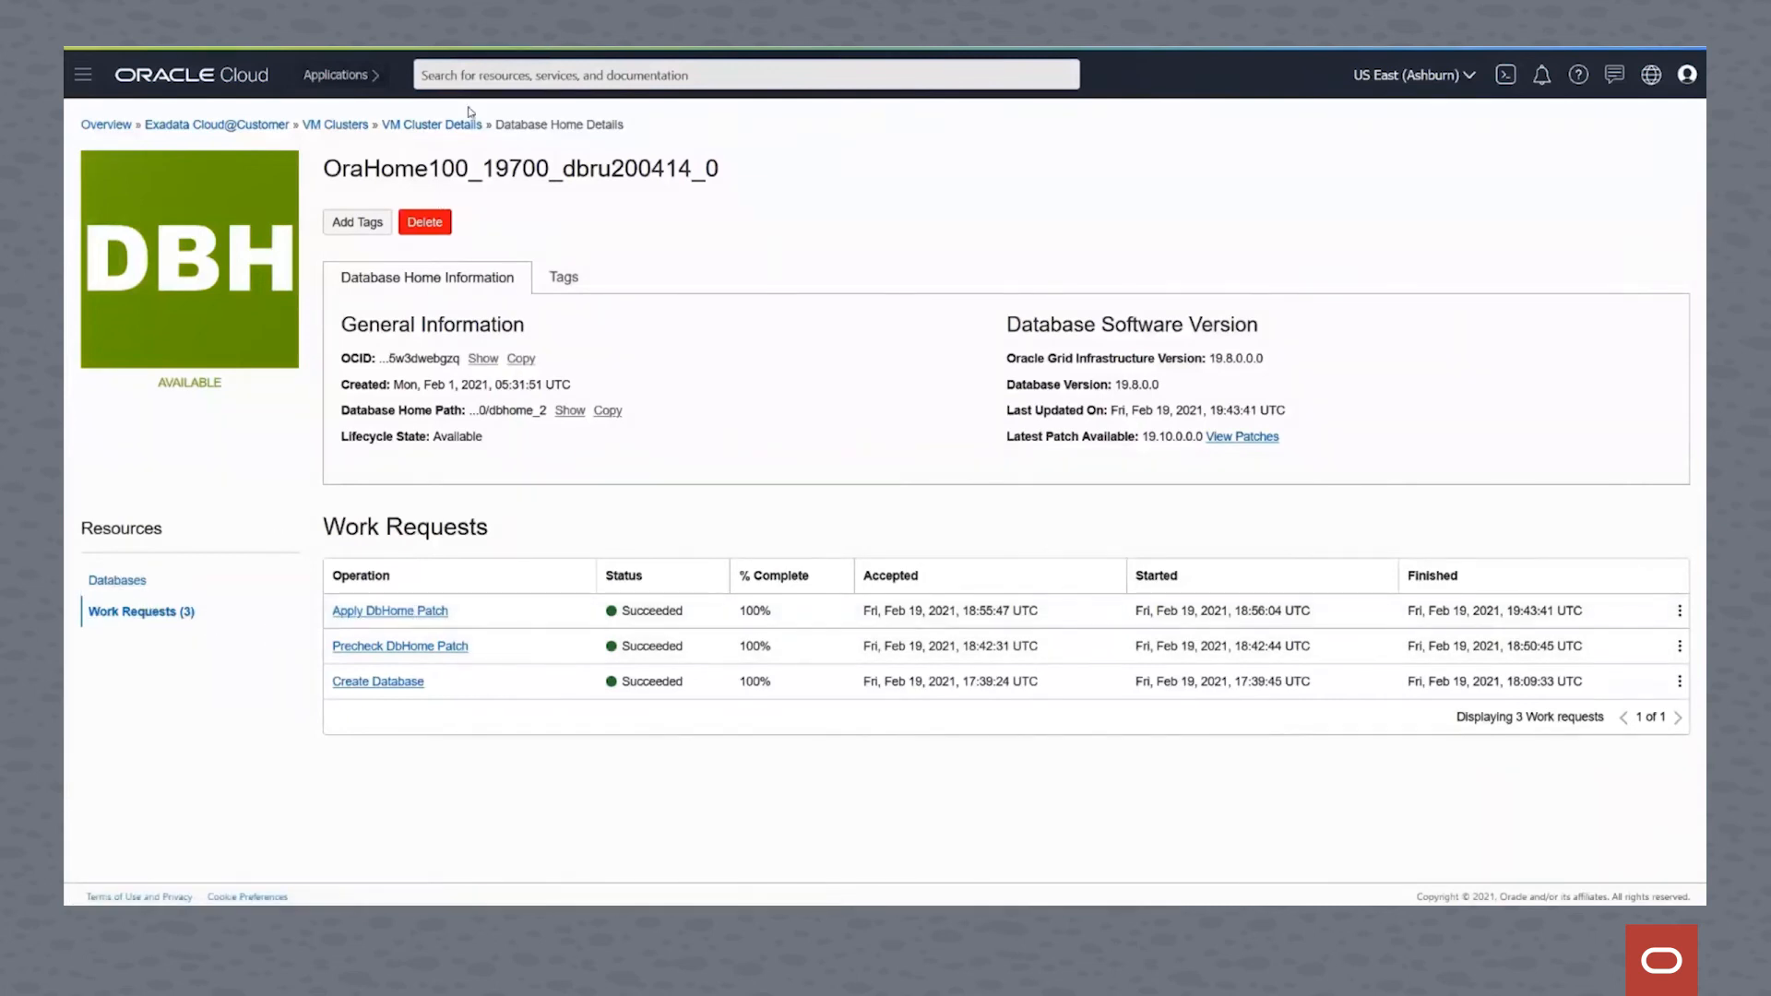
# Show the exacc5-clu5 database homes, with OraHome100_19700_dbru200414_0 at version 19.8.0.0
pyautogui.click(431, 125)
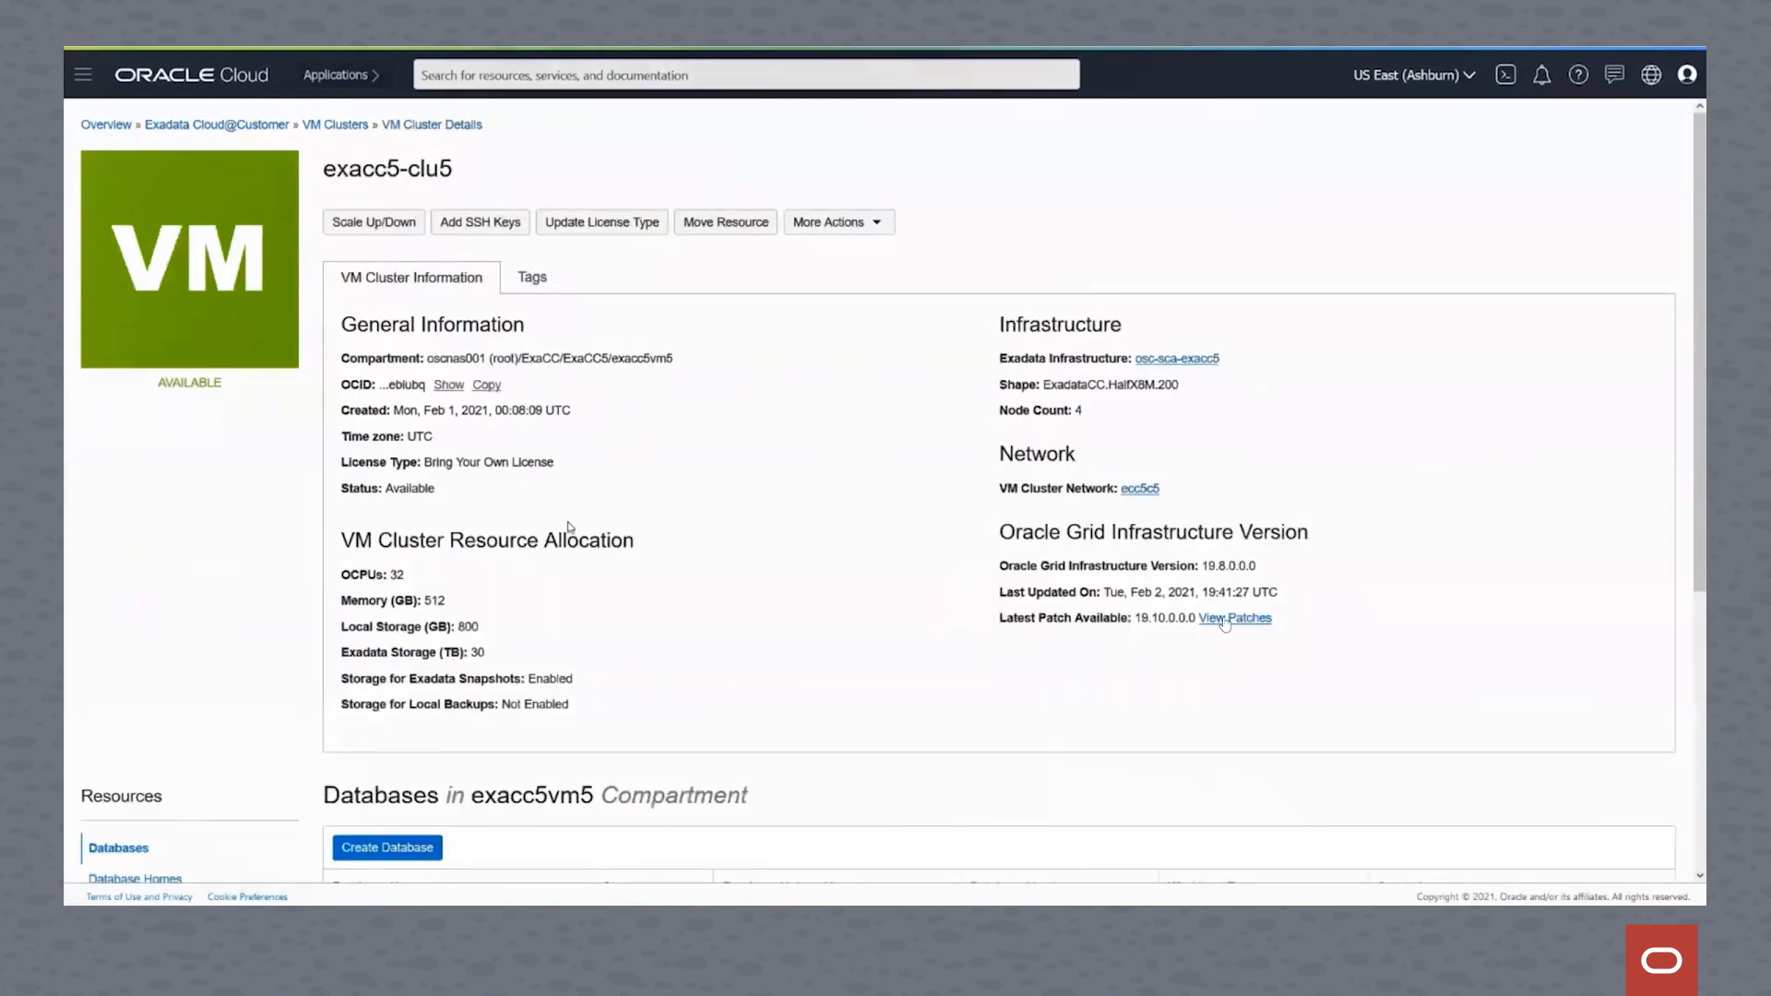
pyautogui.scroll(-3)
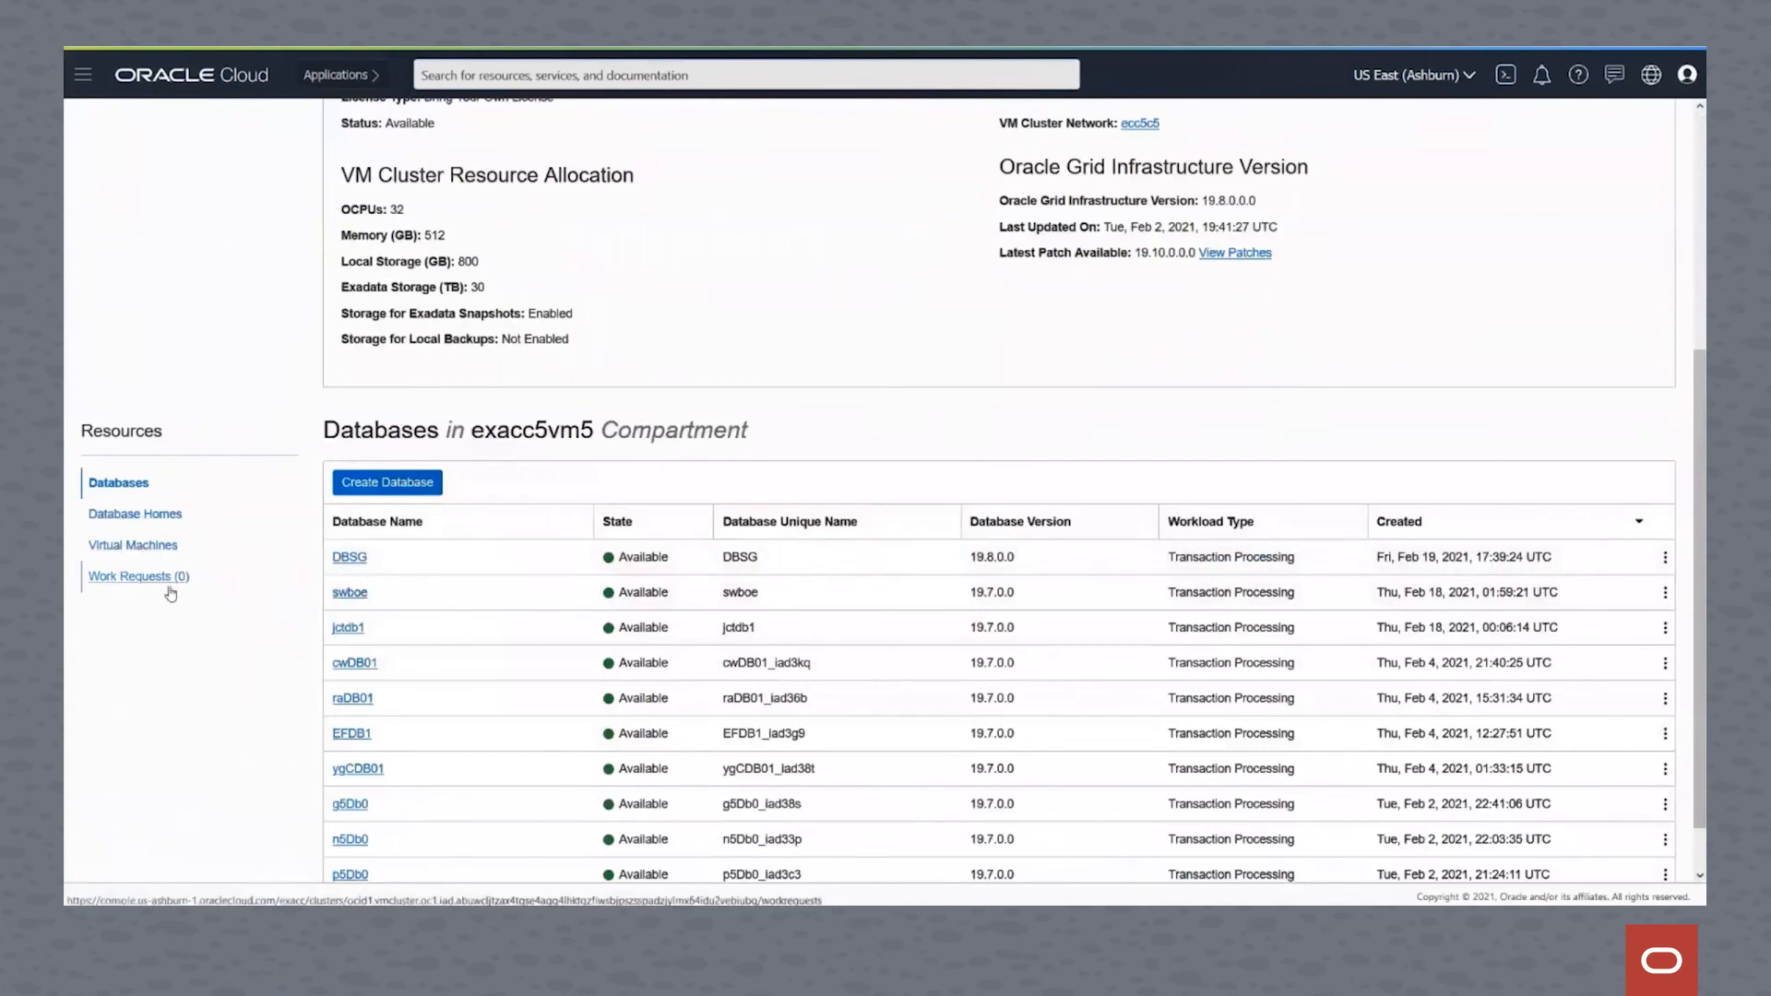
pyautogui.click(135, 514)
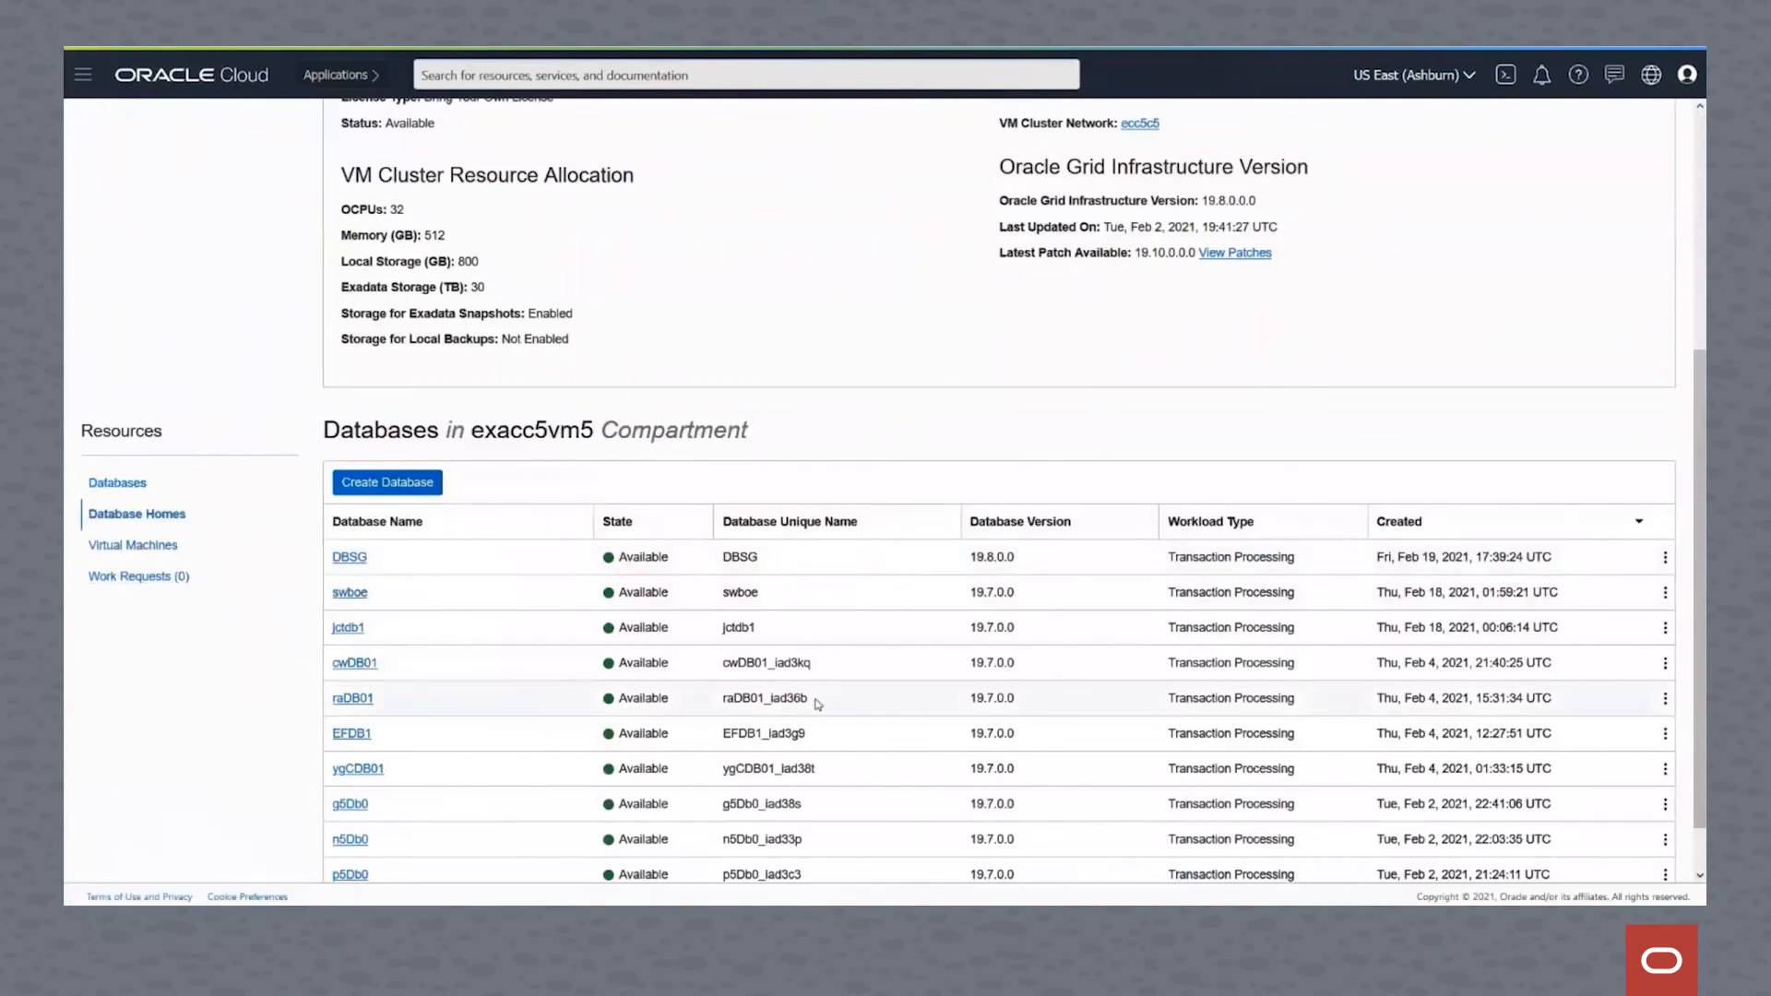
pyautogui.click(135, 513)
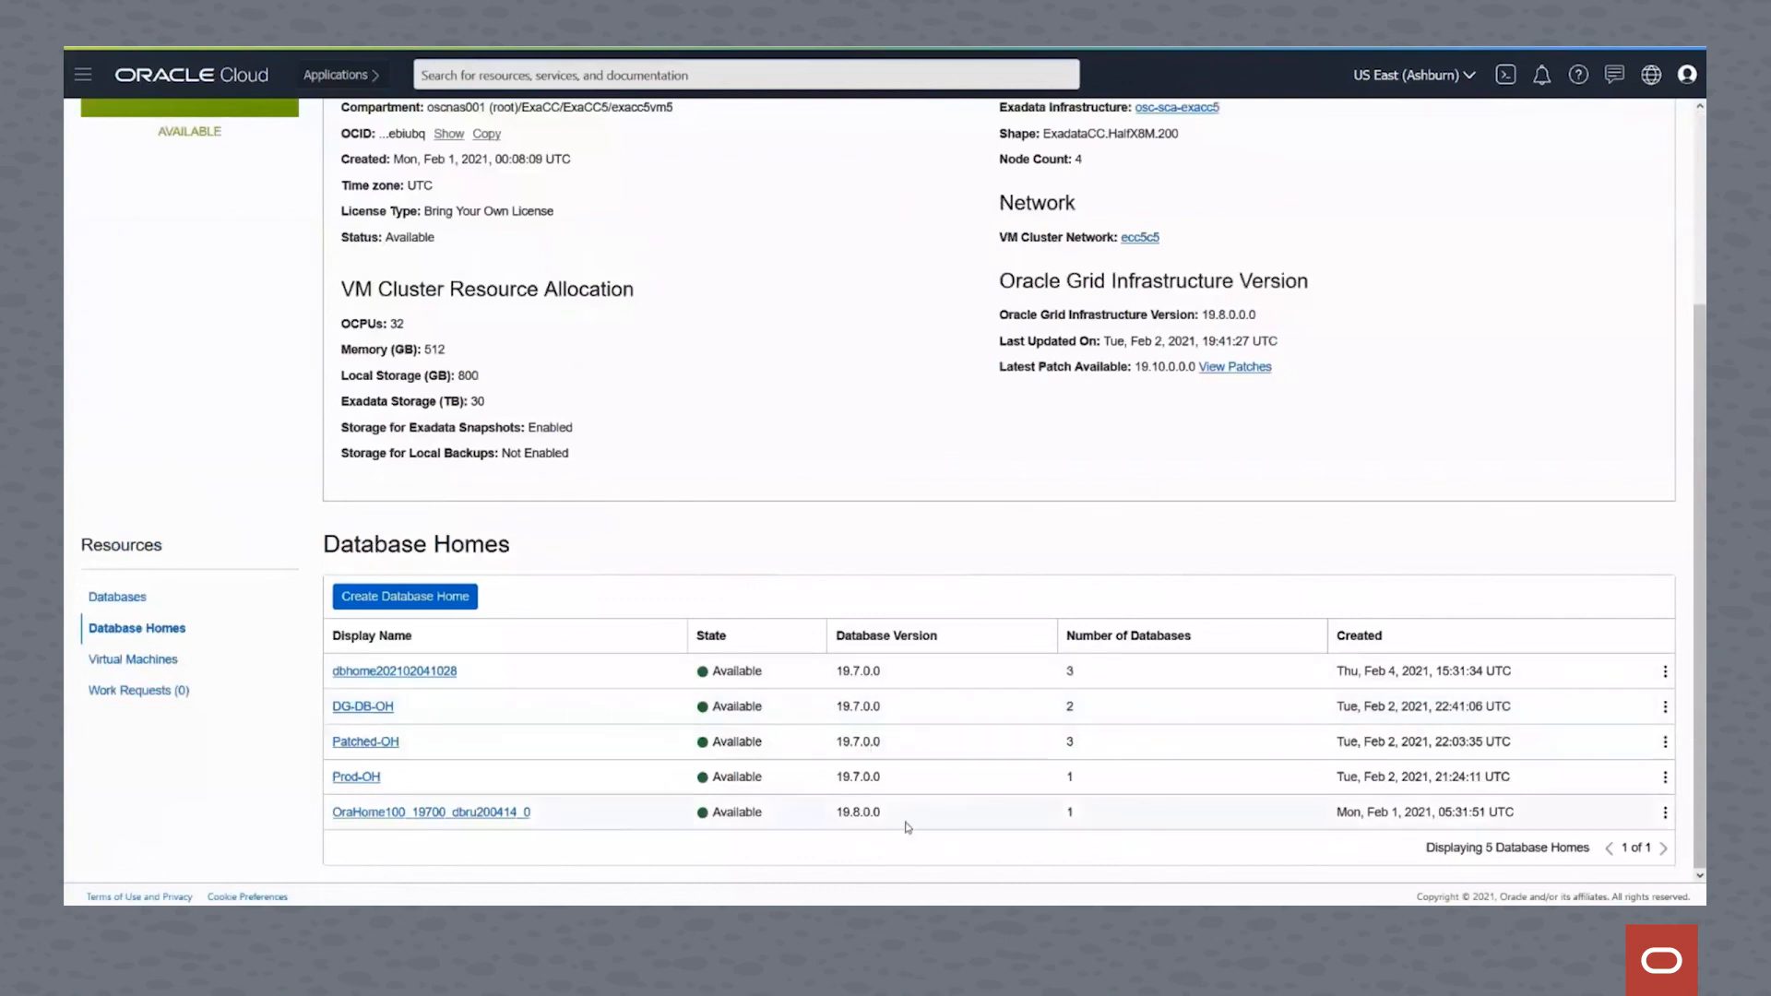
pyautogui.moveTo(429, 812)
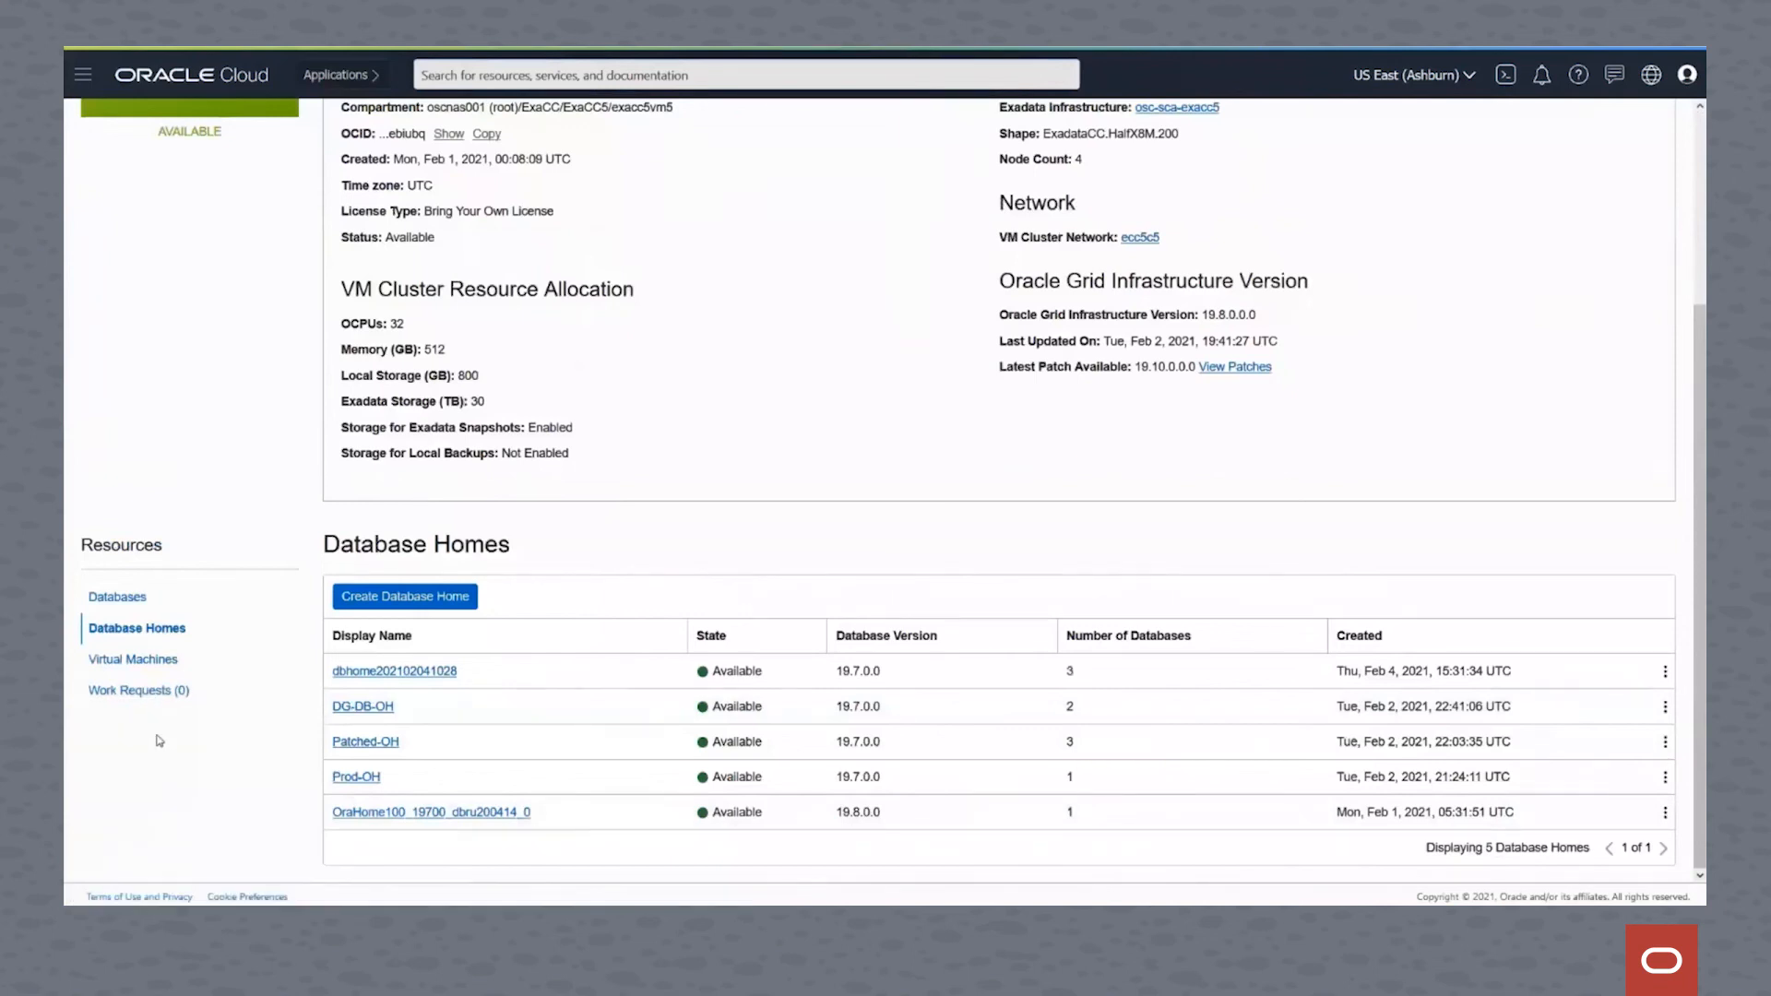
pyautogui.moveTo(431, 810)
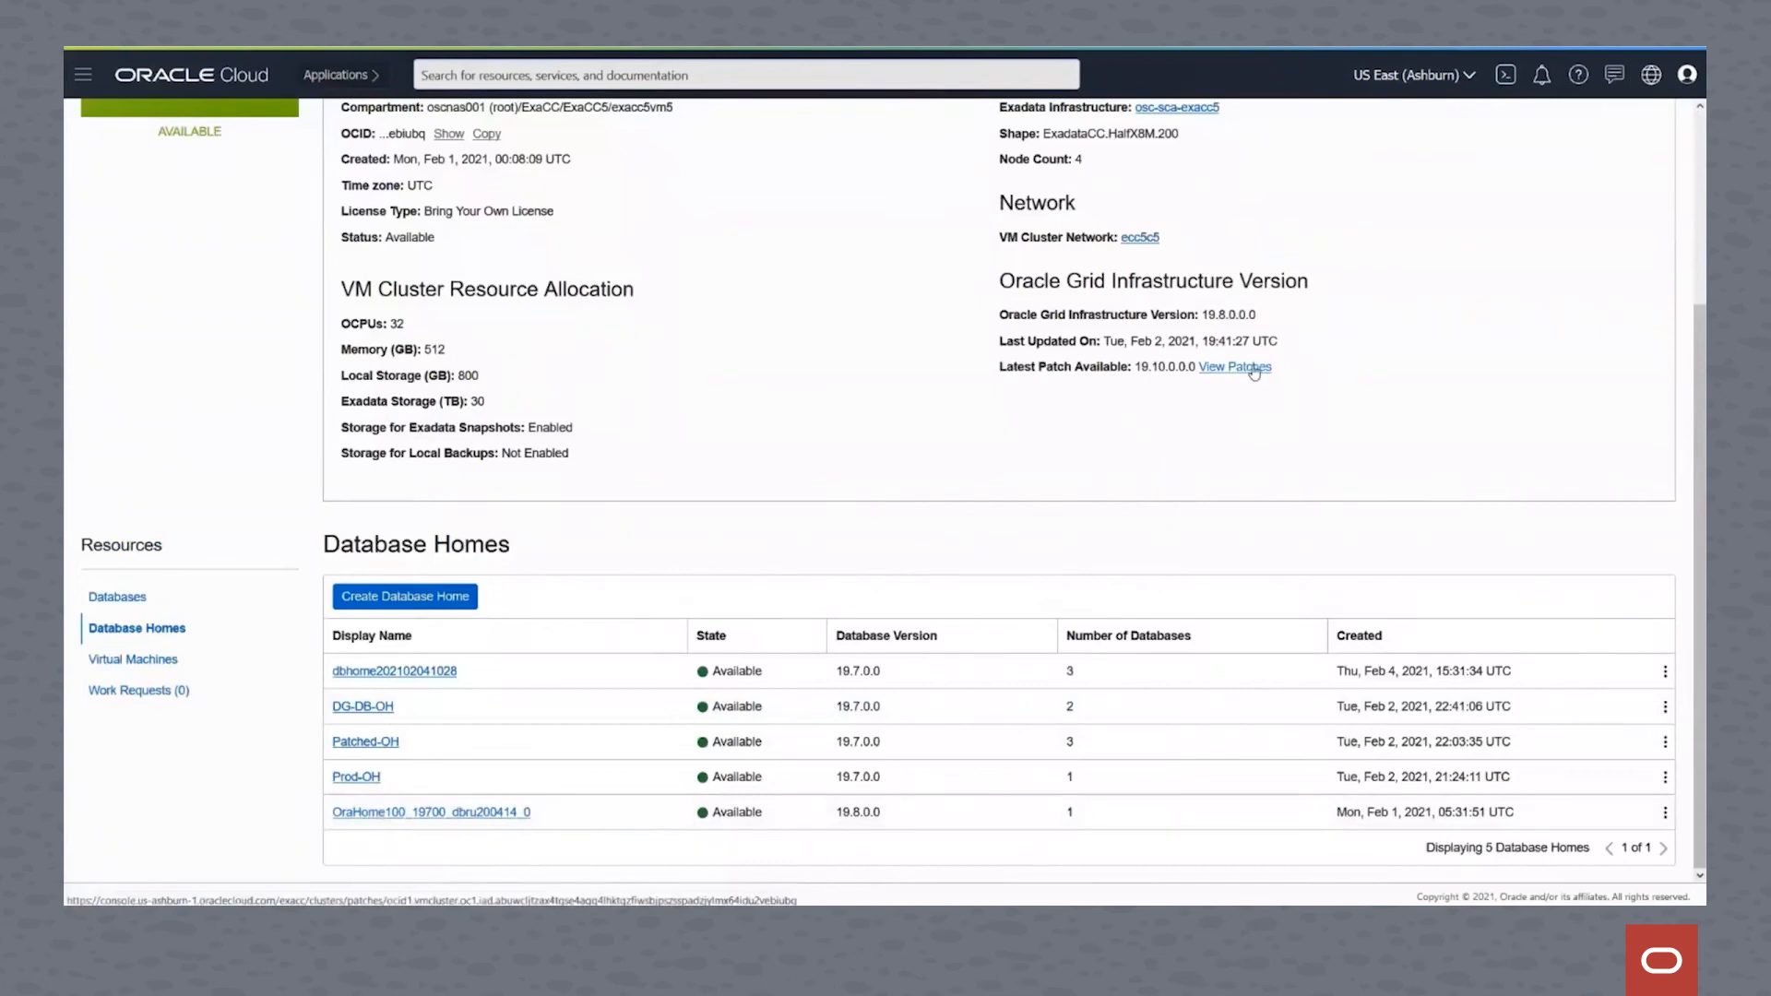
pyautogui.click(1234, 367)
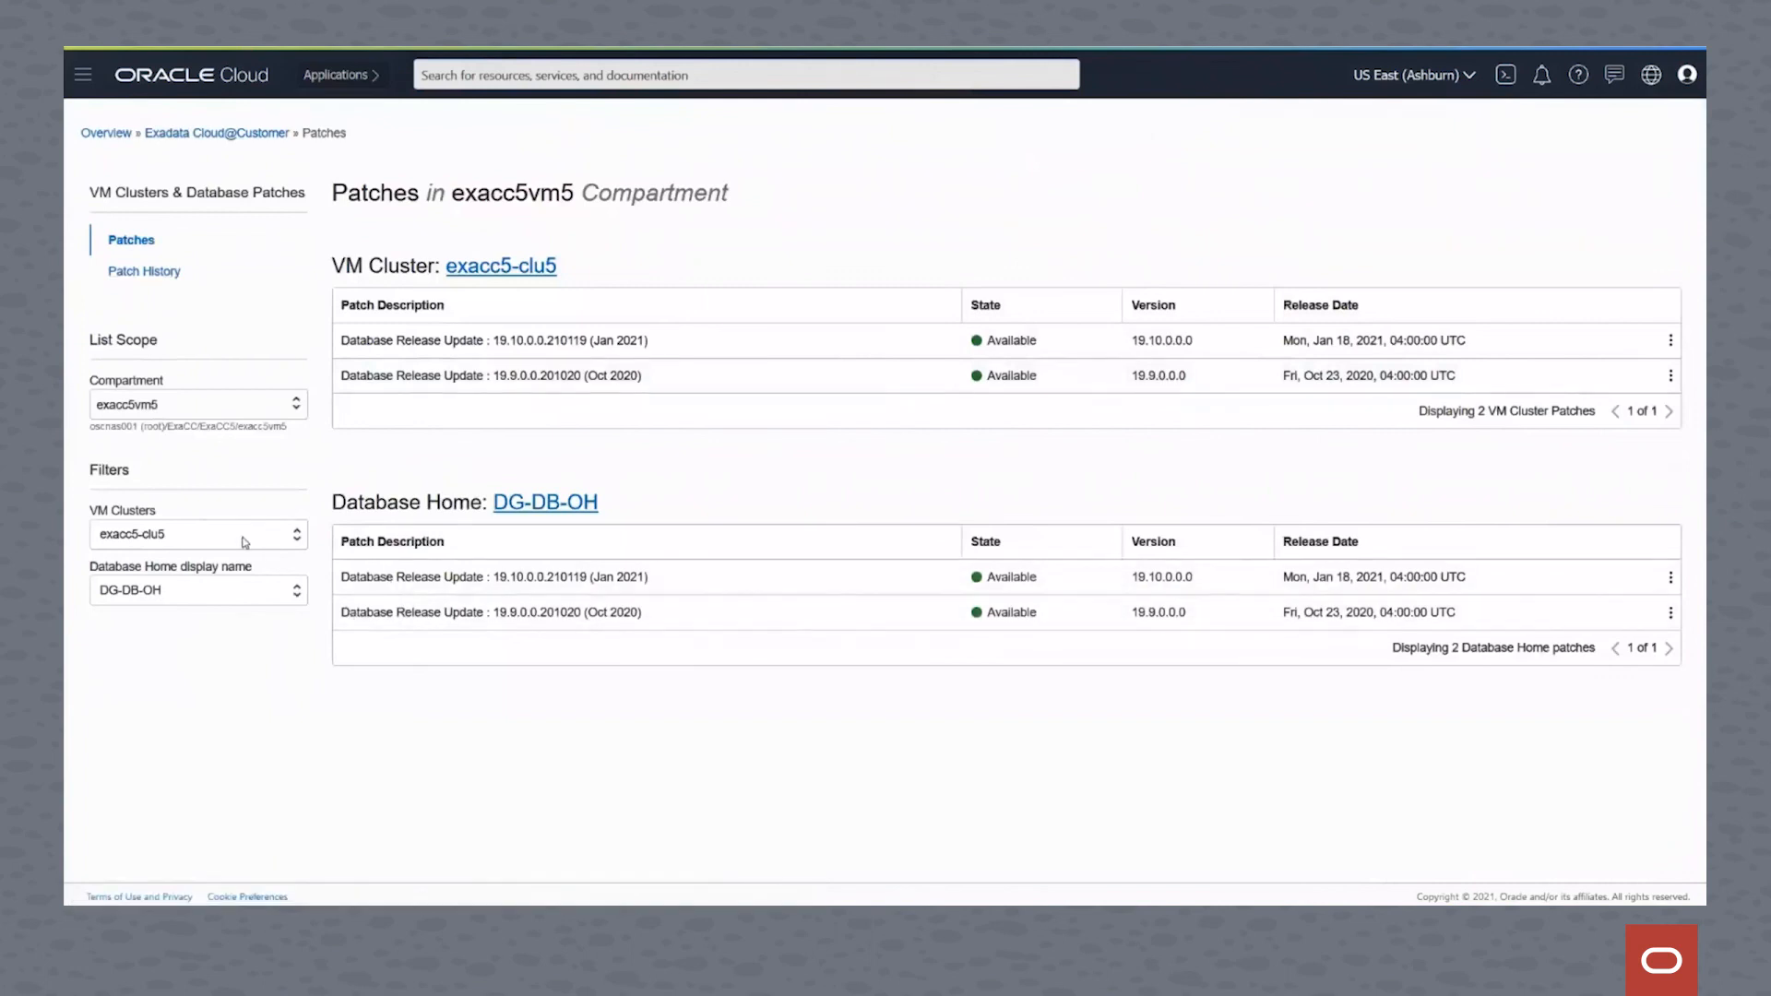
pyautogui.click(197, 589)
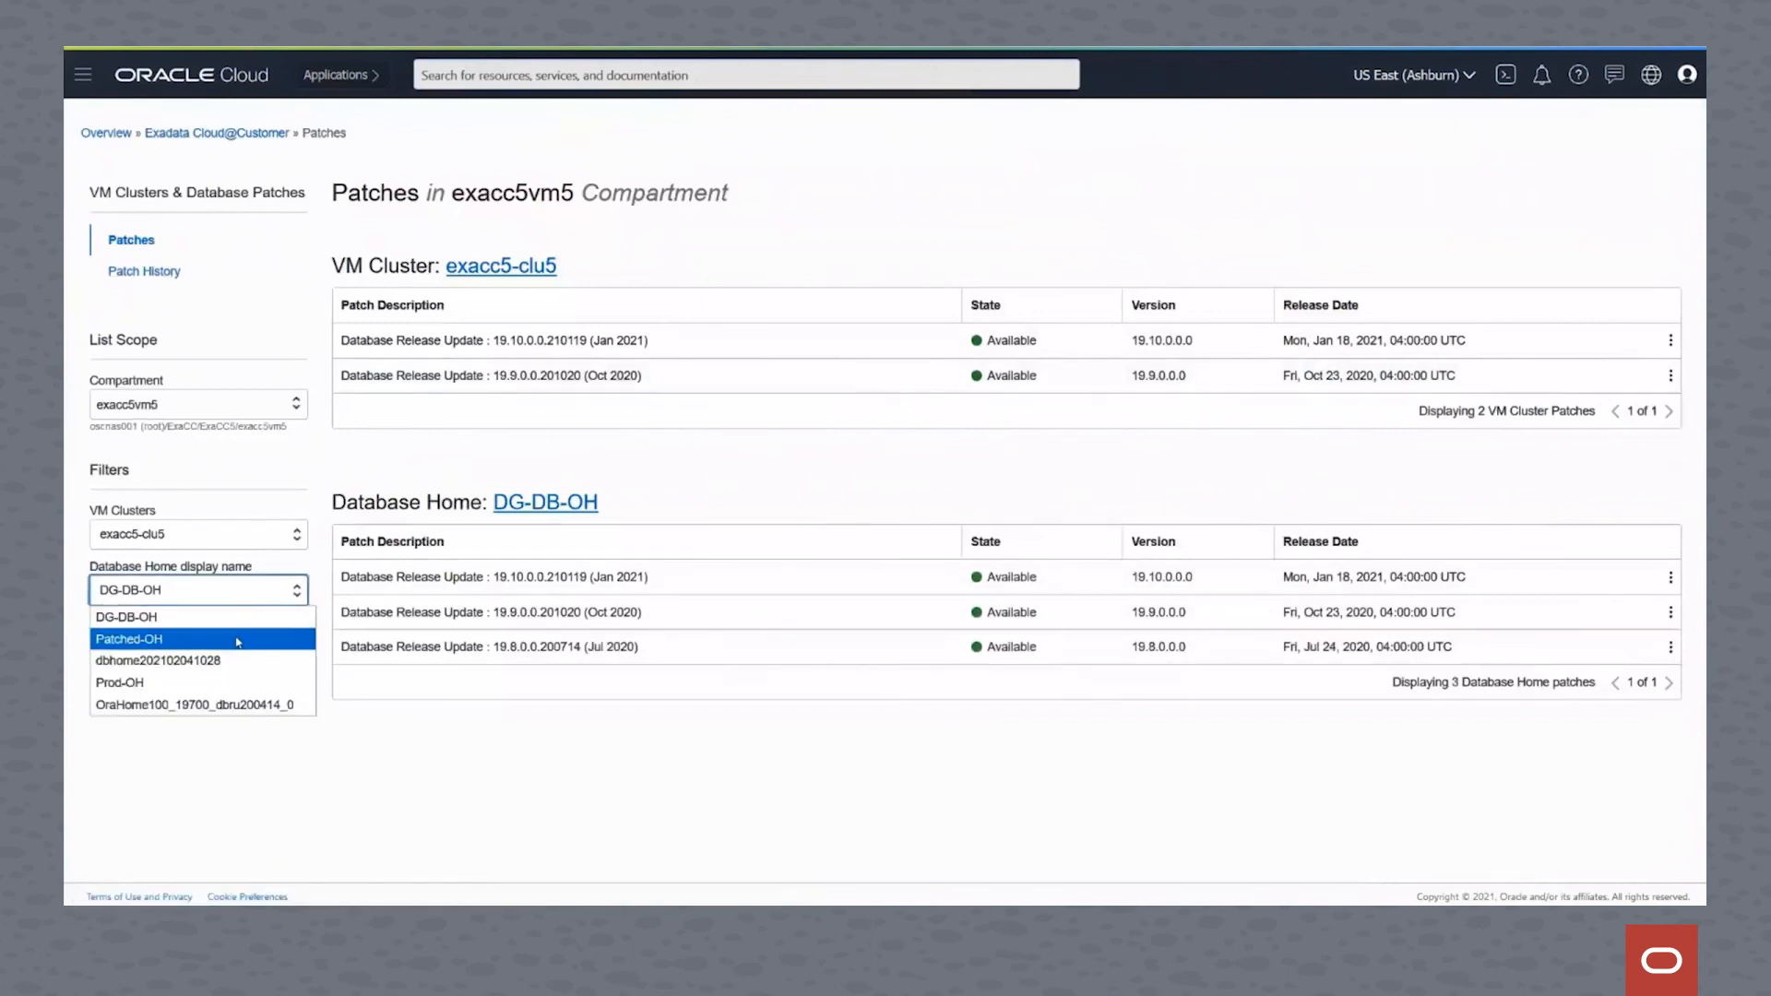
pyautogui.click(158, 663)
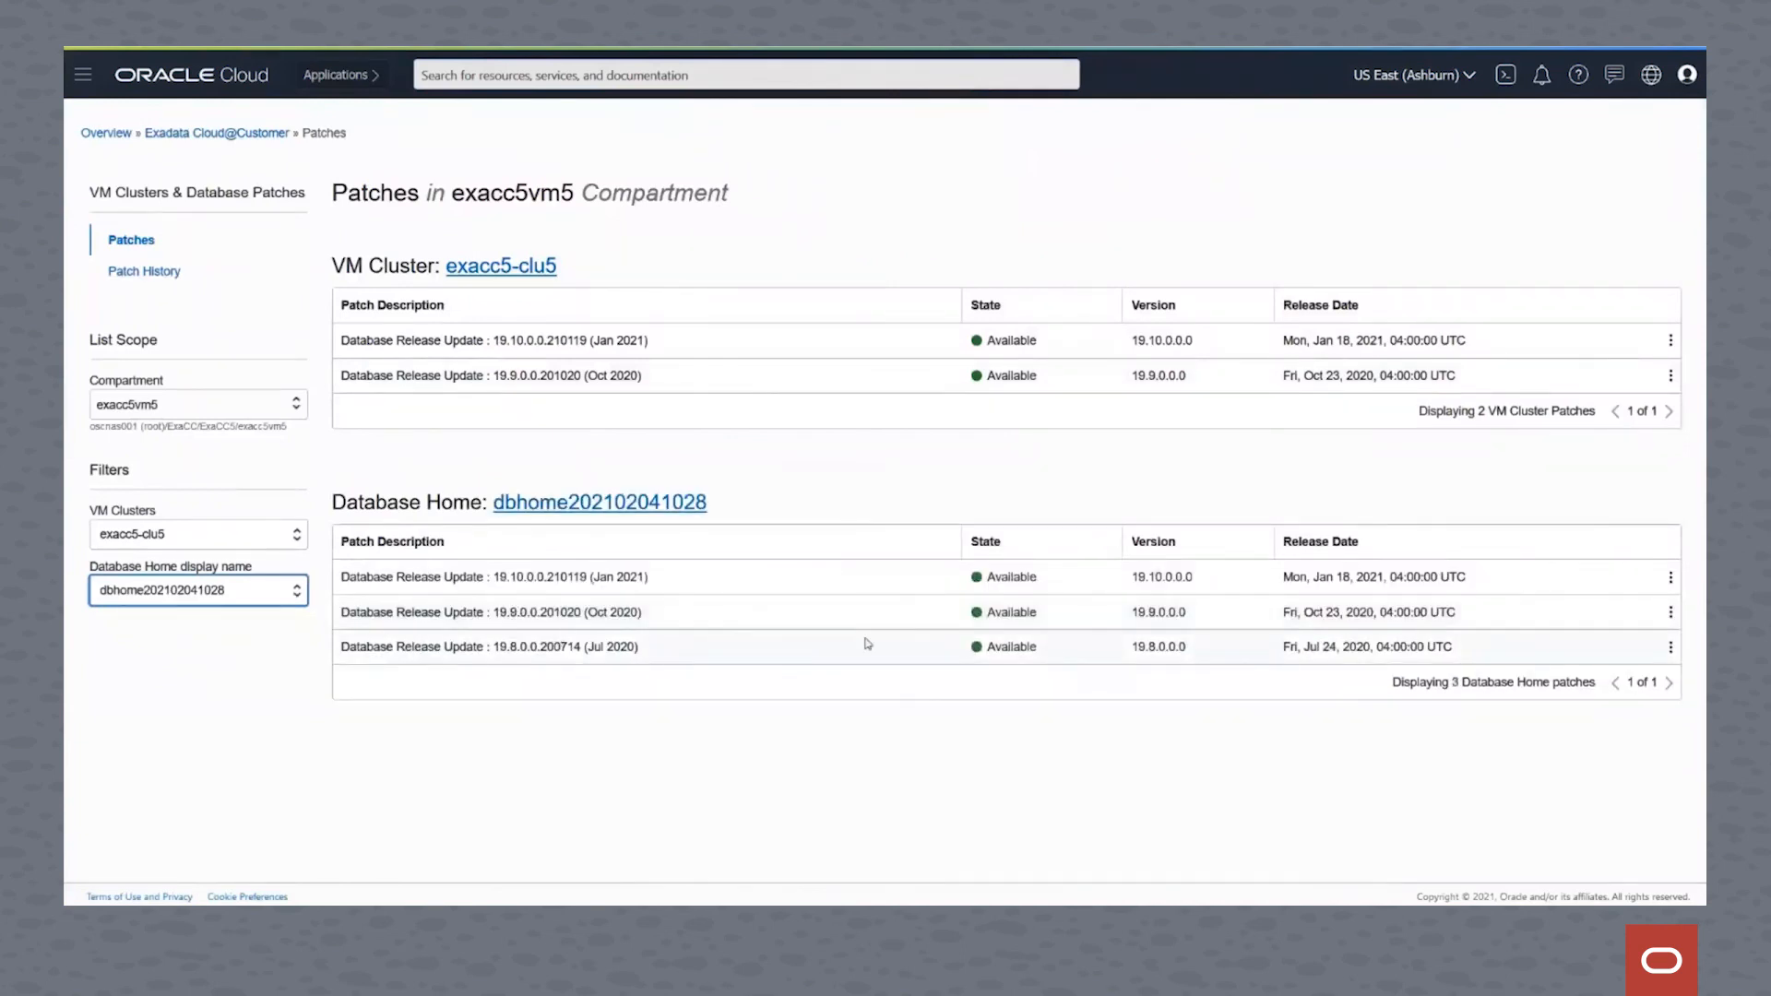
pyautogui.moveTo(144, 272)
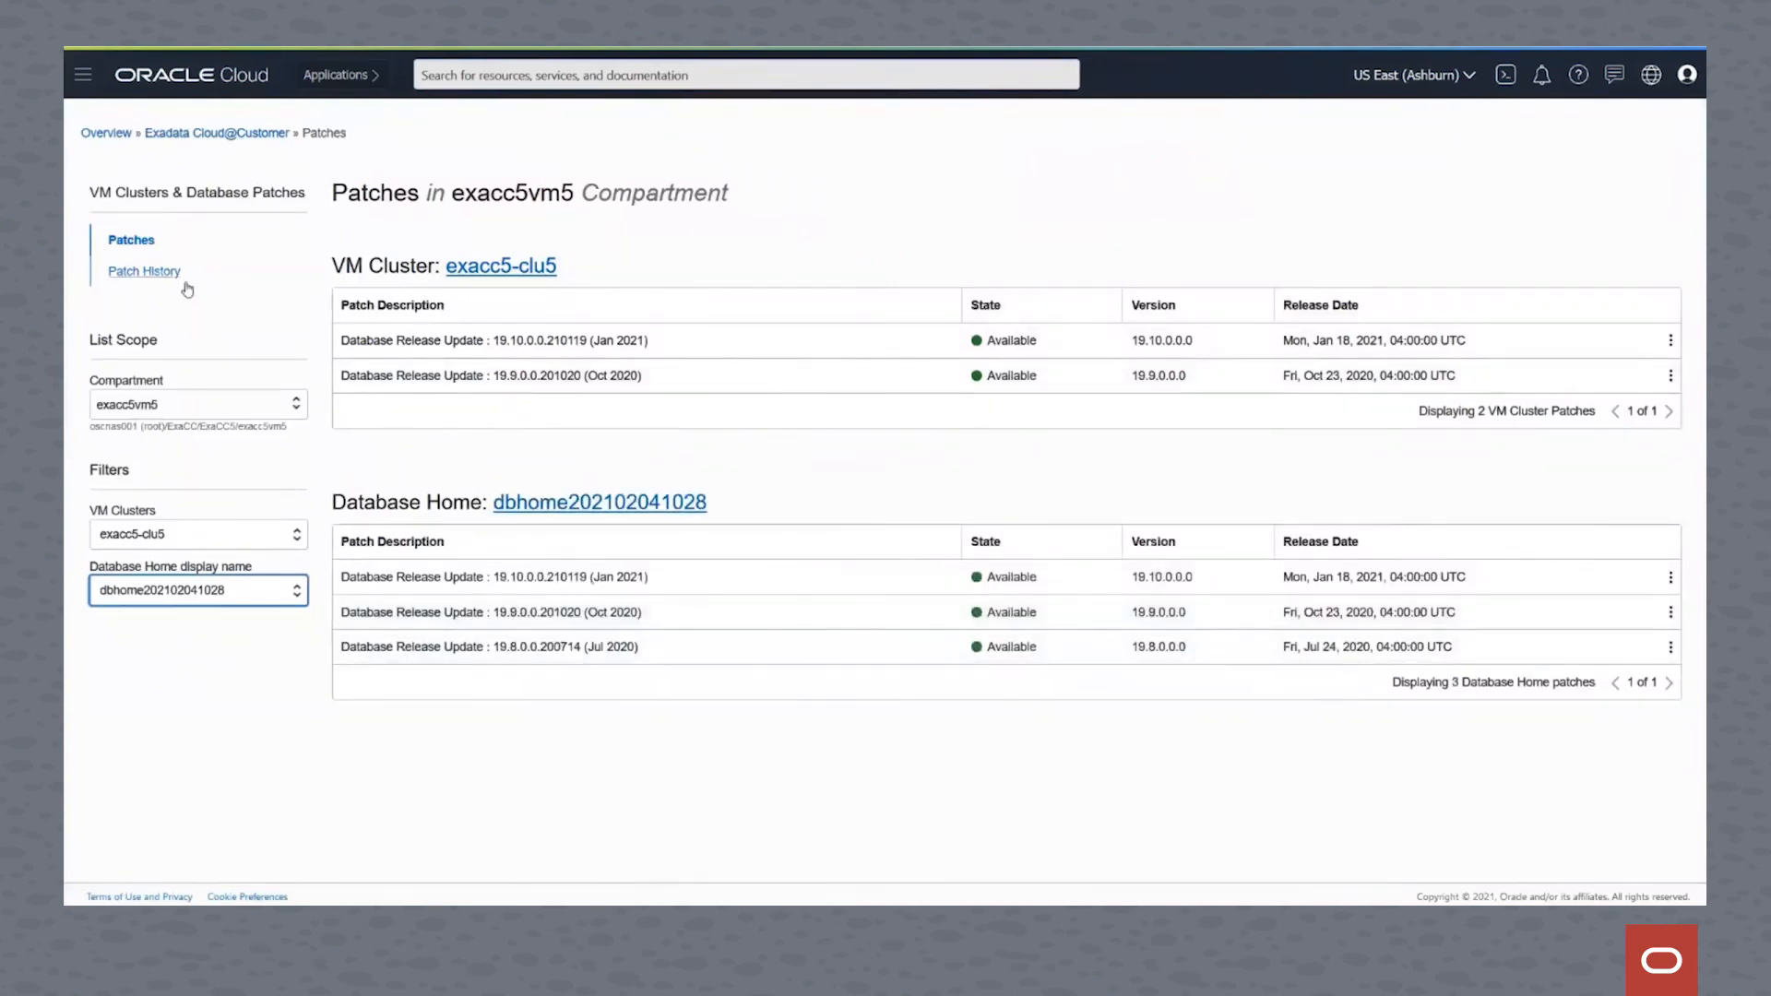
pyautogui.click(197, 589)
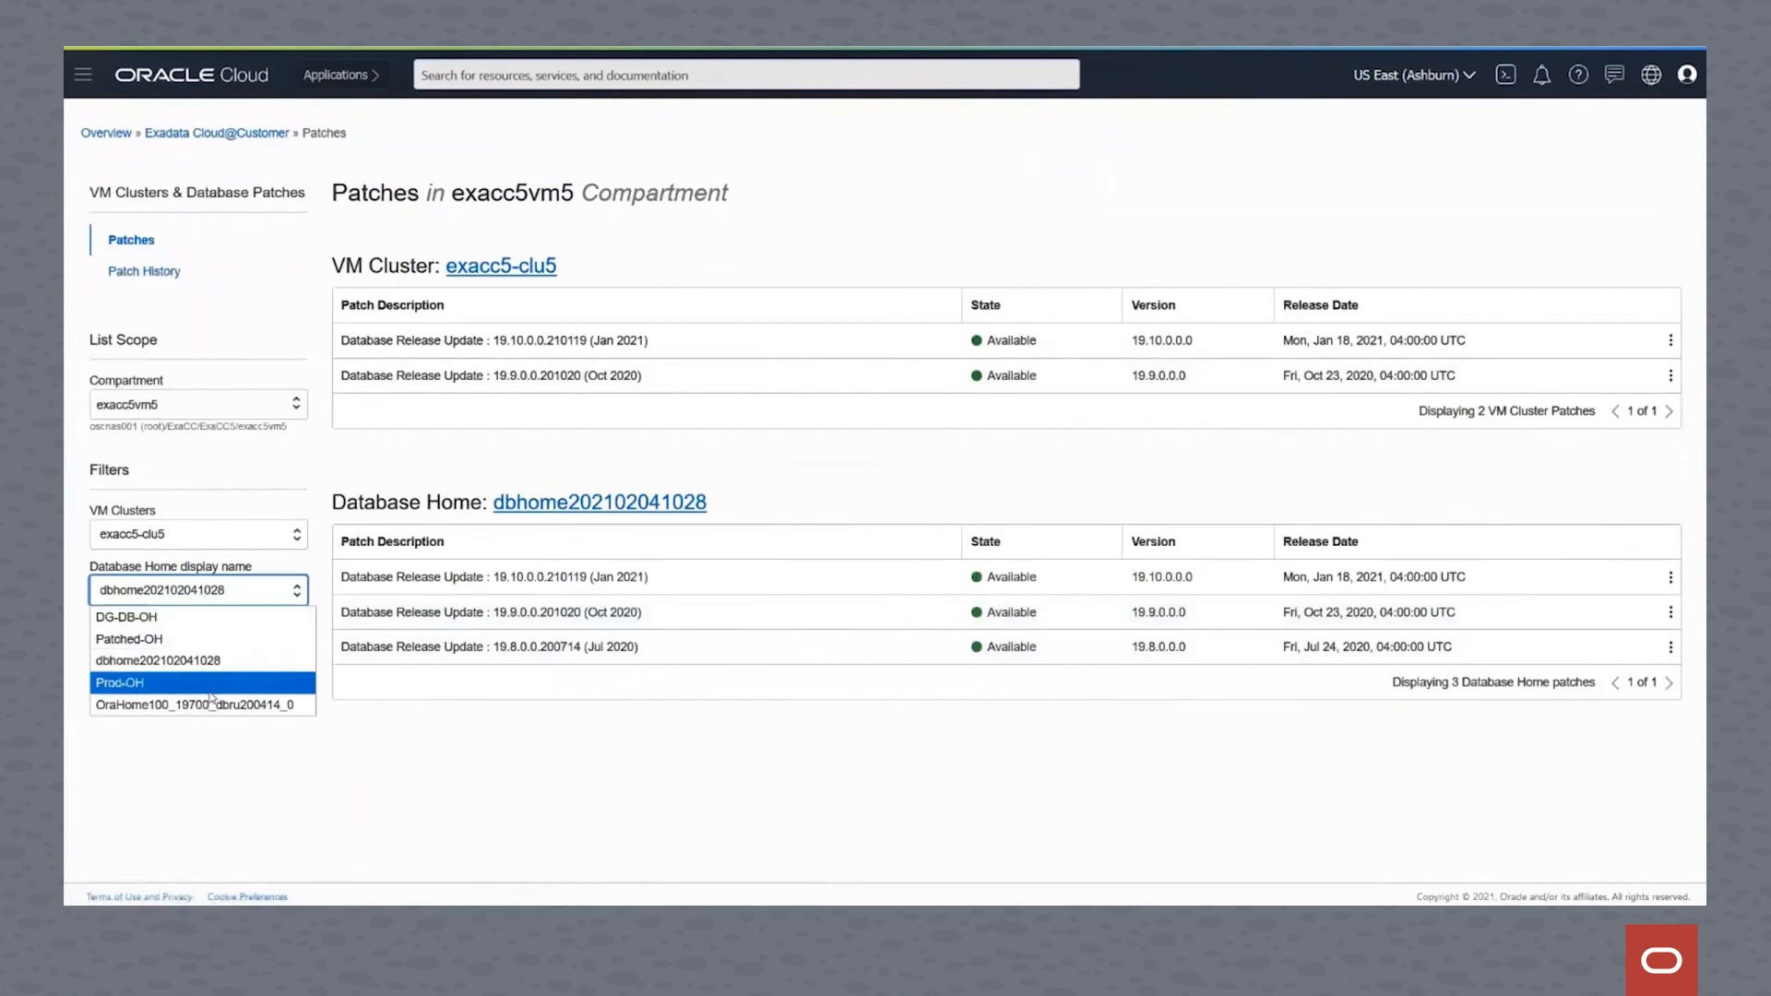
pyautogui.click(197, 704)
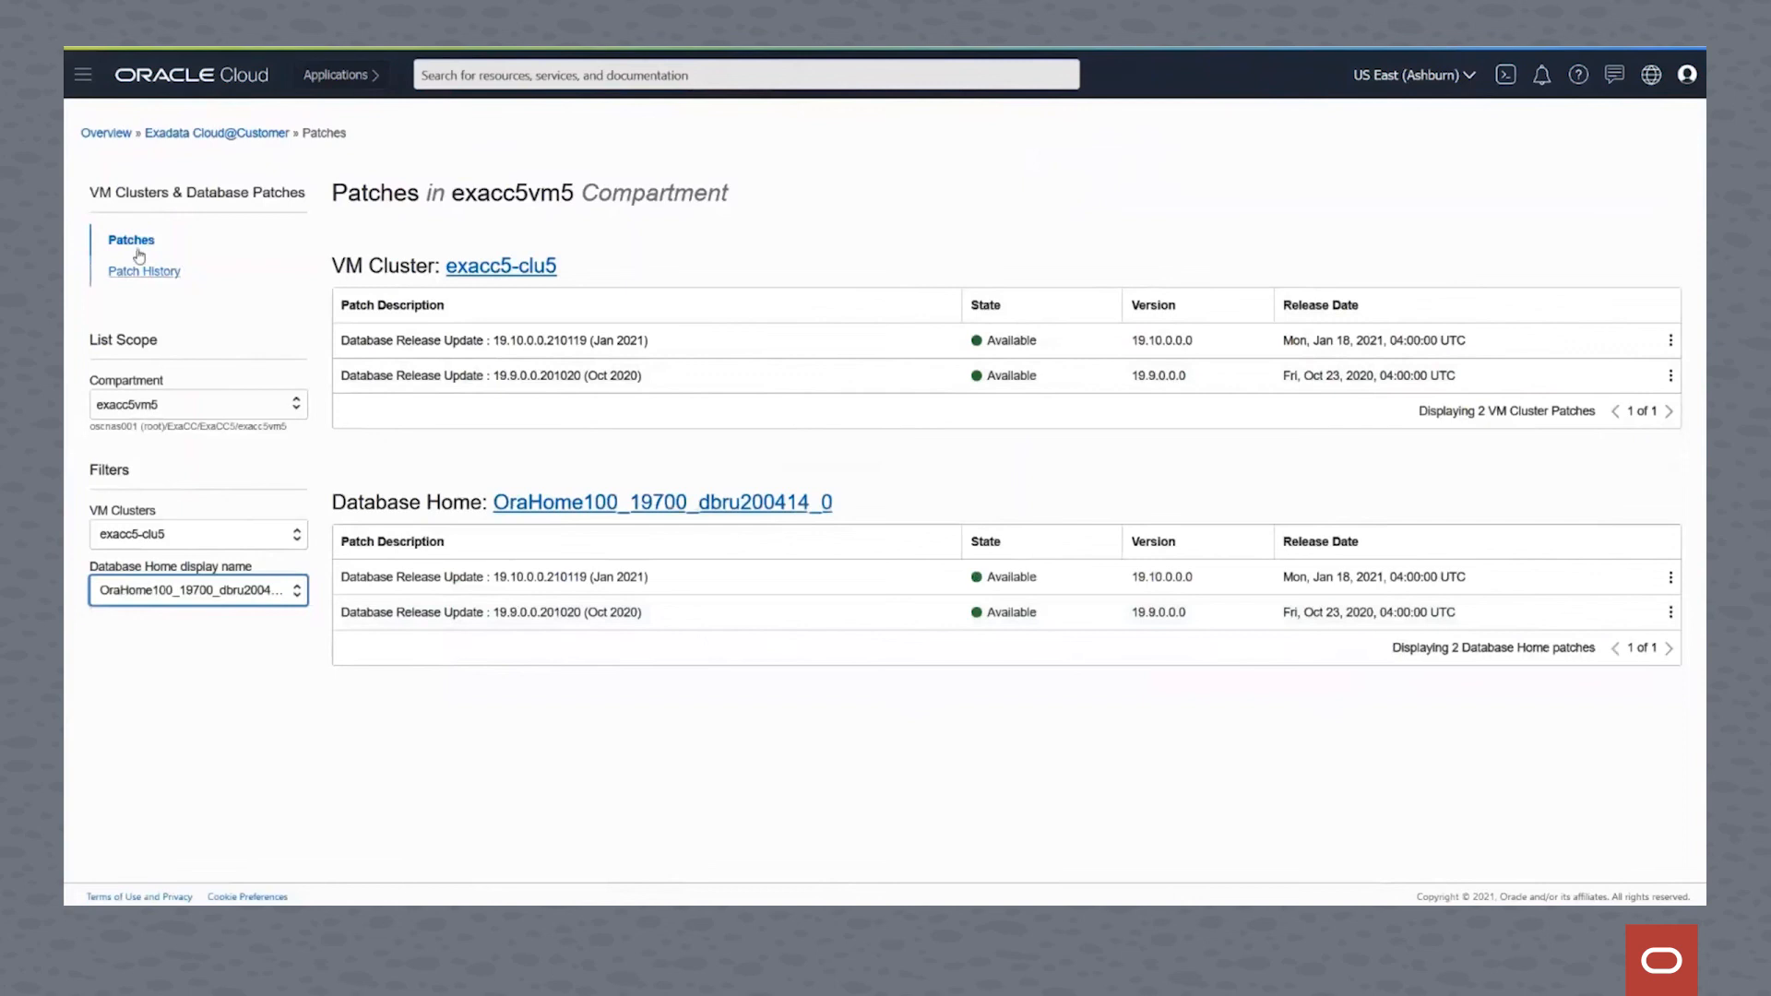
# View OraHome100's patch history with the Jul 2020 update applied and precheck passed
pyautogui.click(145, 270)
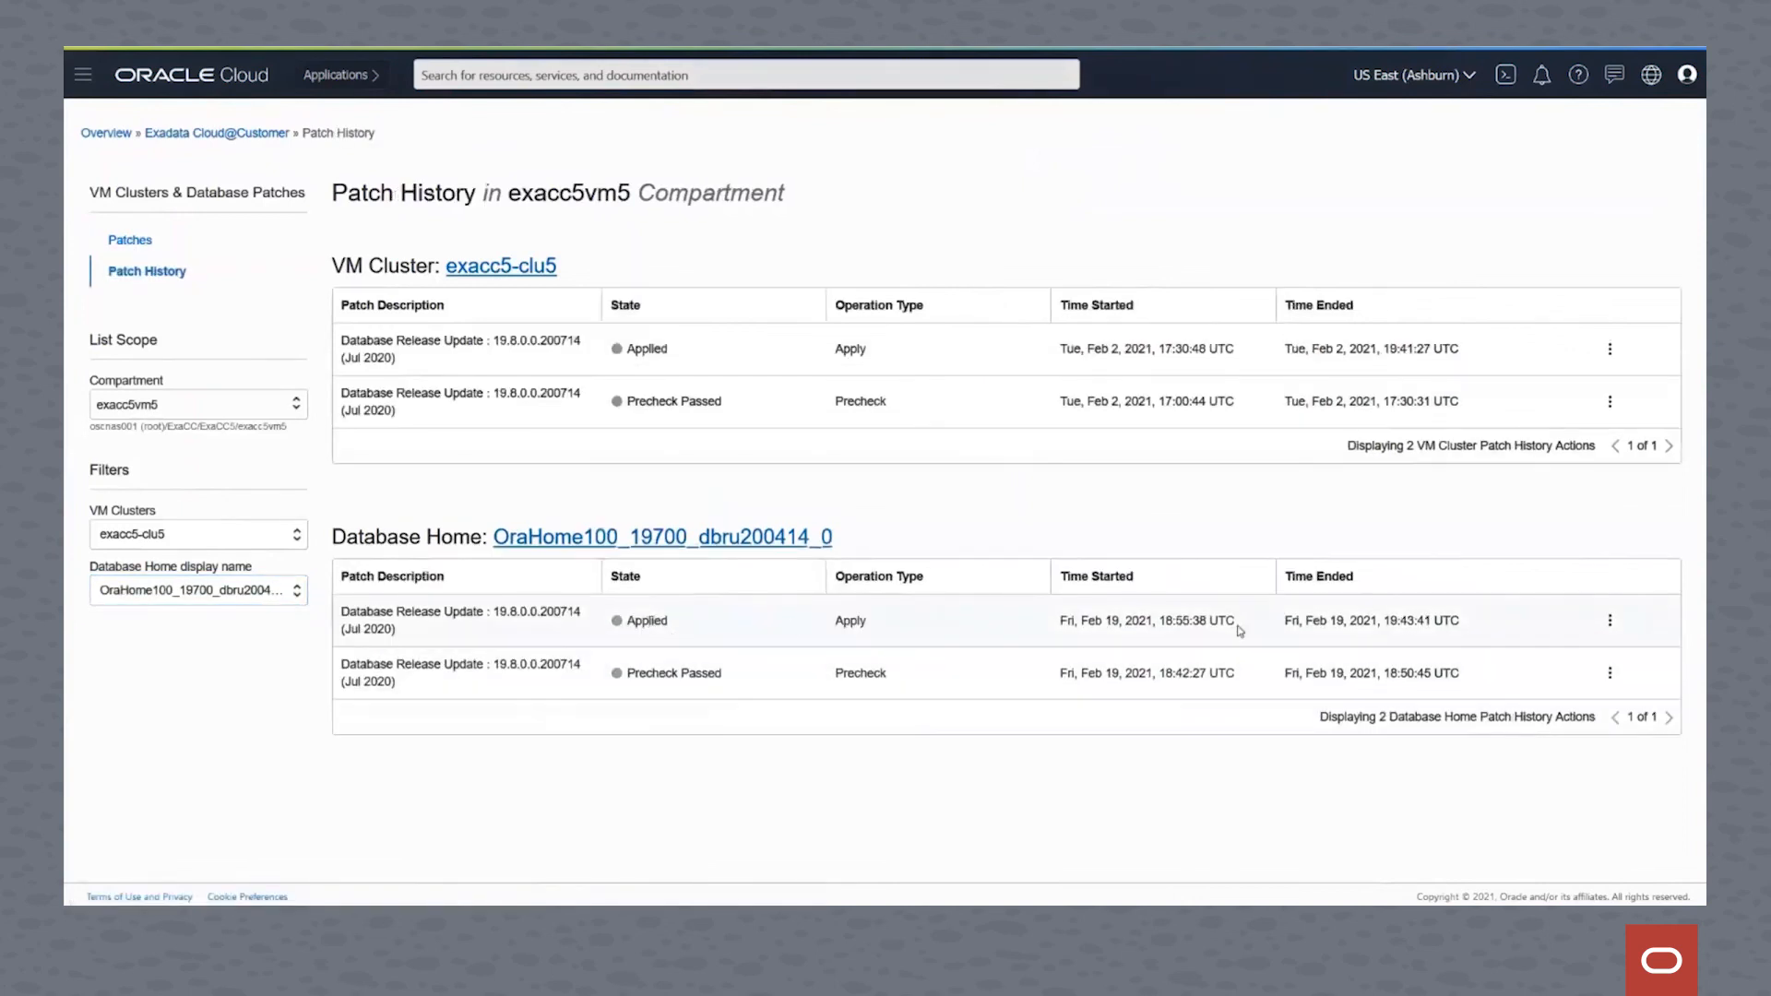
pyautogui.moveTo(1267, 642)
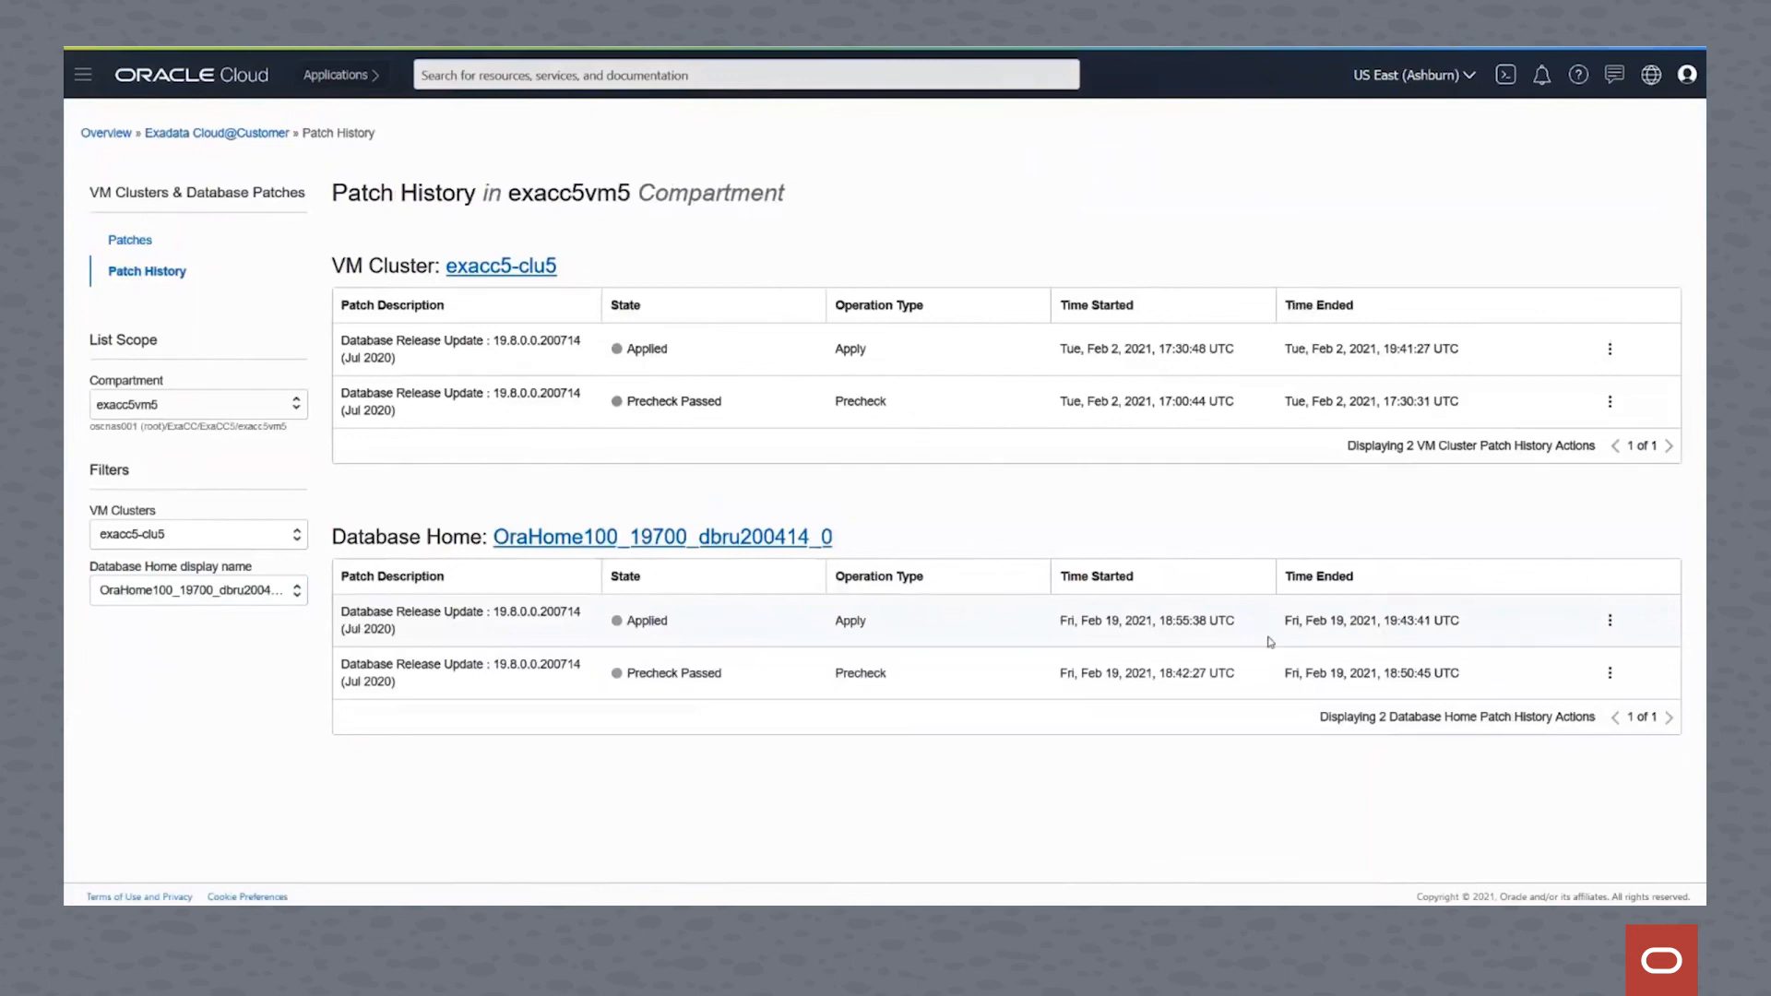